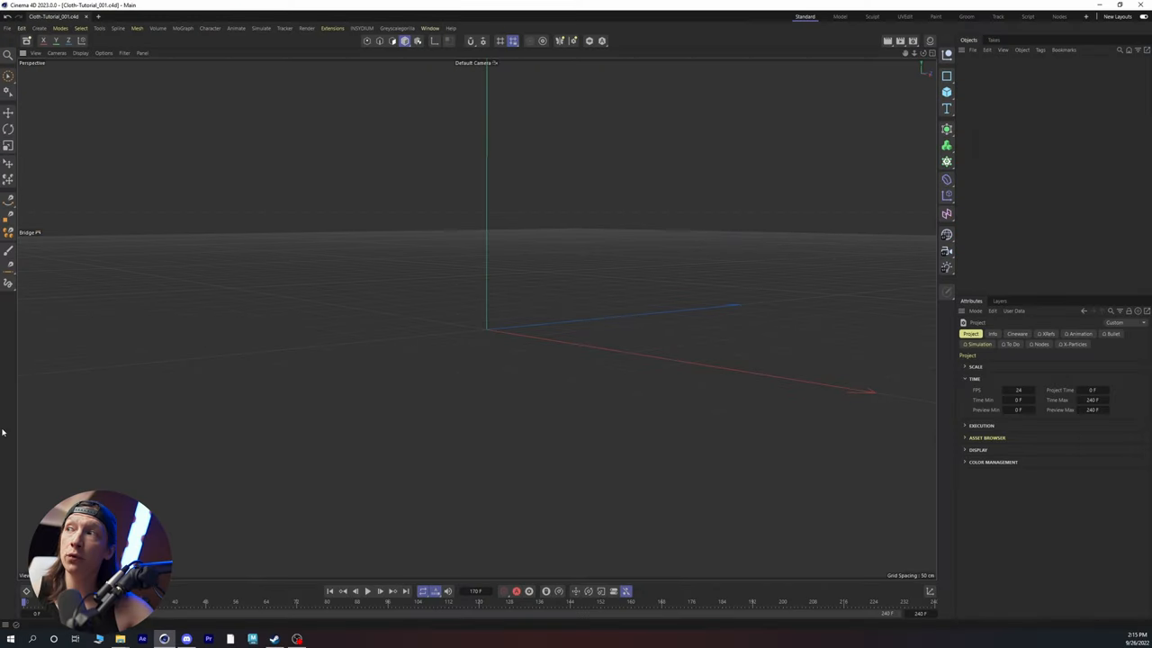
mouse_move(966, 156)
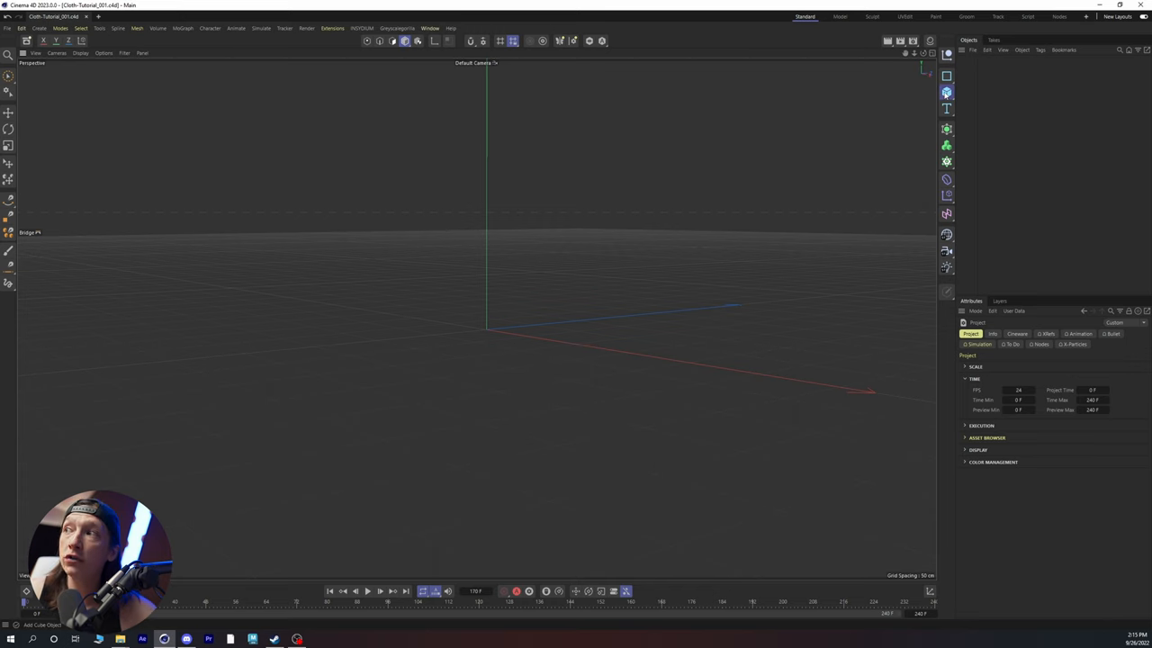
Open the primitives flyout from the Cube icon in the right-hand palette
click(947, 74)
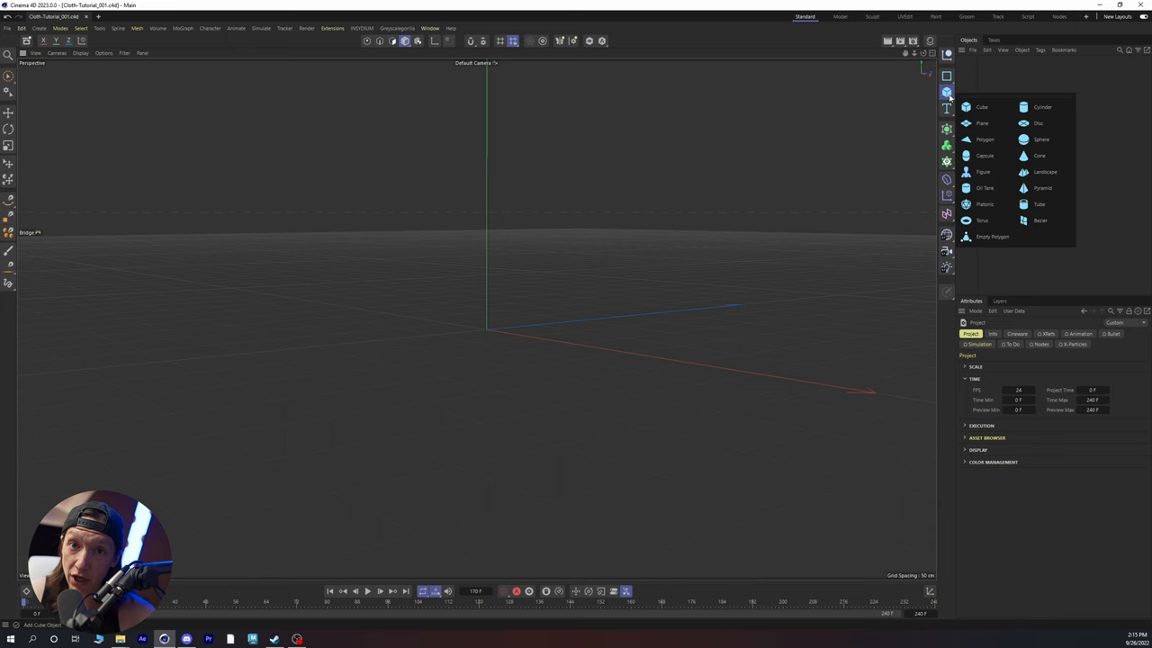
Add a 400 by 400 cm Plane primitive to the empty scene
click(983, 122)
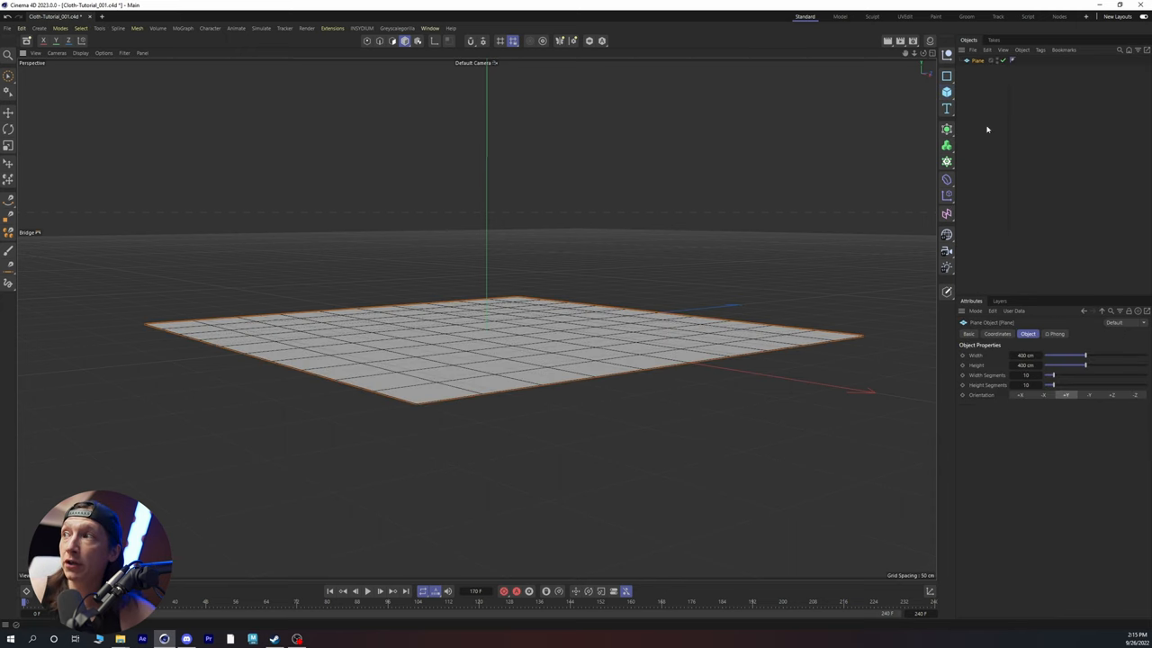
mouse_move(1029, 400)
text(0)
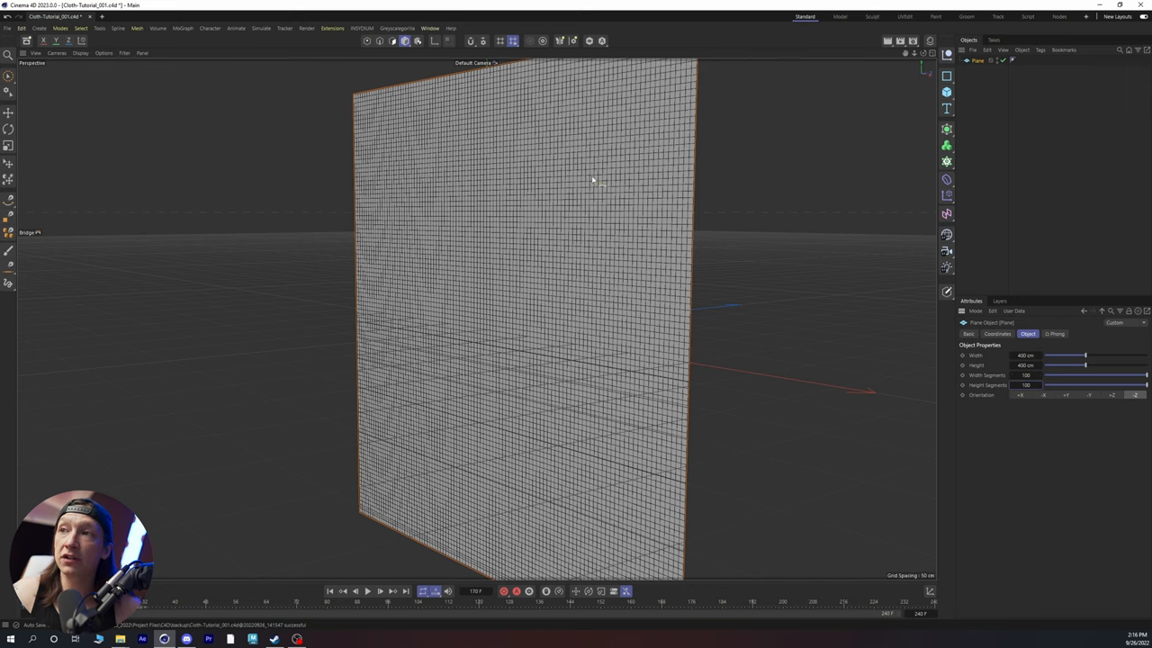
mouse_move(466, 272)
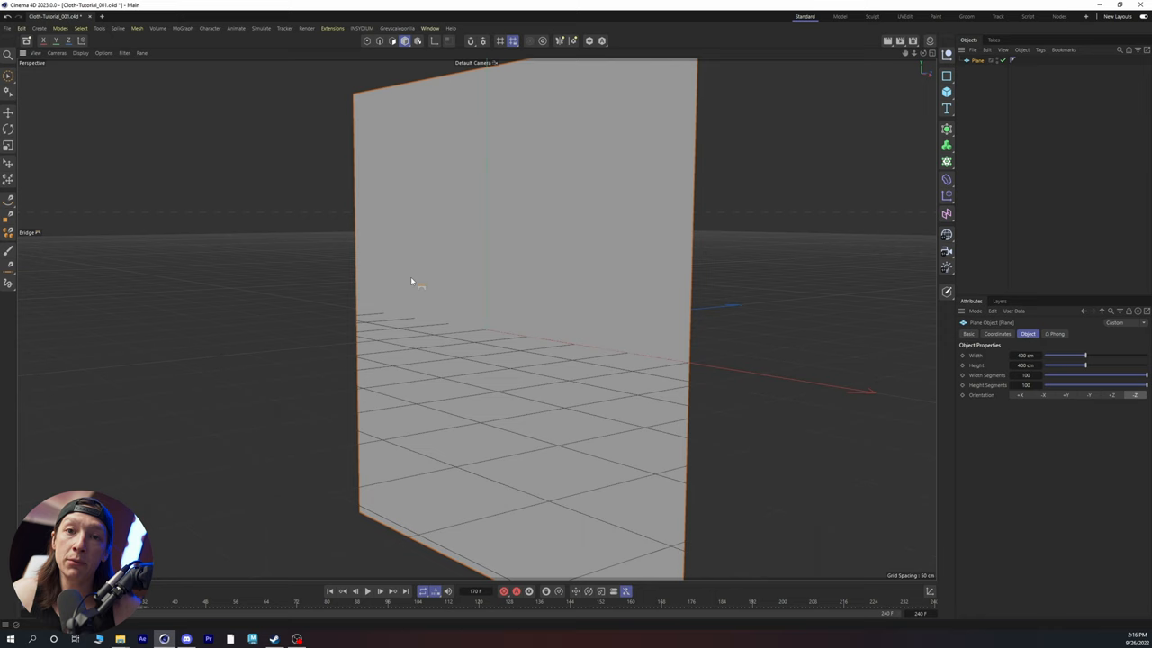
mouse_move(438, 296)
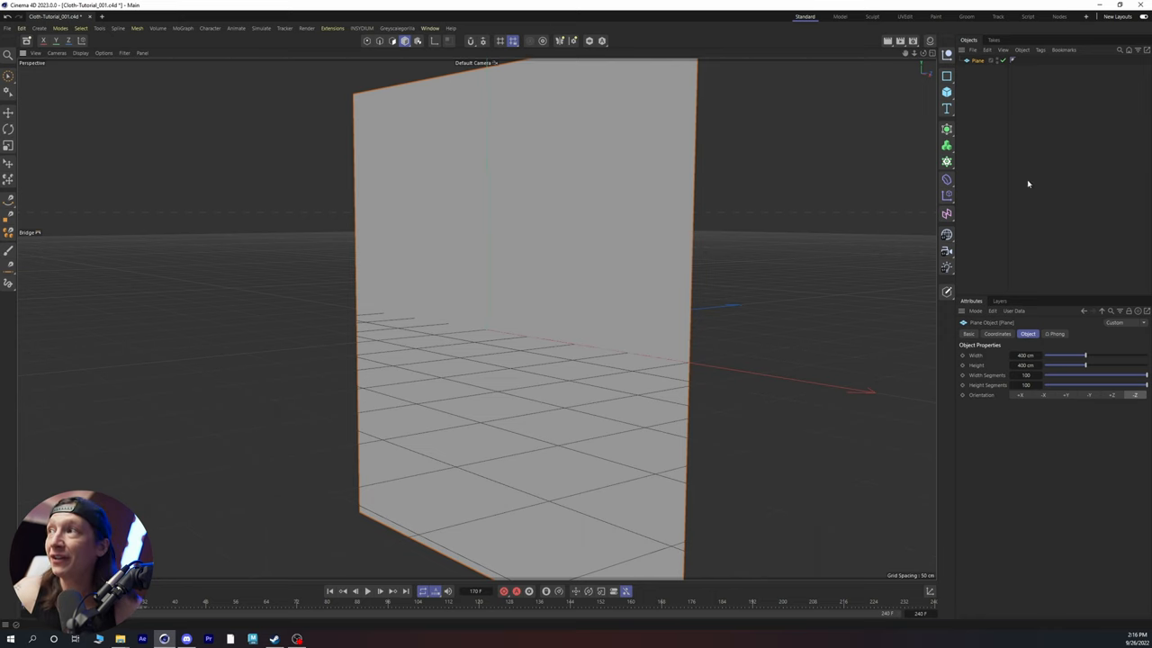
mouse_move(972, 172)
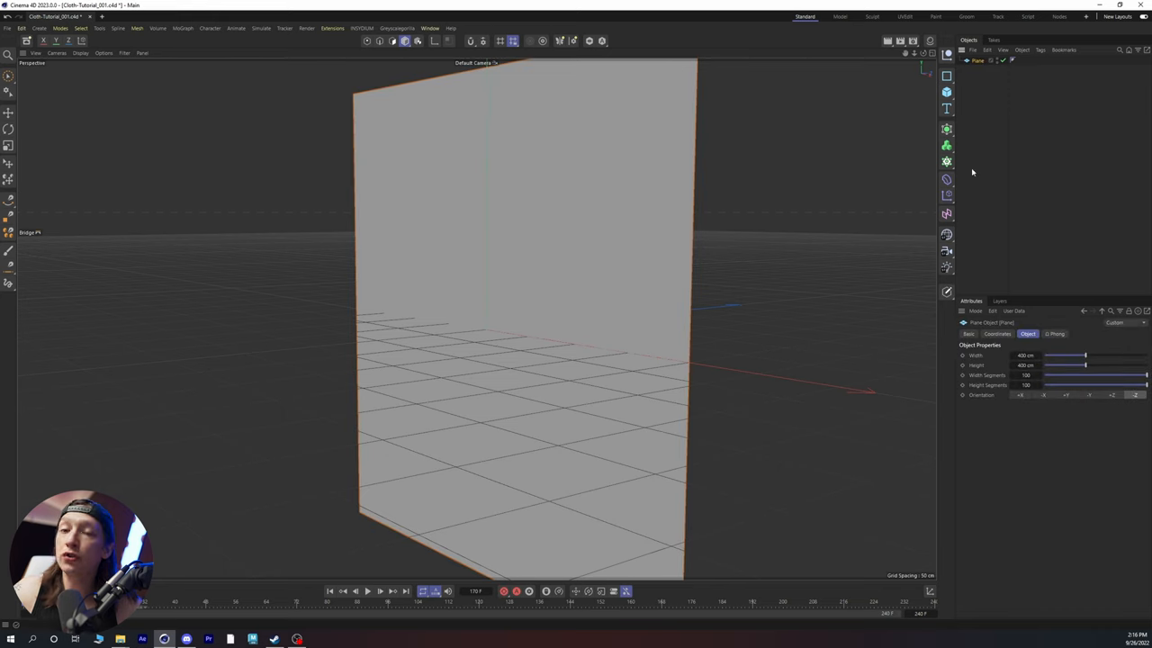
mouse_move(977, 231)
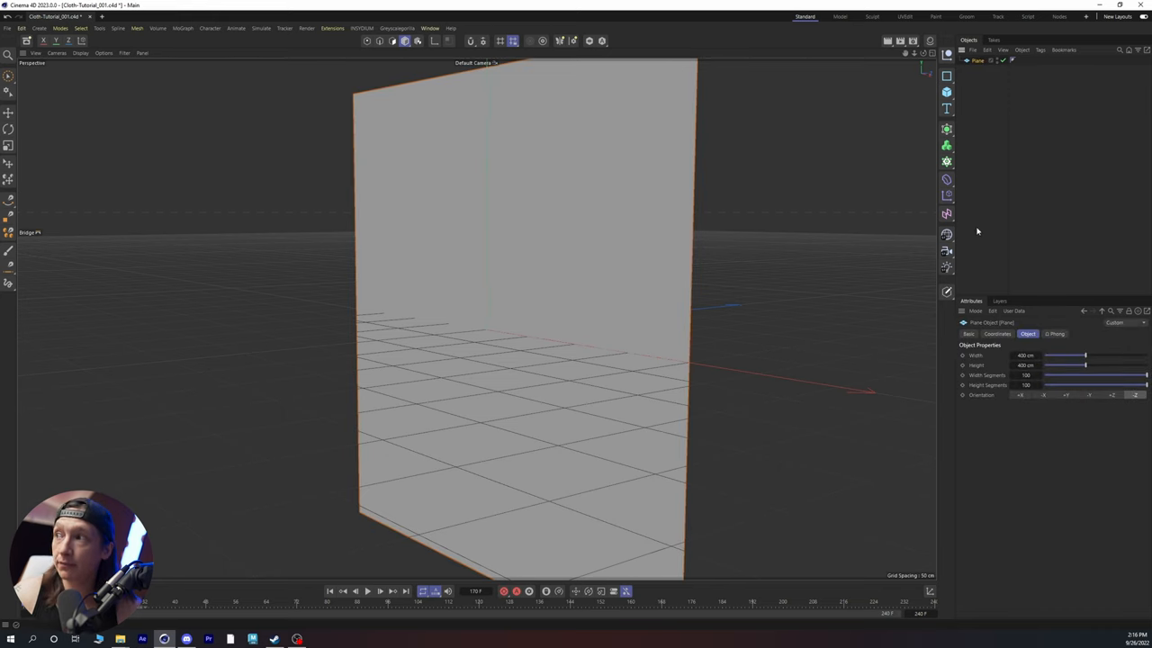
Open the project's Simulation settings and solver options, with gravity at 0 cm
click(970, 334)
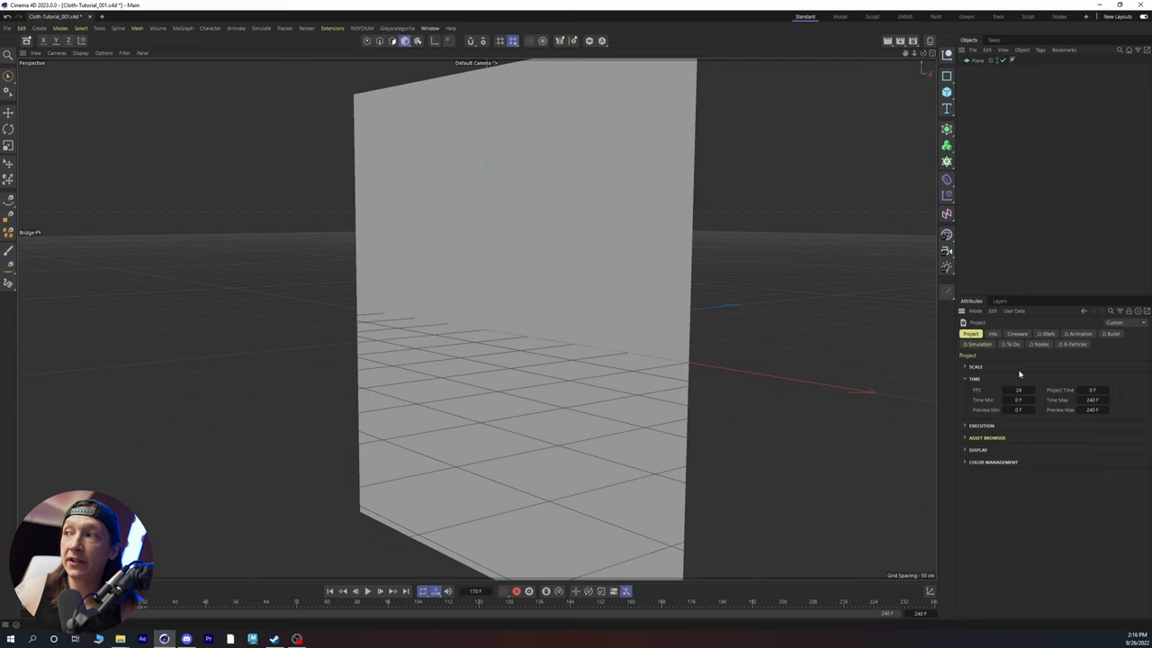
click(978, 345)
text(0)
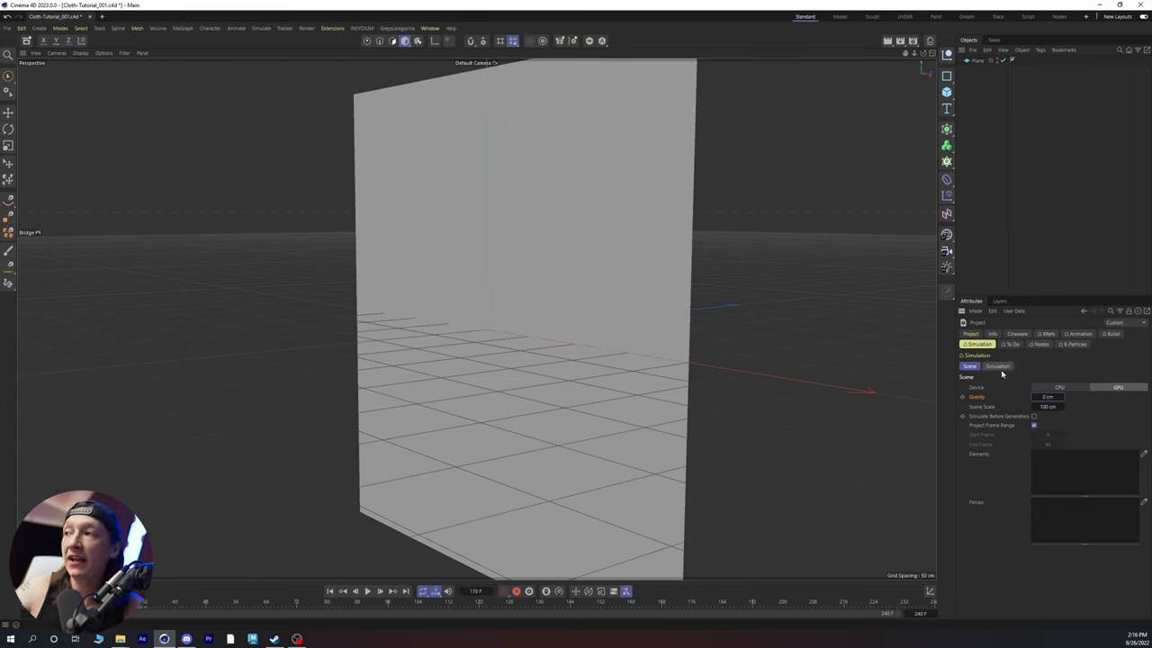
click(997, 367)
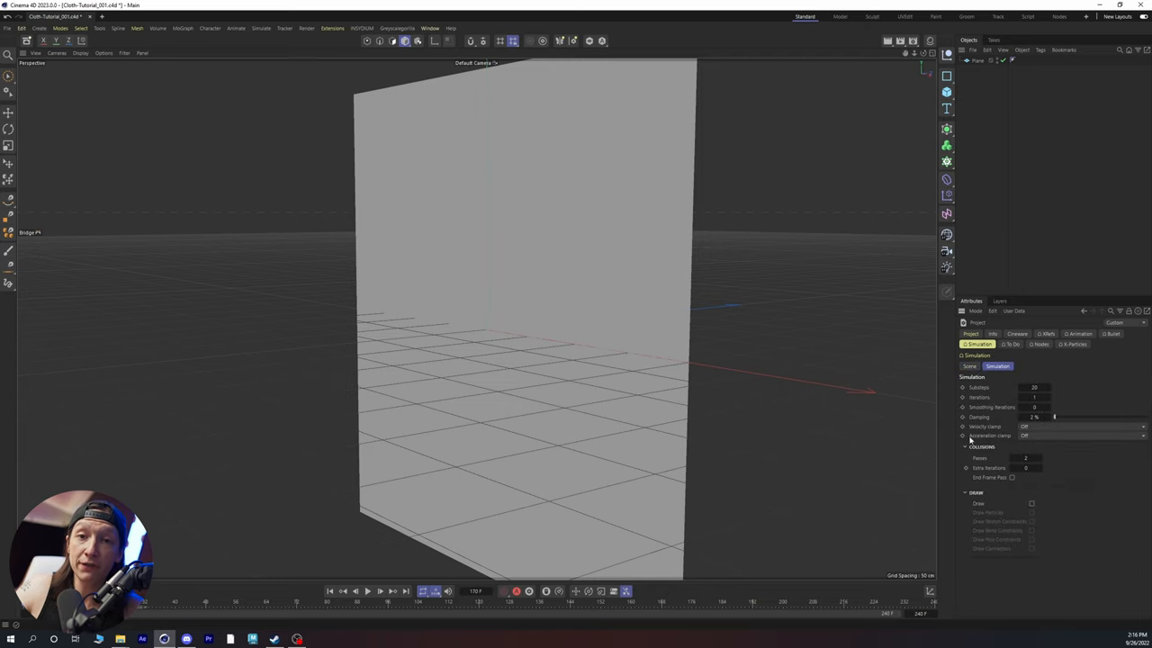
mouse_move(978, 436)
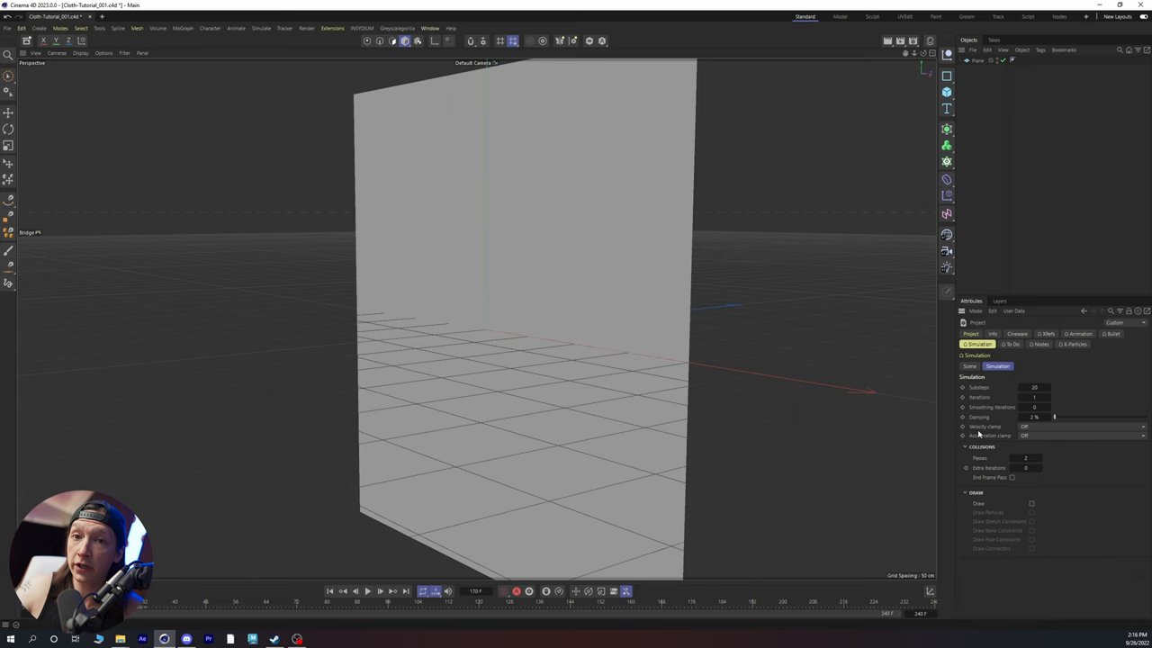
mouse_move(954, 411)
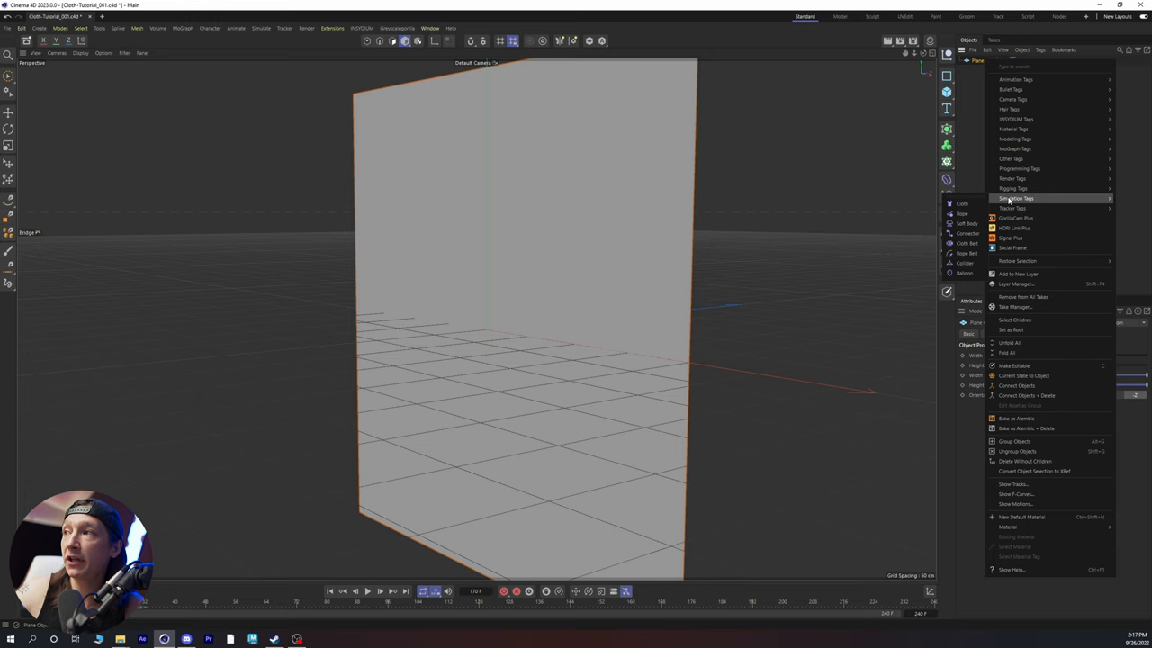
Attach a Cloth simulation tag to the plane and play the timeline to test it
click(1016, 198)
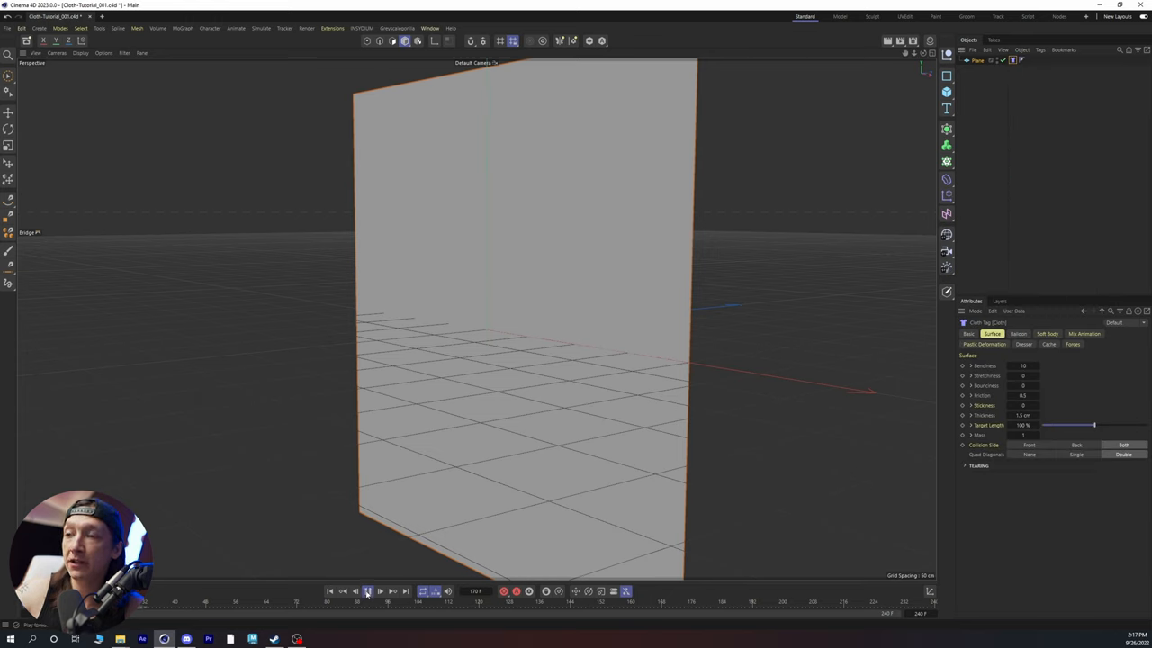
click(380, 591)
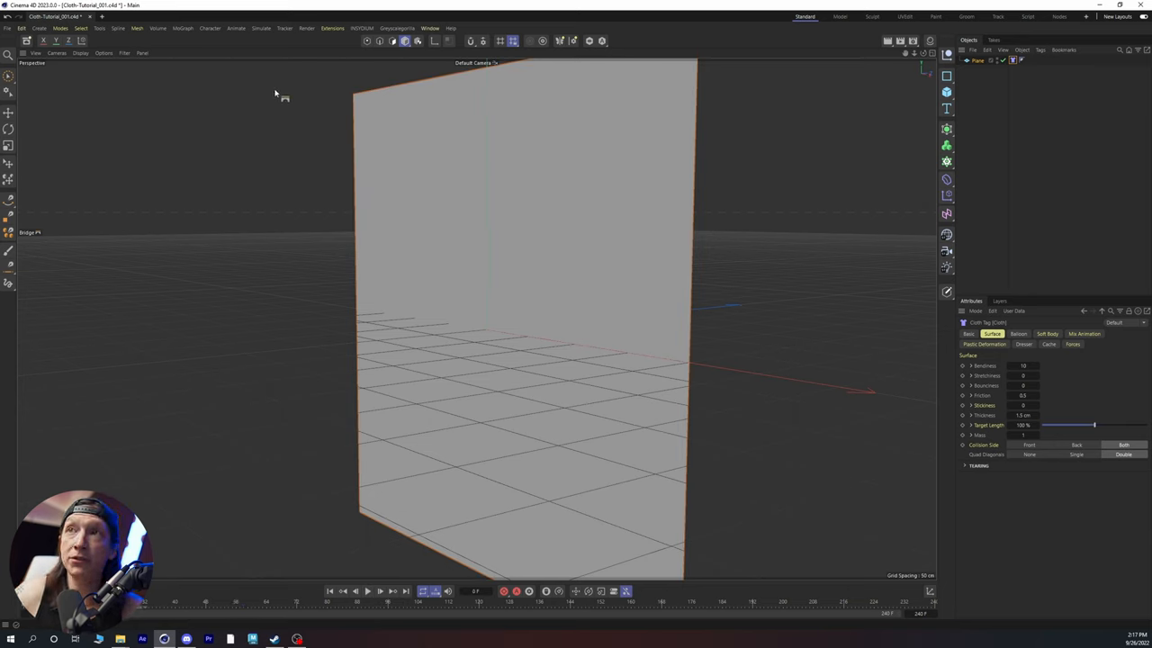
Add a Turbulence force from Simulate > Forces and stop the playback
click(261, 28)
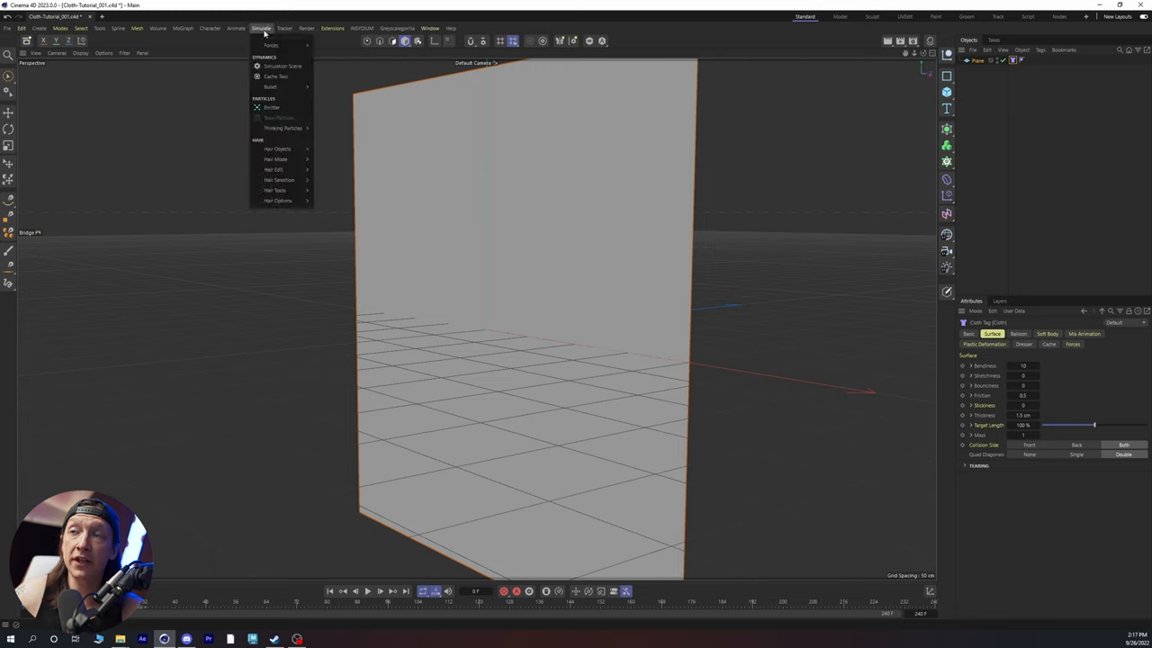
click(272, 45)
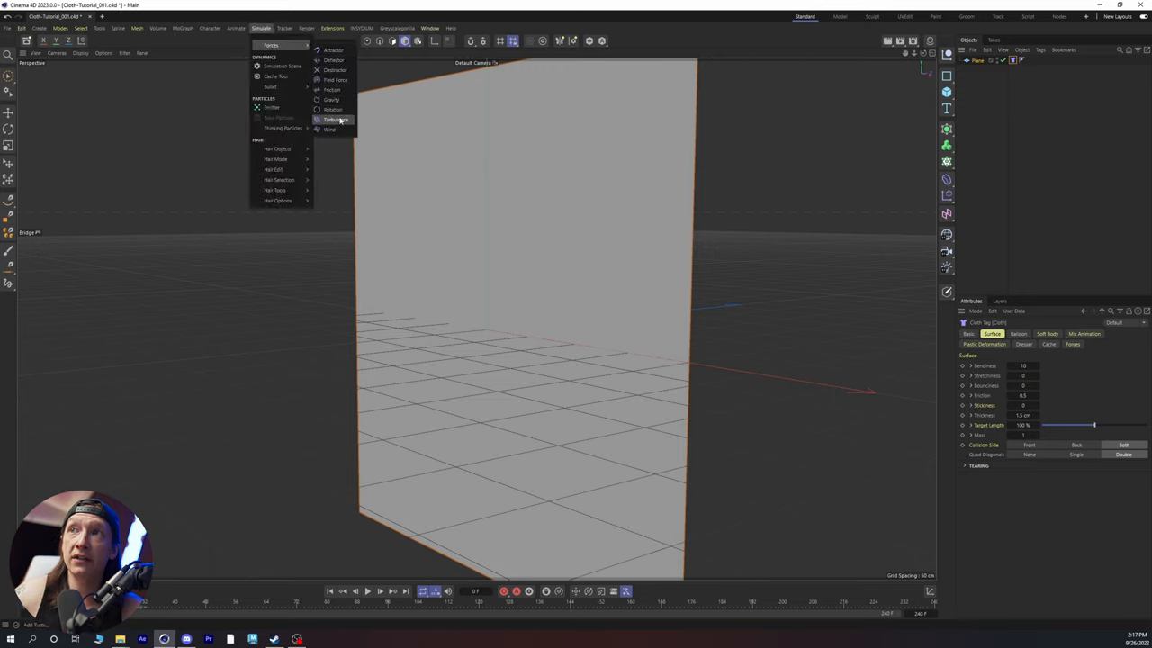
click(336, 120)
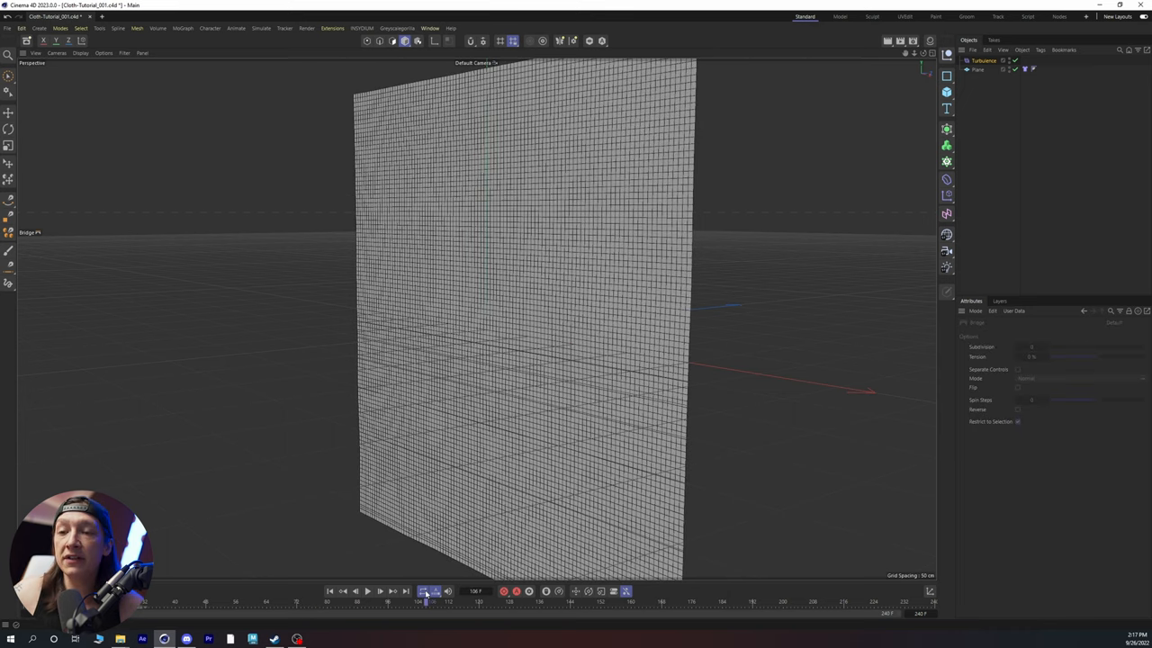
click(367, 591)
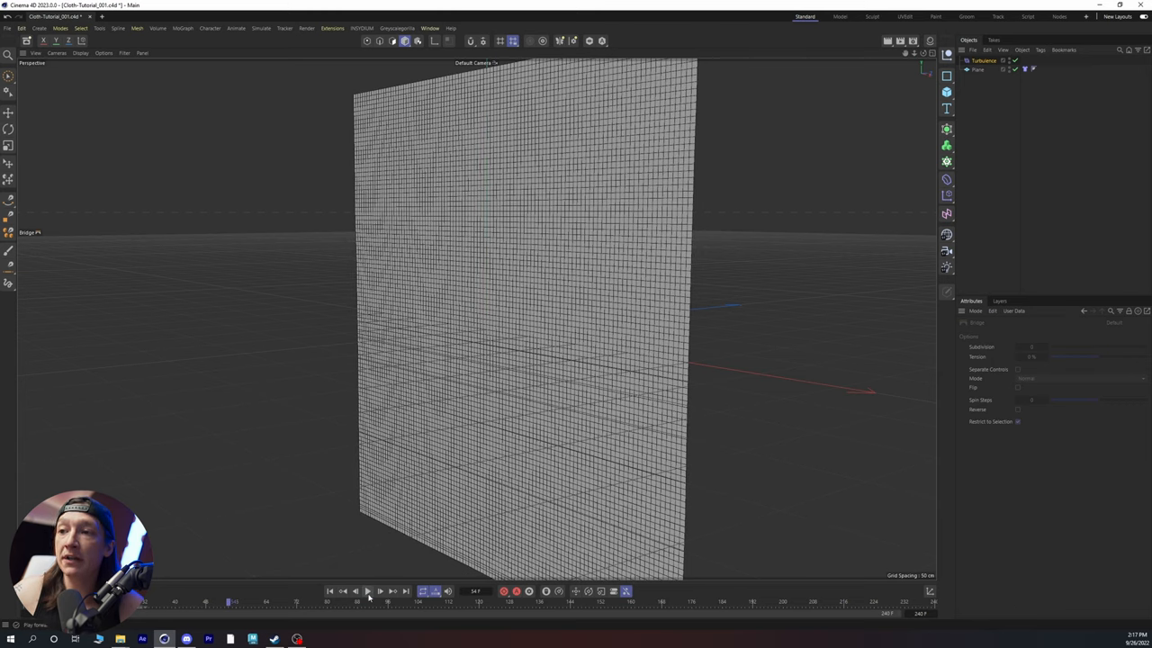
Raise the Turbulence force's Scale to about 13.77% and replay the cloth simulation
click(984, 60)
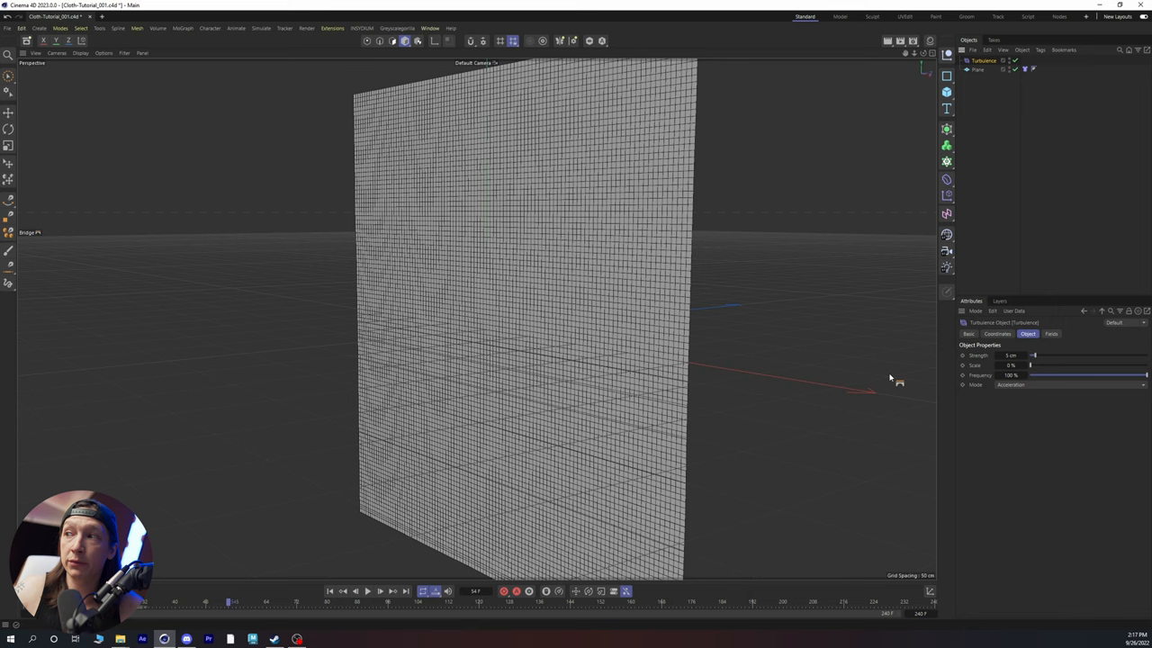
drag(1033, 365, 1042, 365)
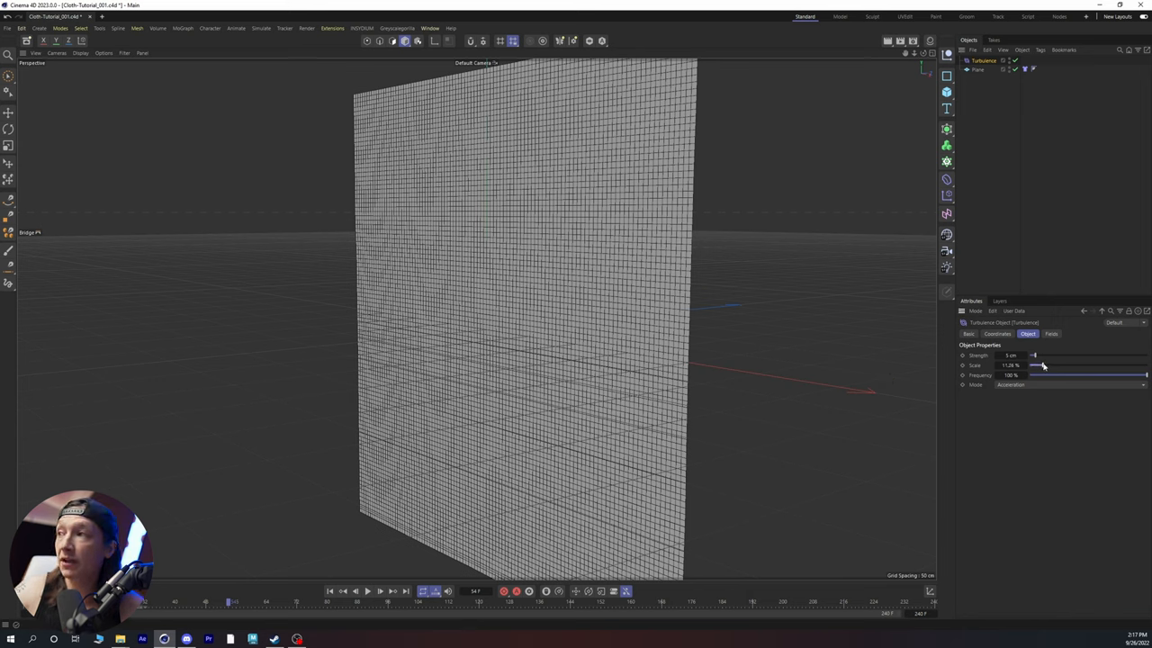
drag(1035, 365, 1046, 365)
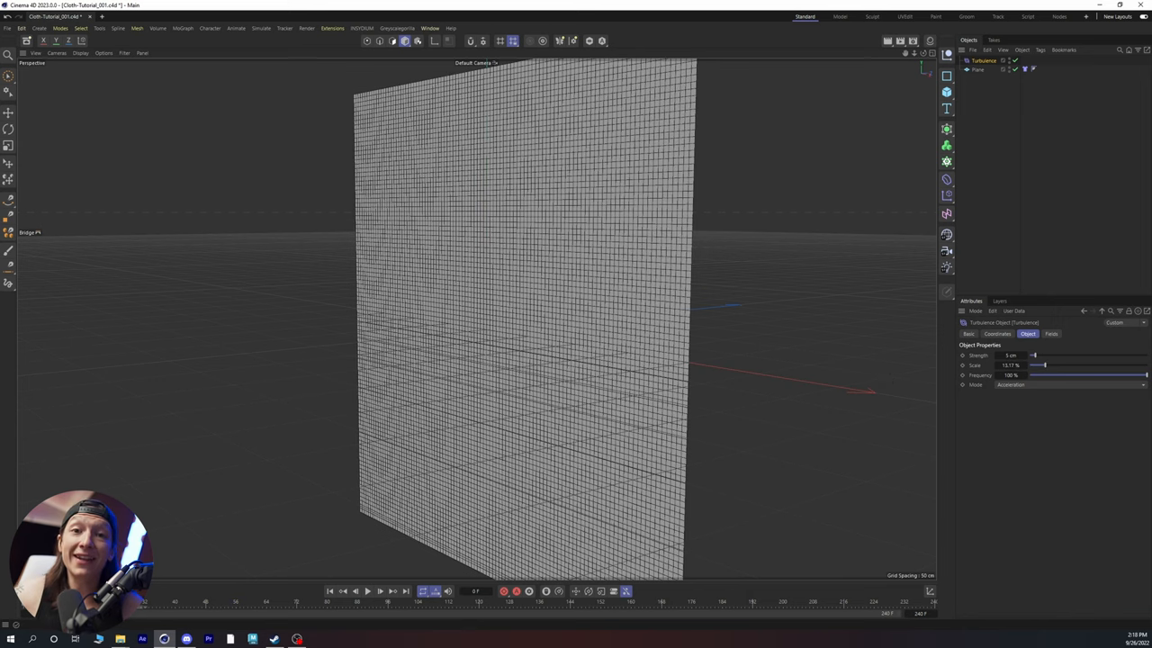
click(367, 591)
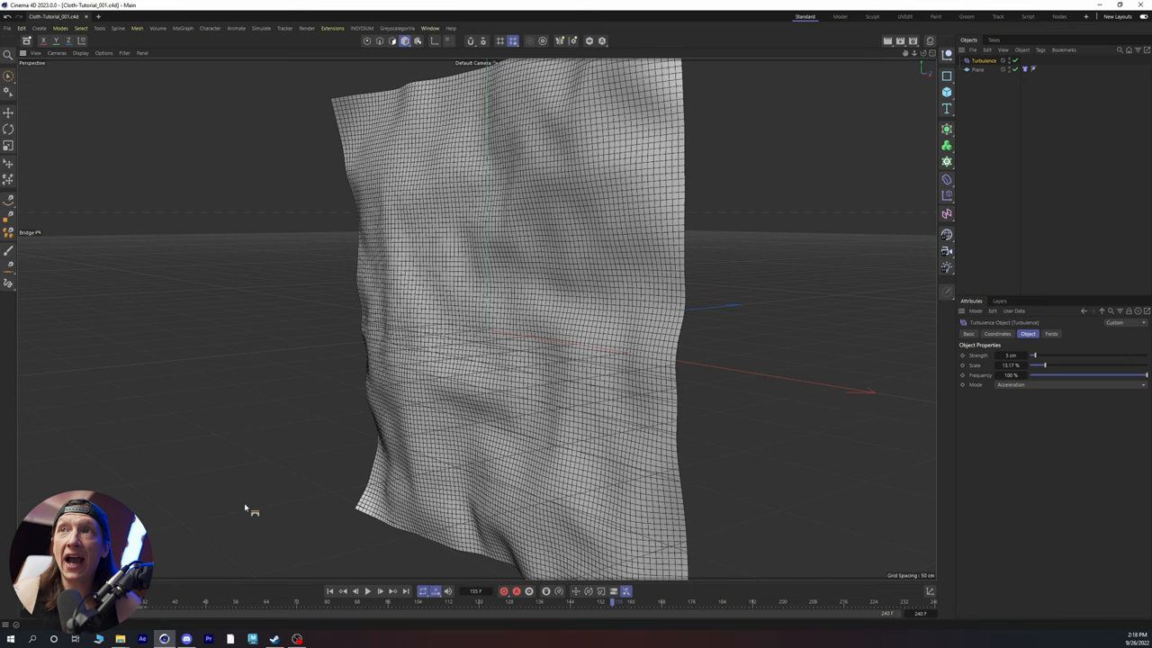
Add a Rotation force from Simulate > Forces, then stop the preview playback
click(261, 28)
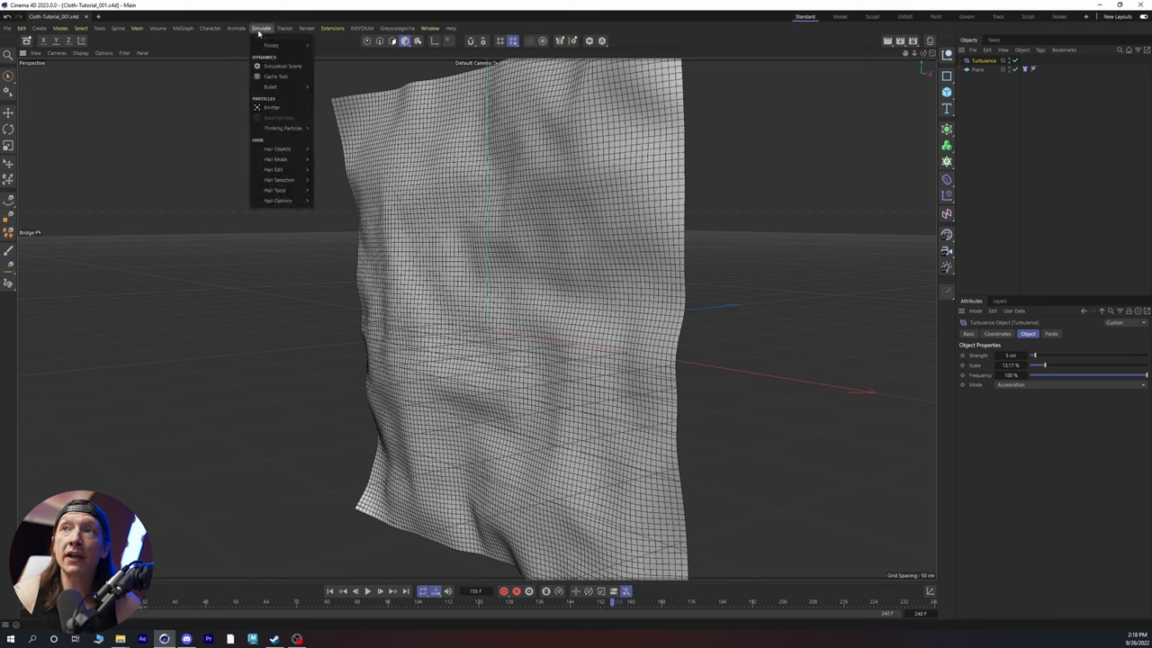
click(272, 45)
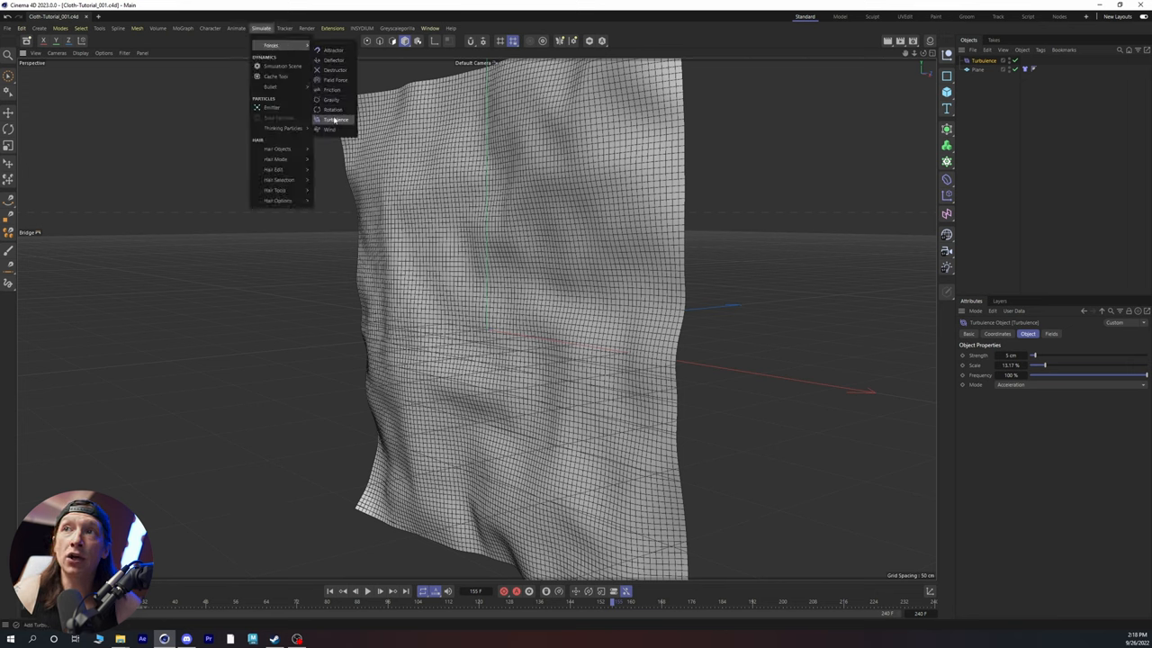
click(334, 100)
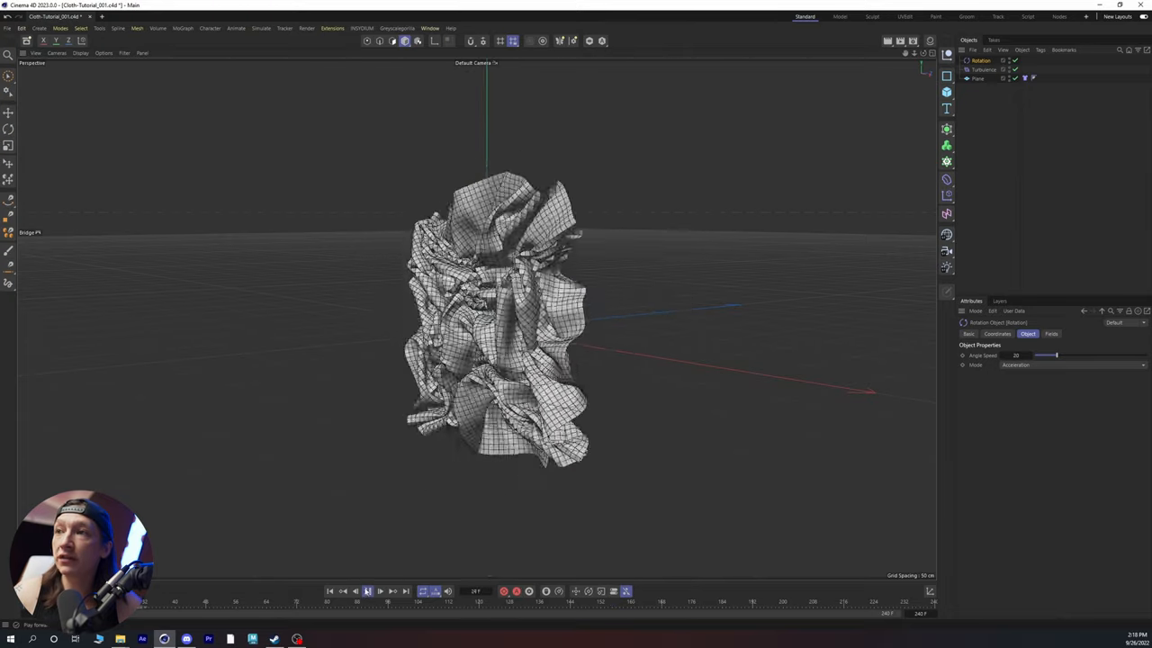
click(367, 592)
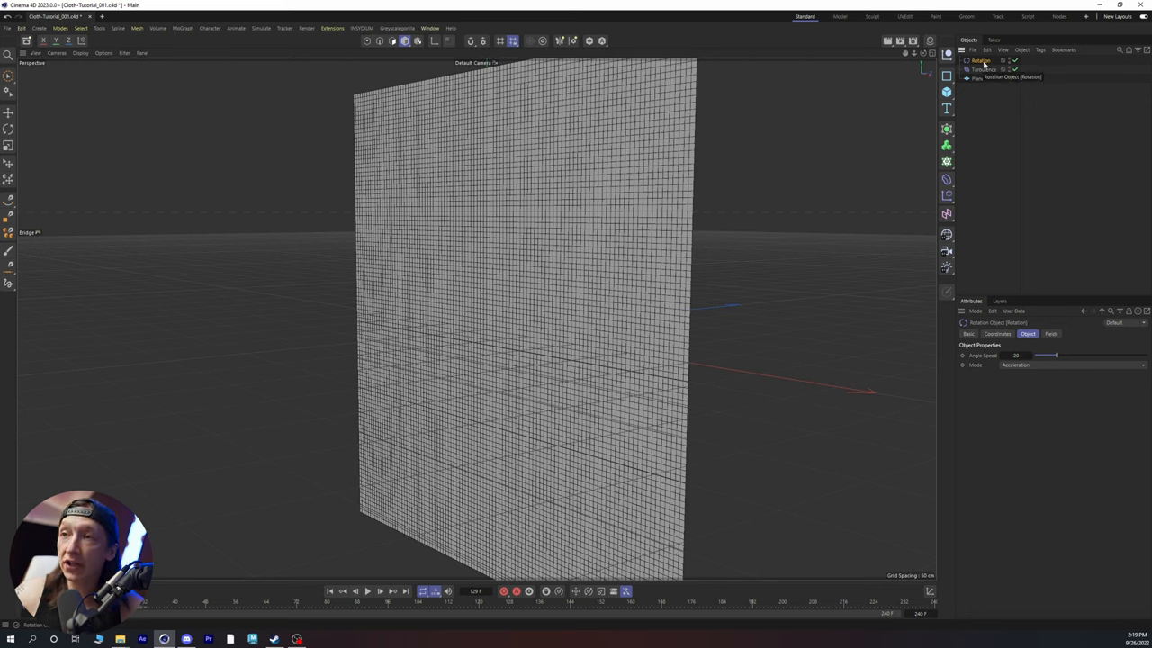
Limit the Rotation force with a Spherical Field and play until the cloth swirls
click(1051, 334)
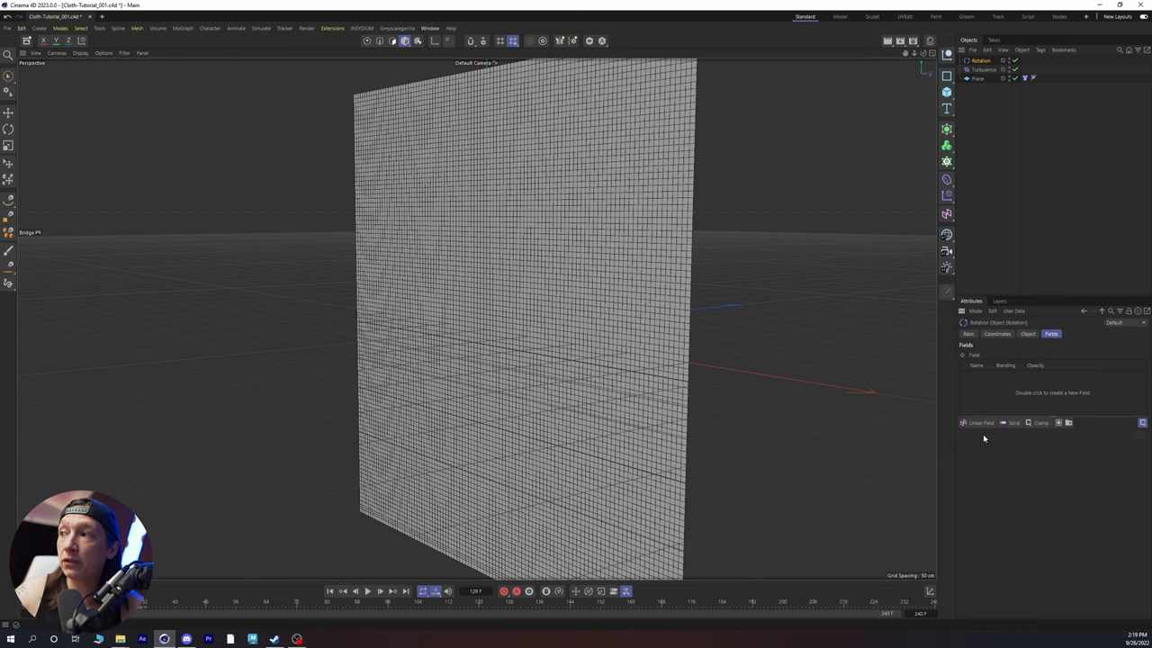
click(980, 423)
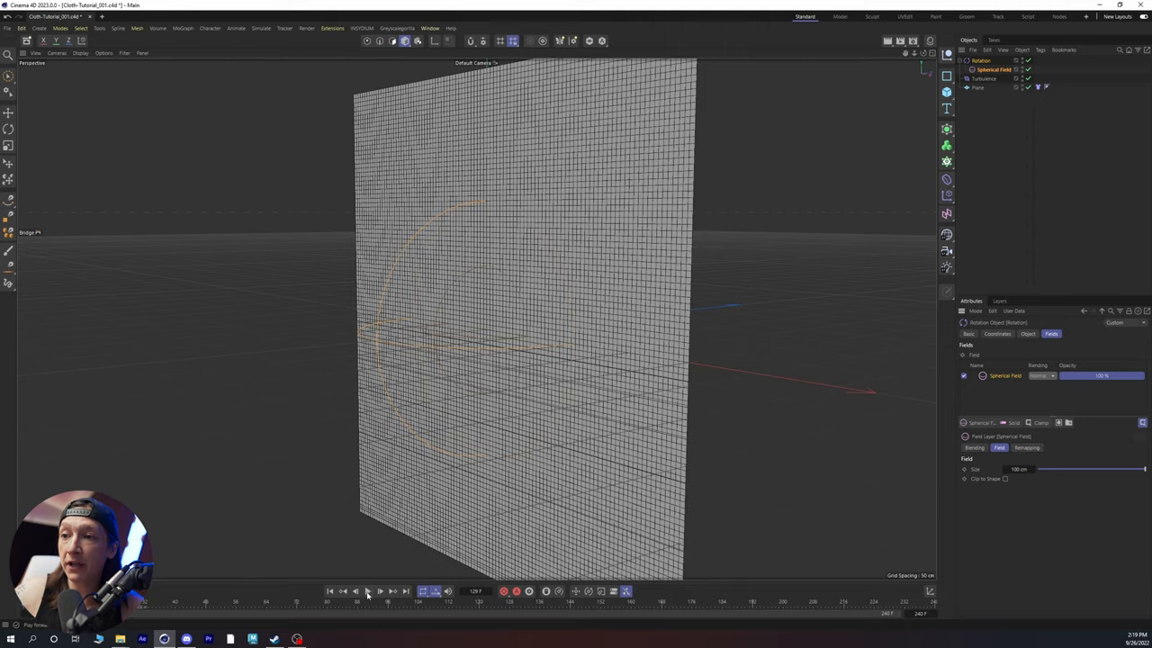
click(367, 591)
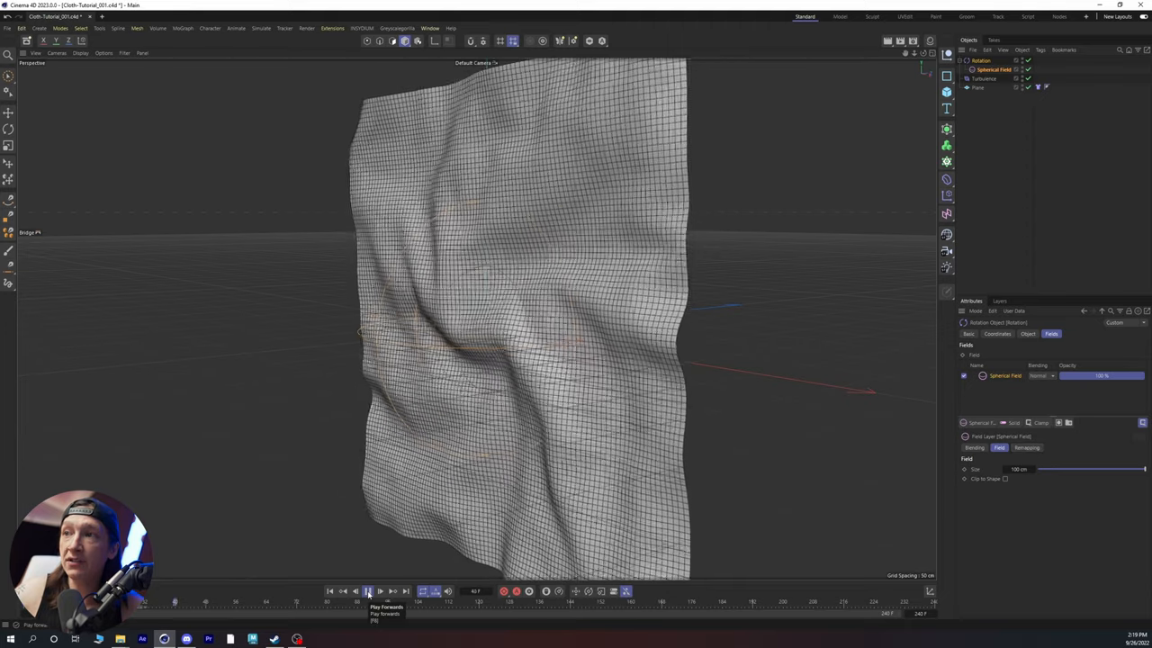
click(367, 591)
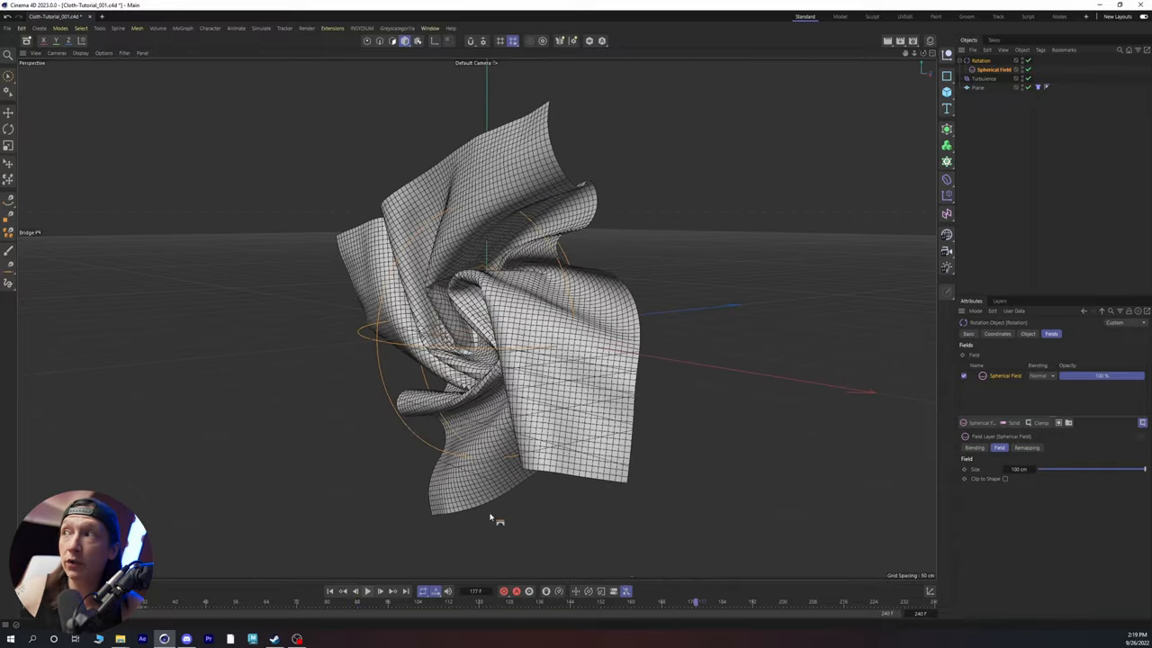
Raise the Rotation force's angle speed to about 72
click(993, 69)
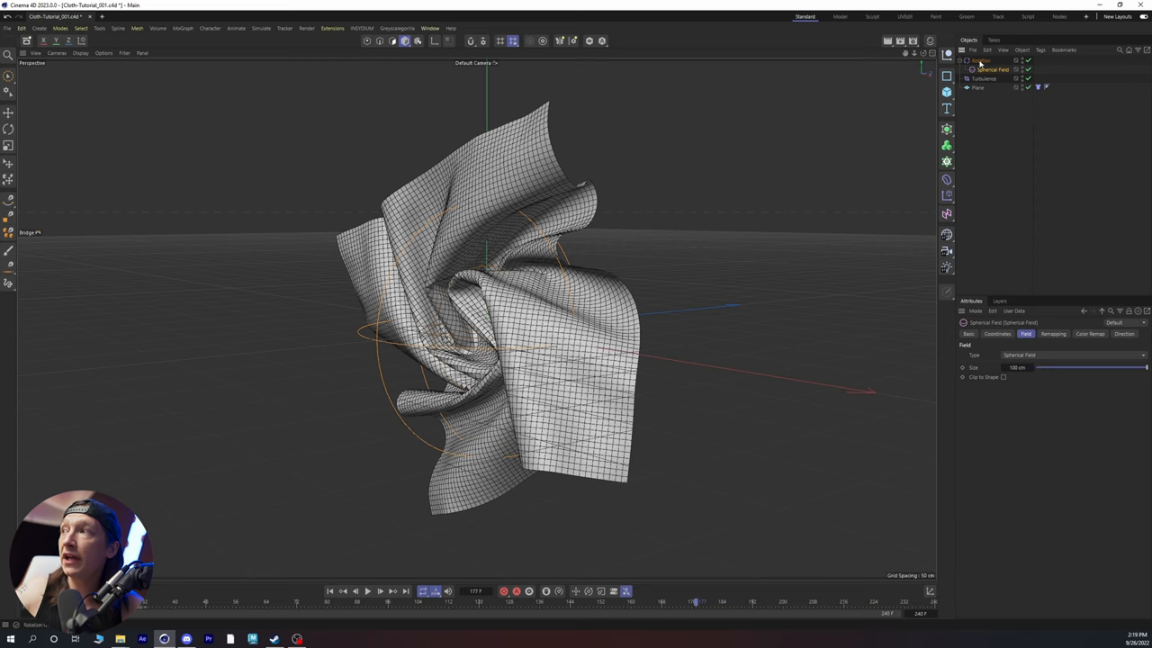
click(981, 60)
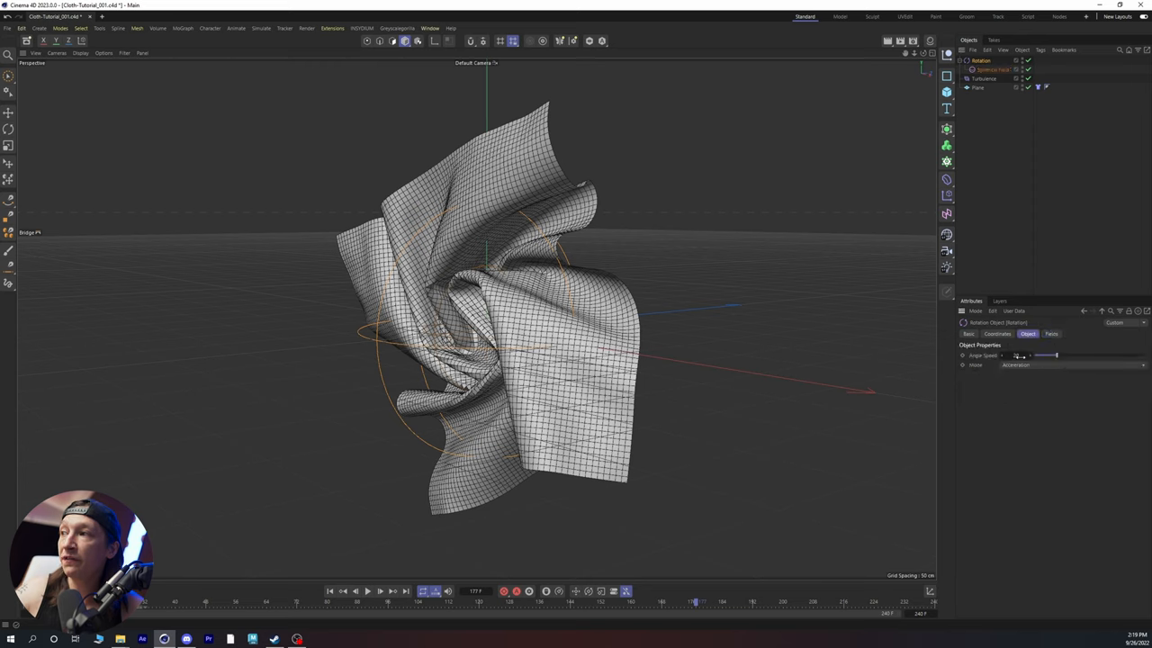
drag(1039, 356, 1102, 356)
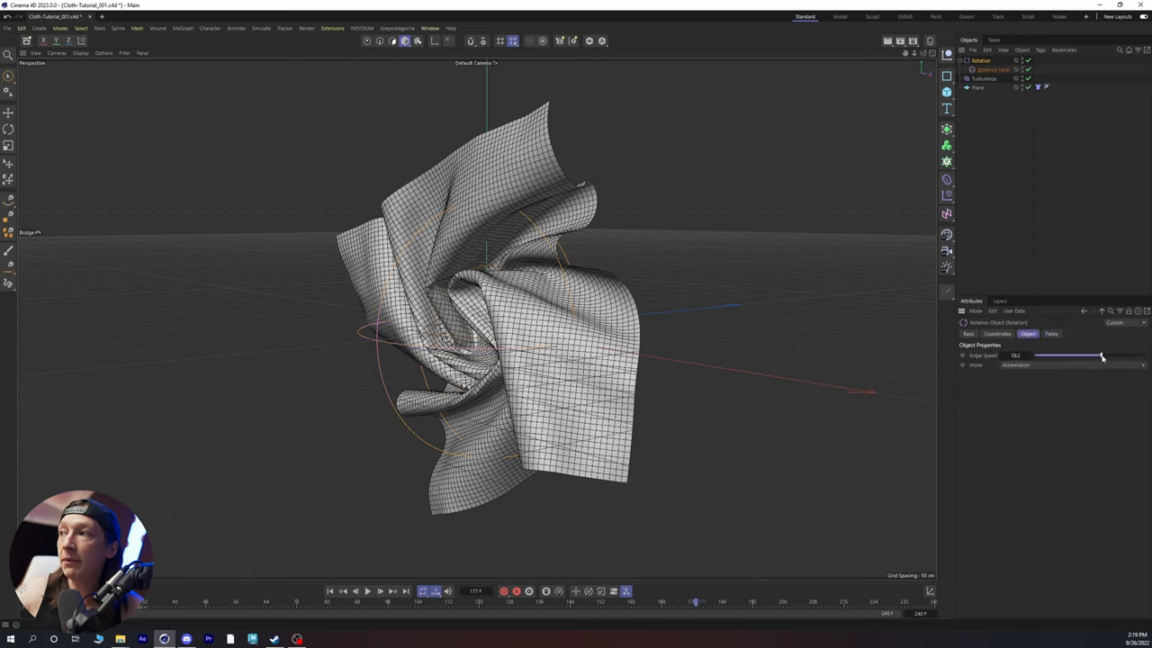
drag(1102, 356, 1116, 355)
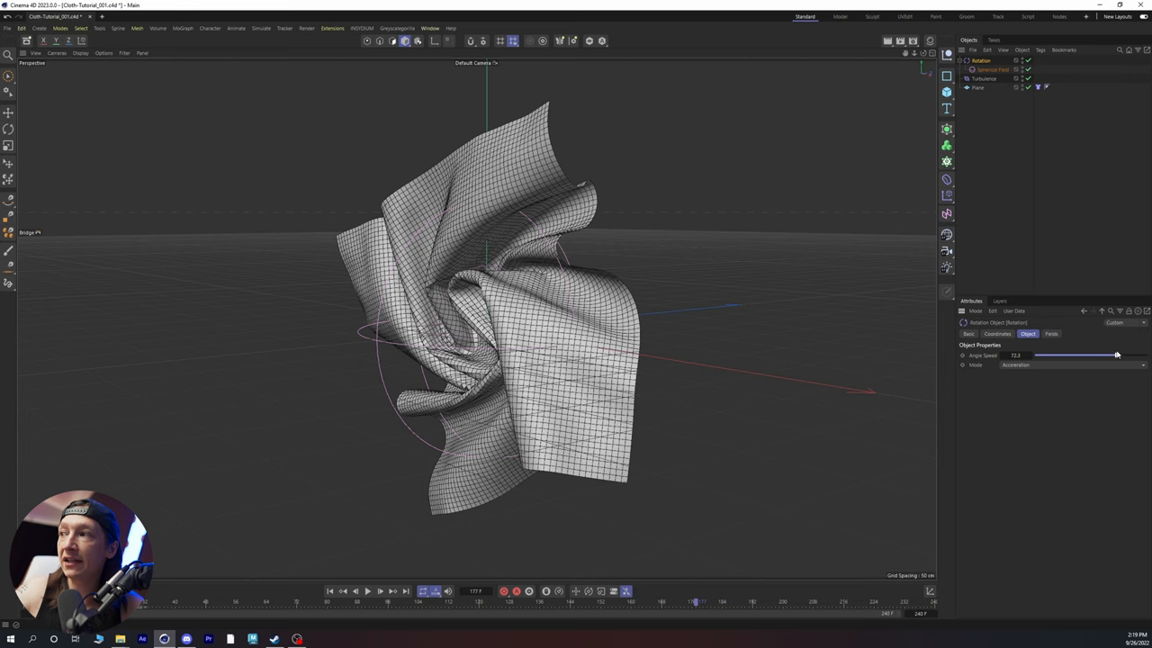
Lower the Spherical Field's remapping inner offset to about 21%
click(994, 69)
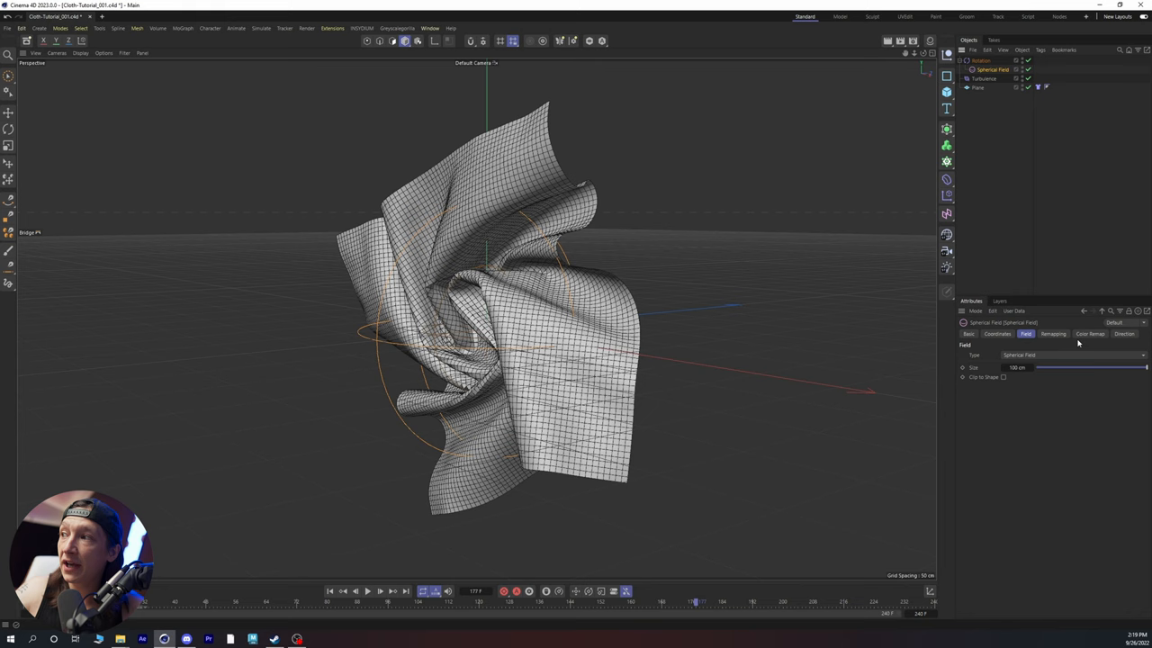
click(1053, 334)
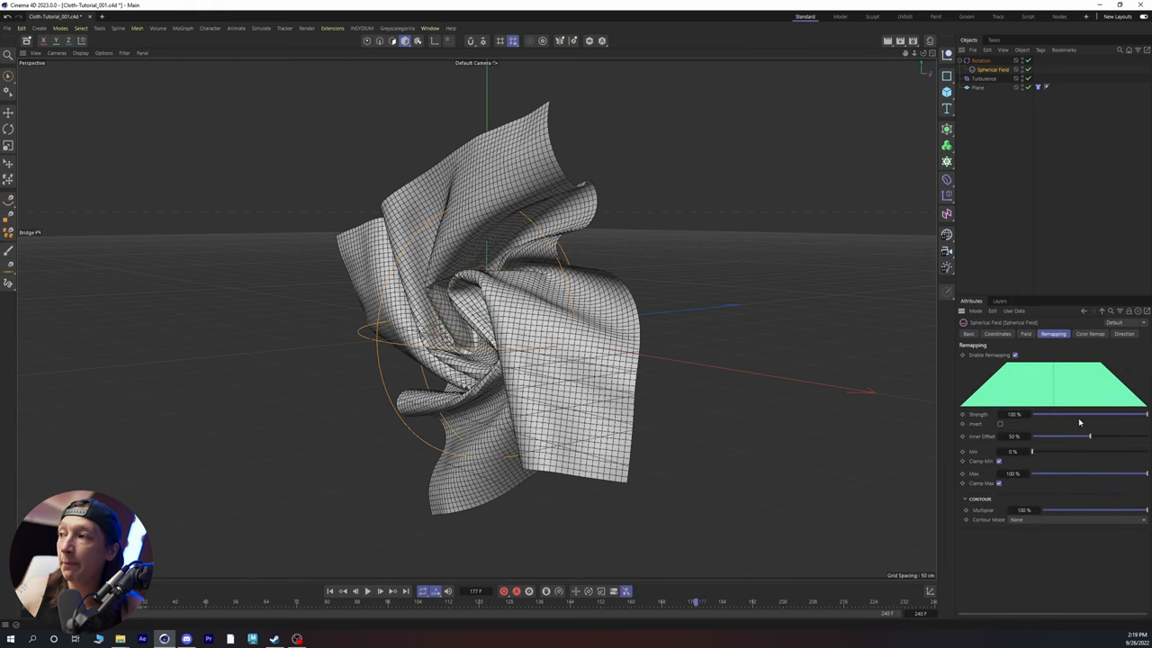
mouse_move(866, 407)
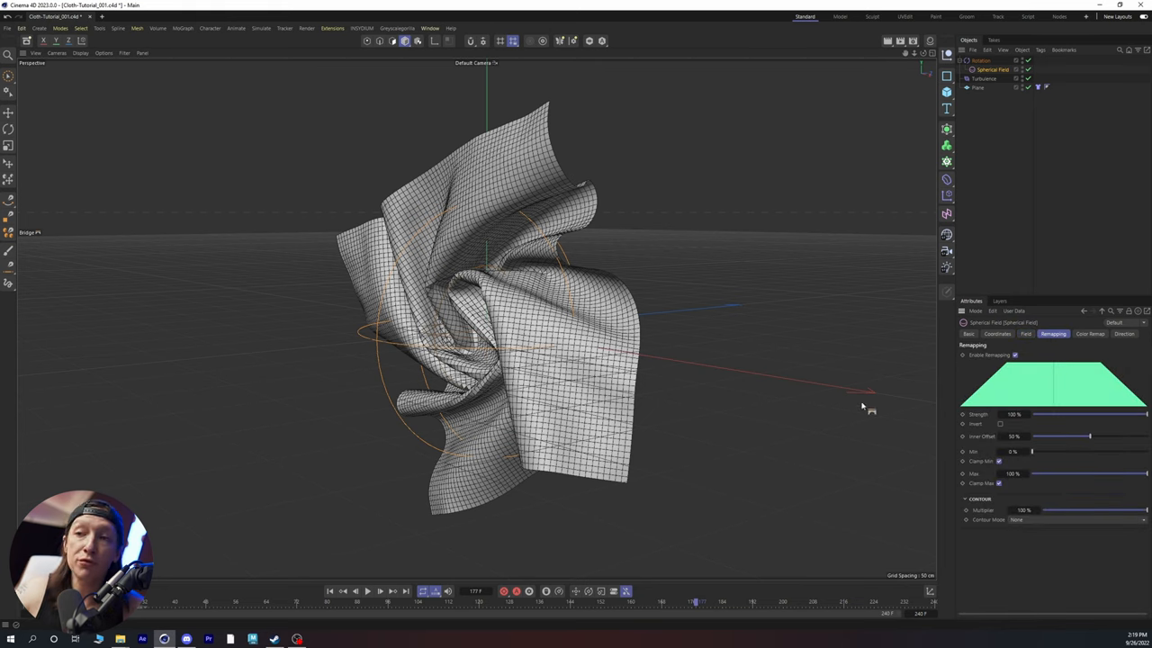
mouse_move(1068, 444)
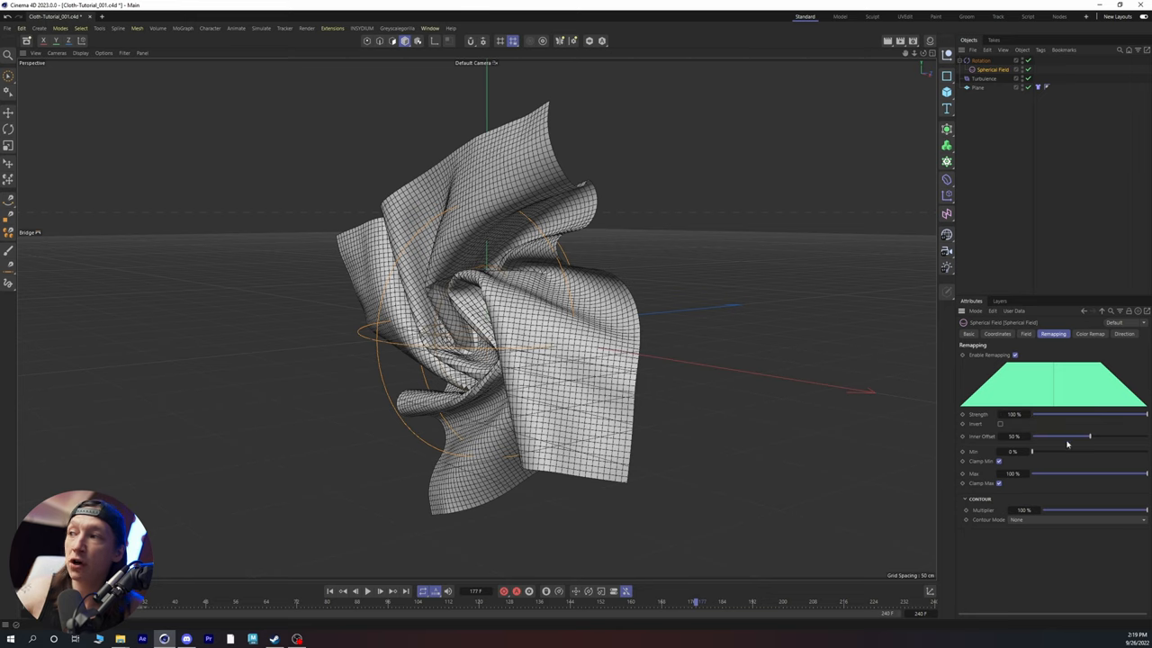
drag(1089, 436, 1060, 436)
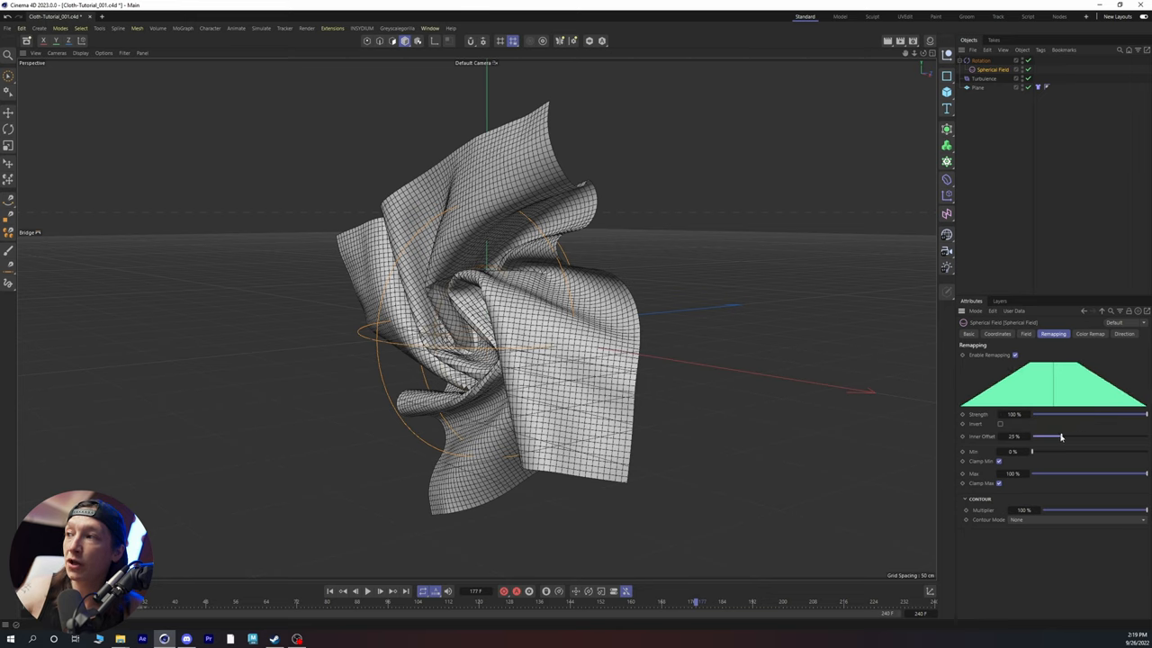
drag(1062, 436, 1055, 437)
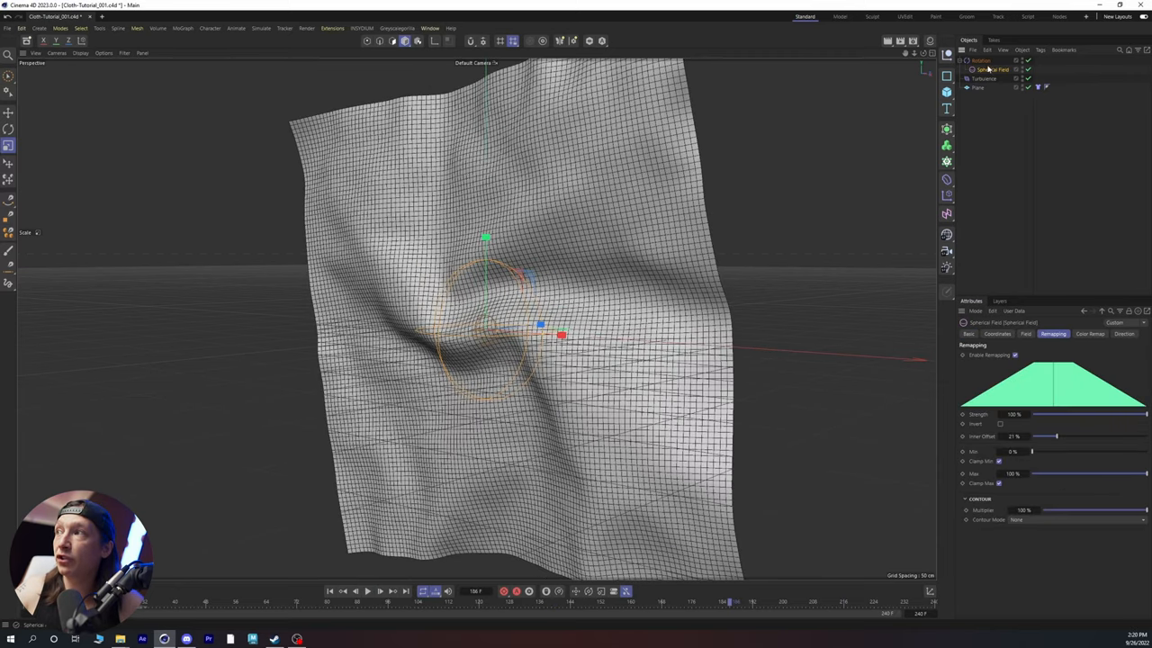
Select the Rotation force to set its angle speed to 500
click(981, 60)
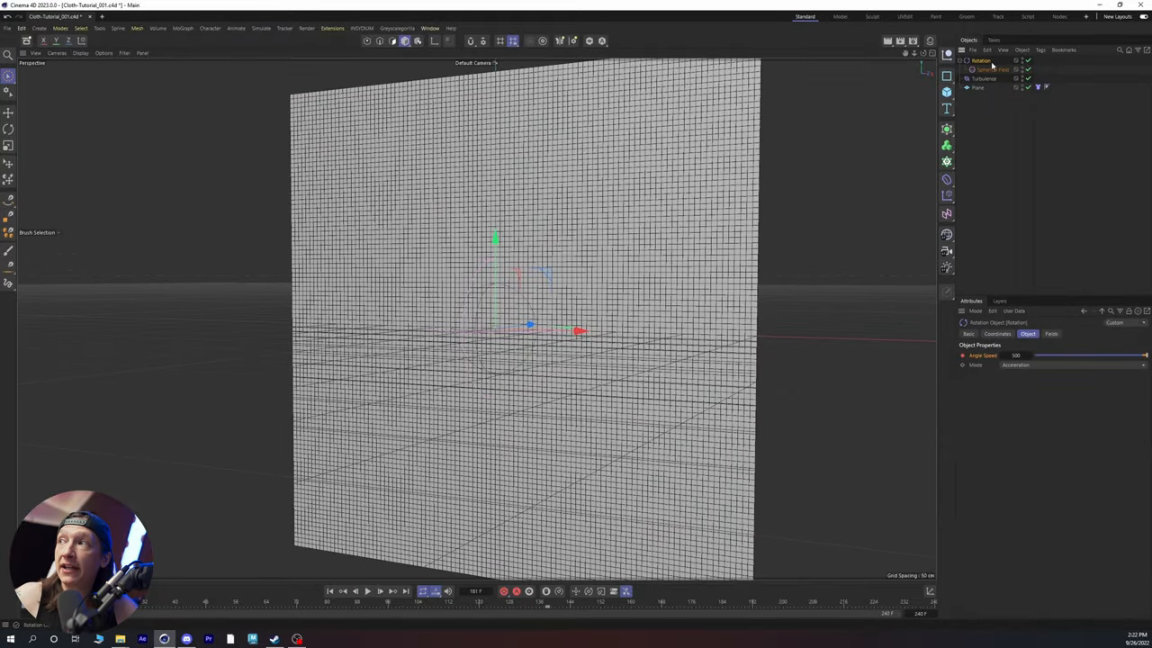
Select the cloth Plane to show its 400 cm, 100-segment properties
click(990, 69)
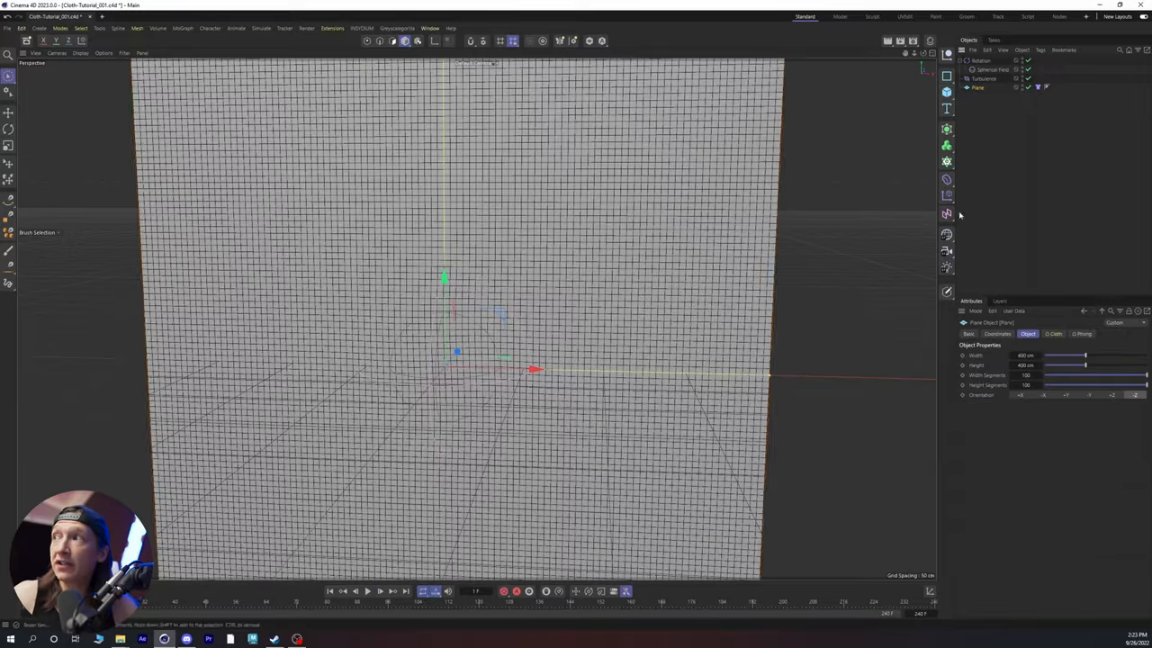
mouse_move(897, 177)
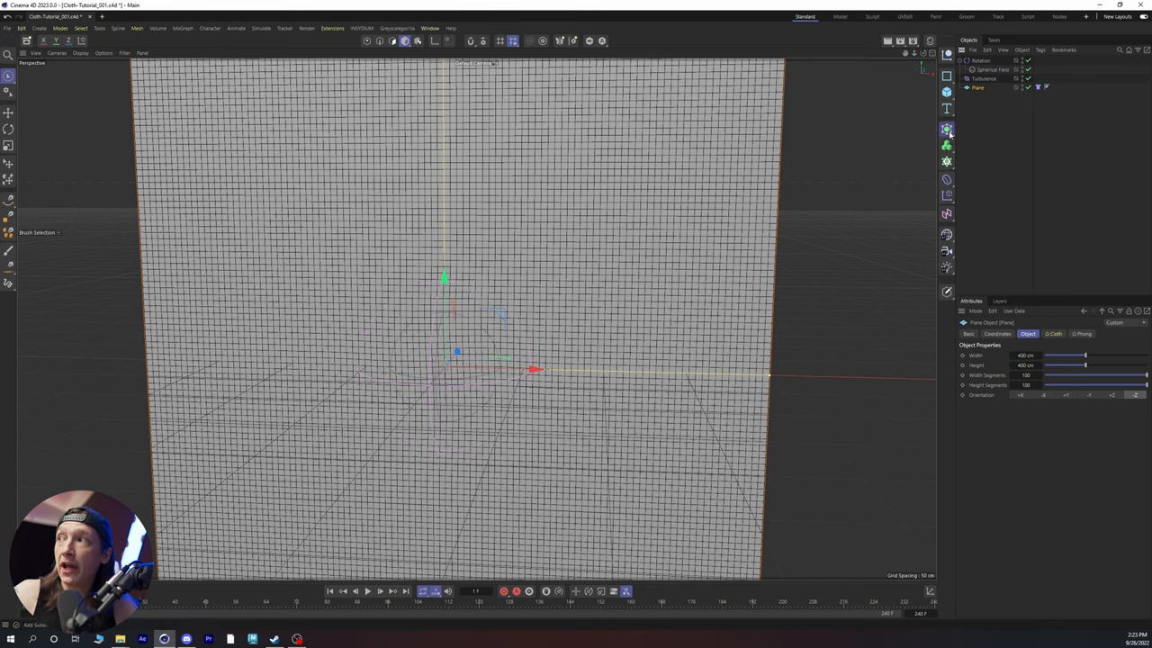
Add a Cloth Surface generator from the Generators palette
click(947, 129)
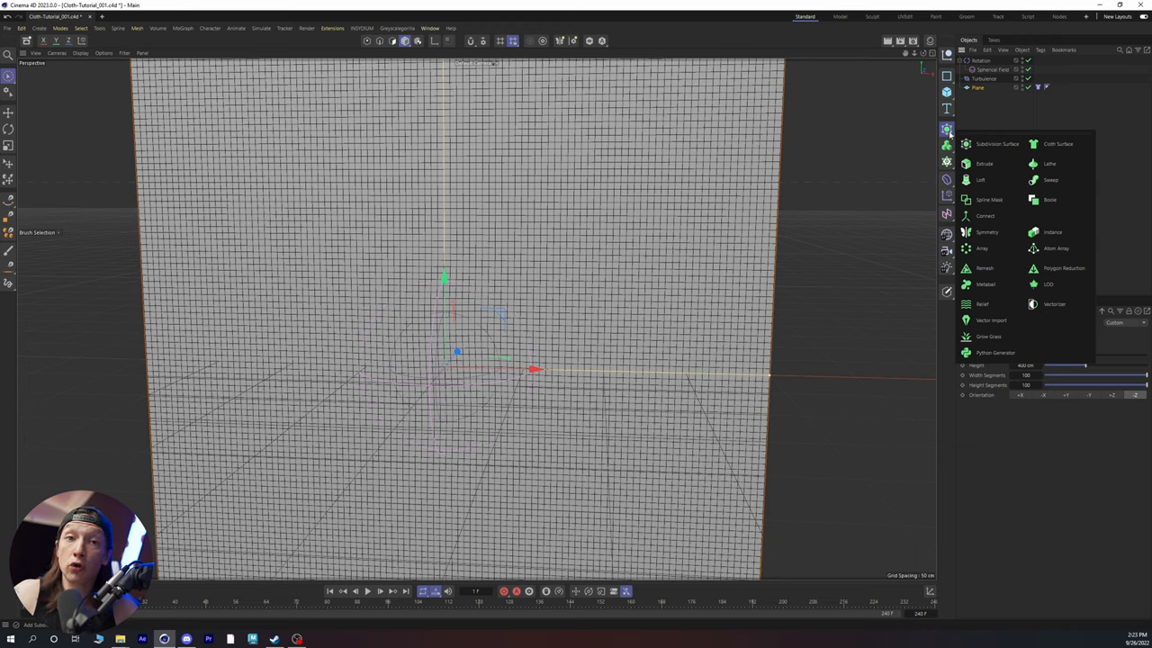
click(1058, 143)
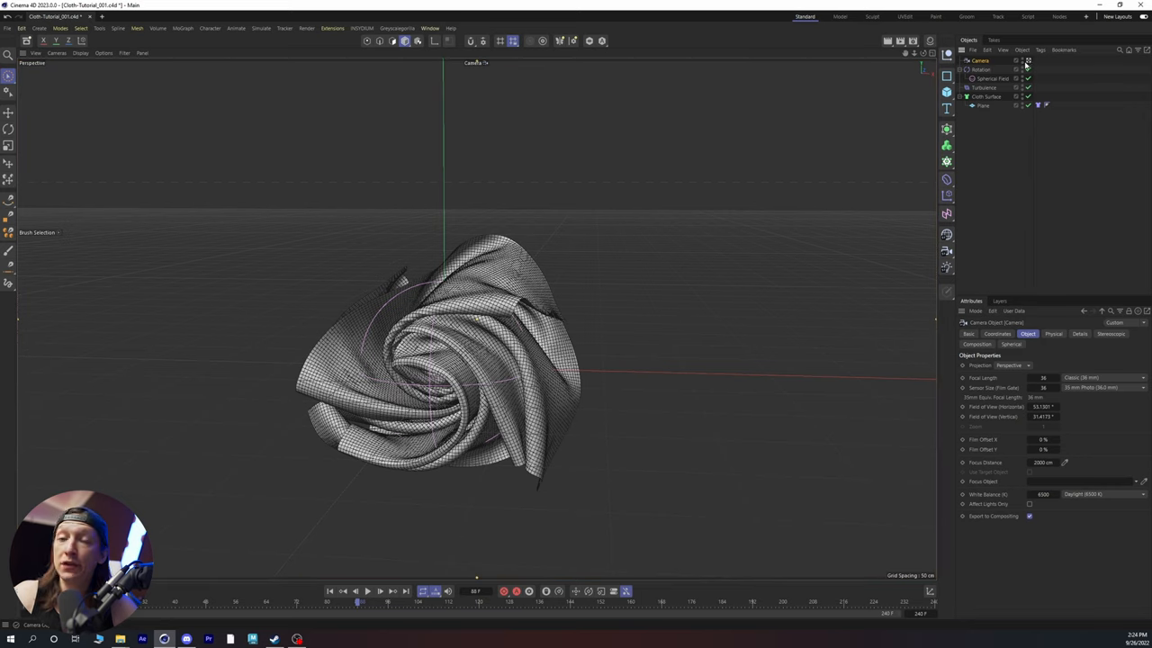
Zero the camera's position and rotation, replay the cloth swirl, and open File > Export
click(997, 334)
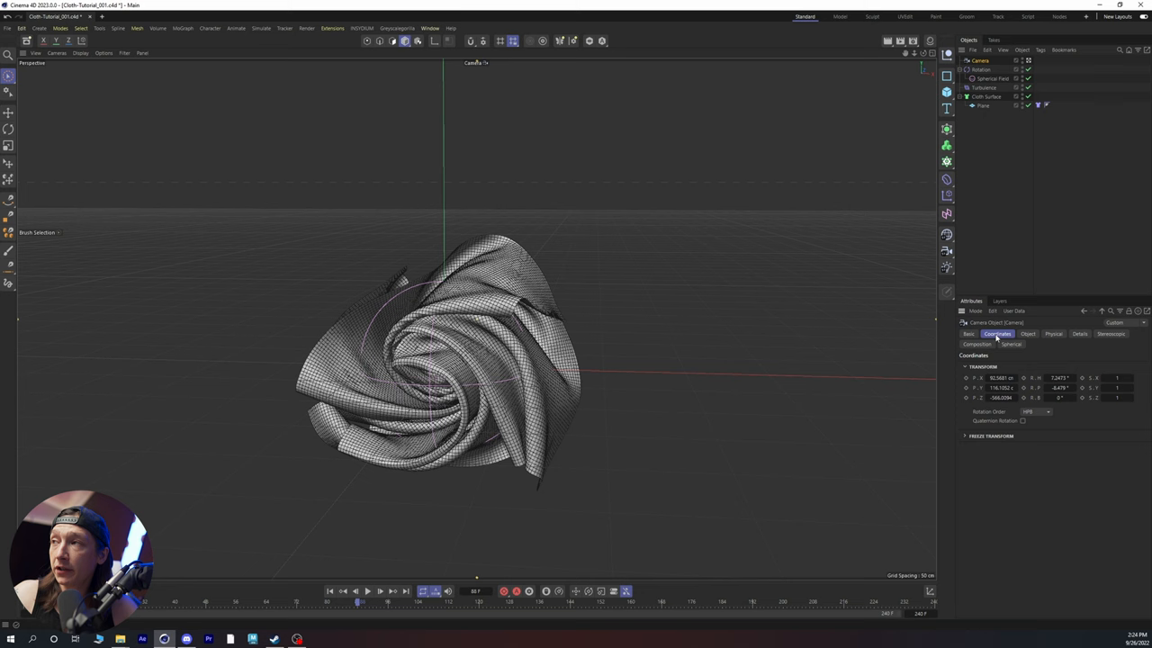
triple_click(999, 377)
text(0)
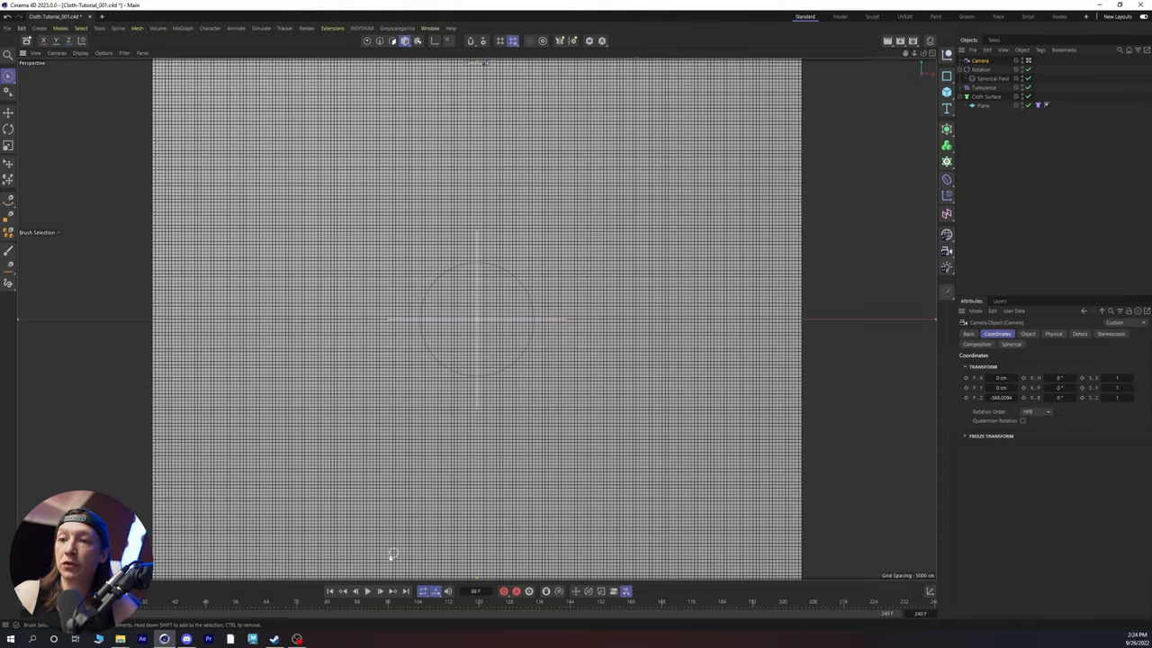
click(368, 592)
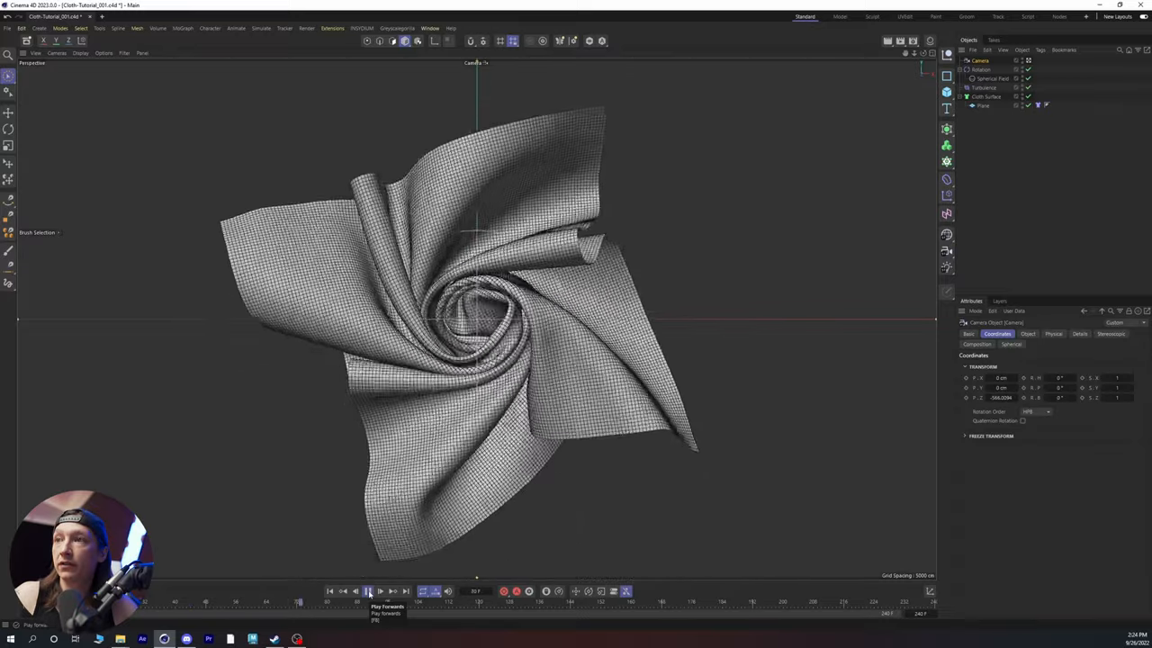
click(369, 591)
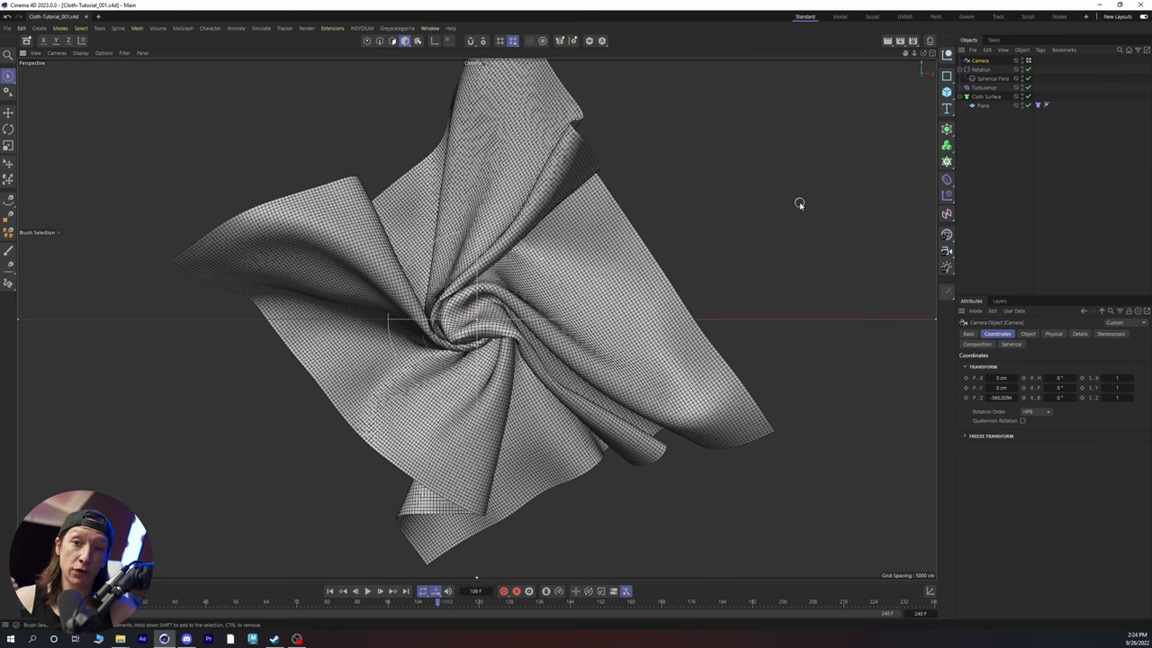
click(7, 28)
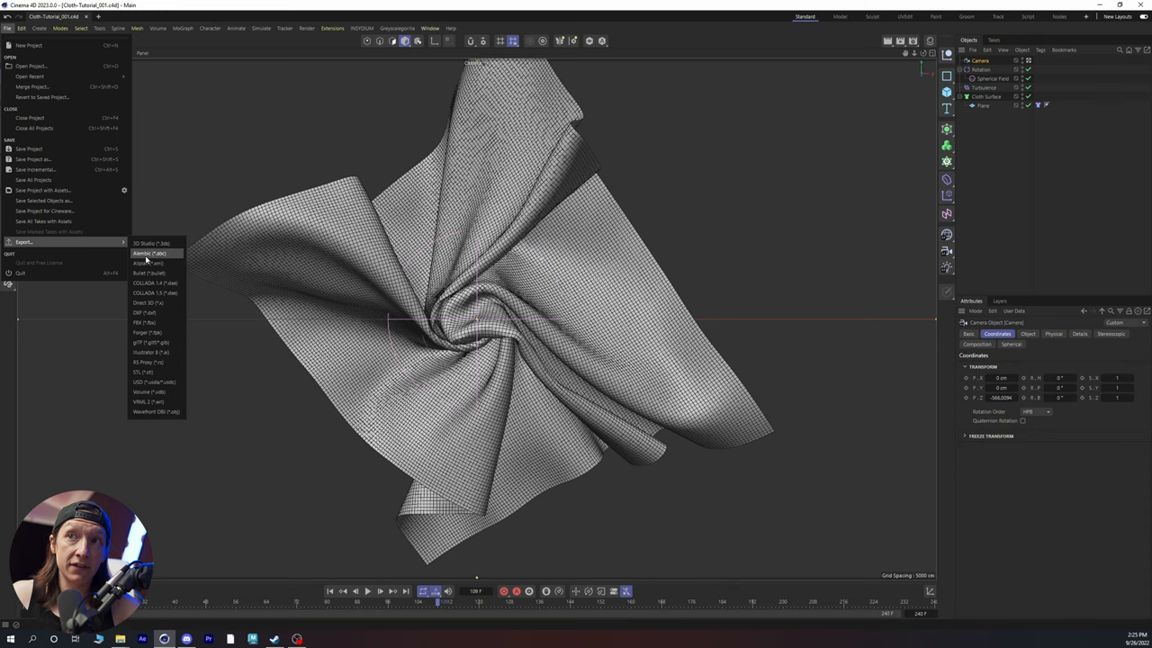
Export as Alembic, keeping frames 1 to 240, and confirm the settings
click(144, 253)
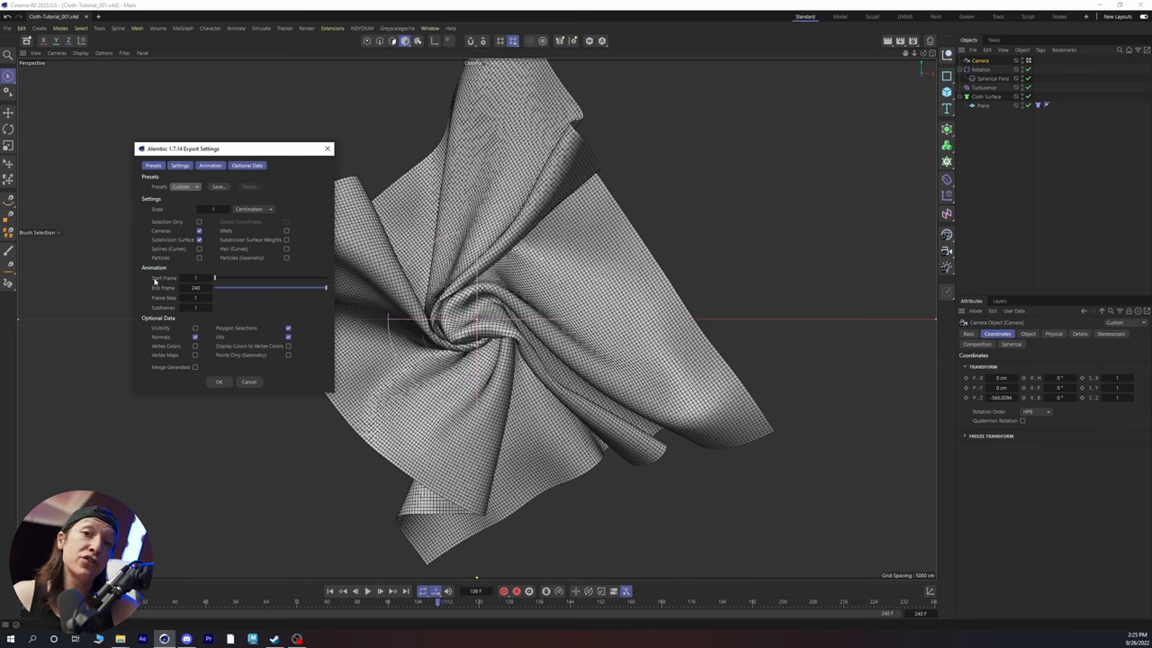
mouse_move(184, 283)
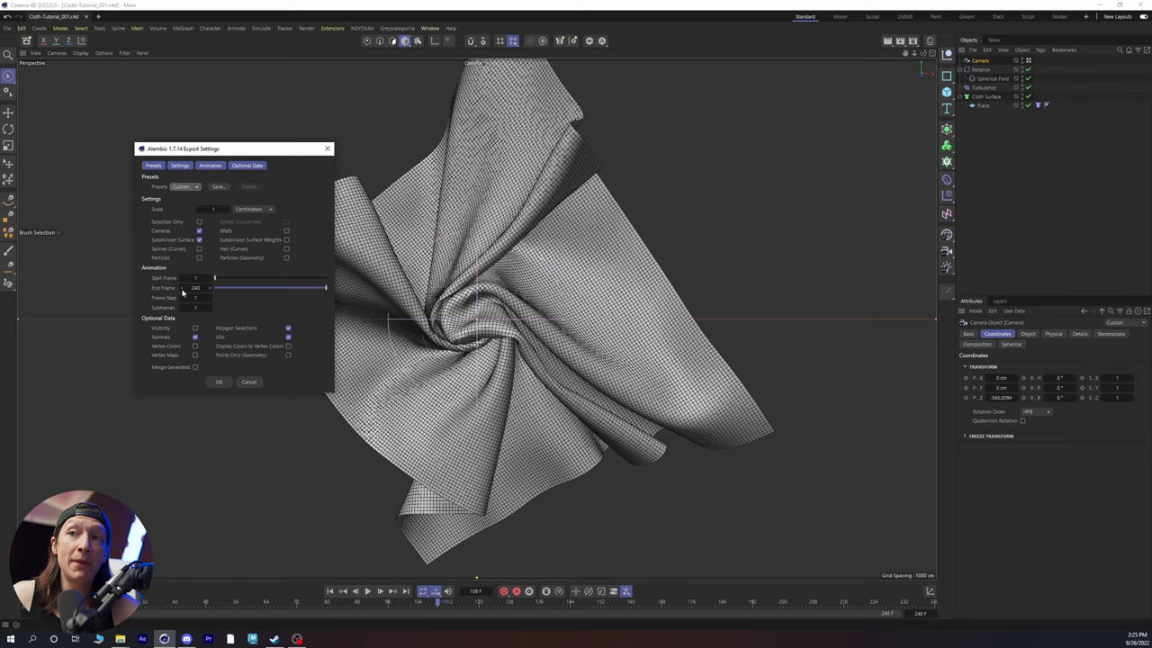
click(219, 382)
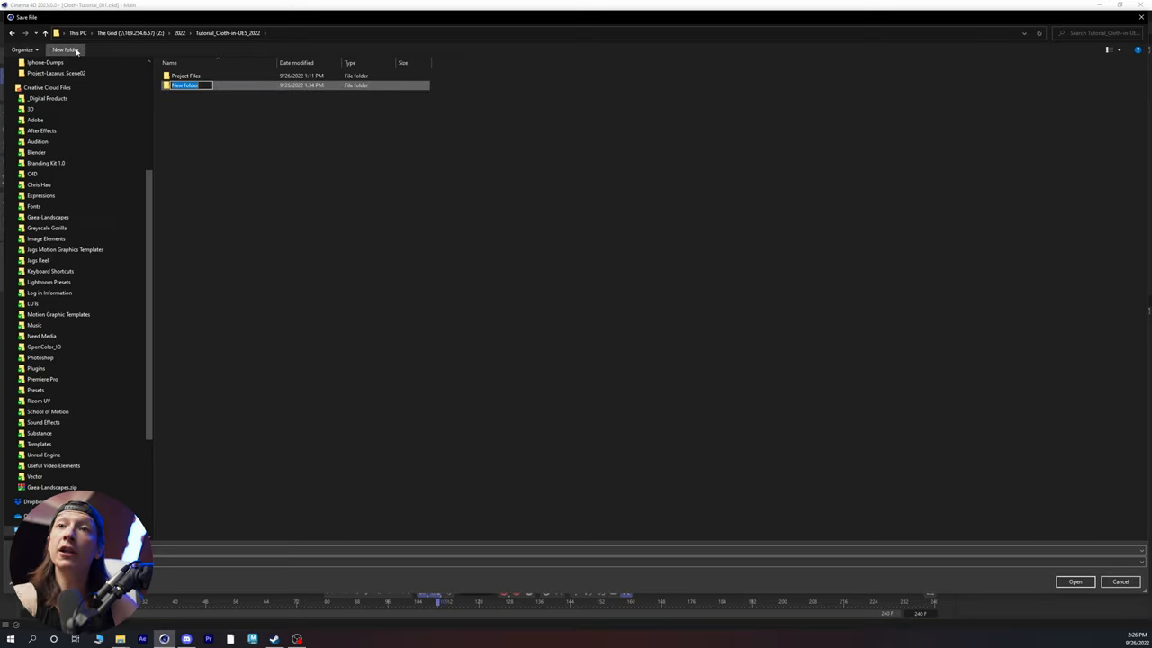
Name the new folder Elements, add an ABC folder inside, and open ABC
text(Elements)
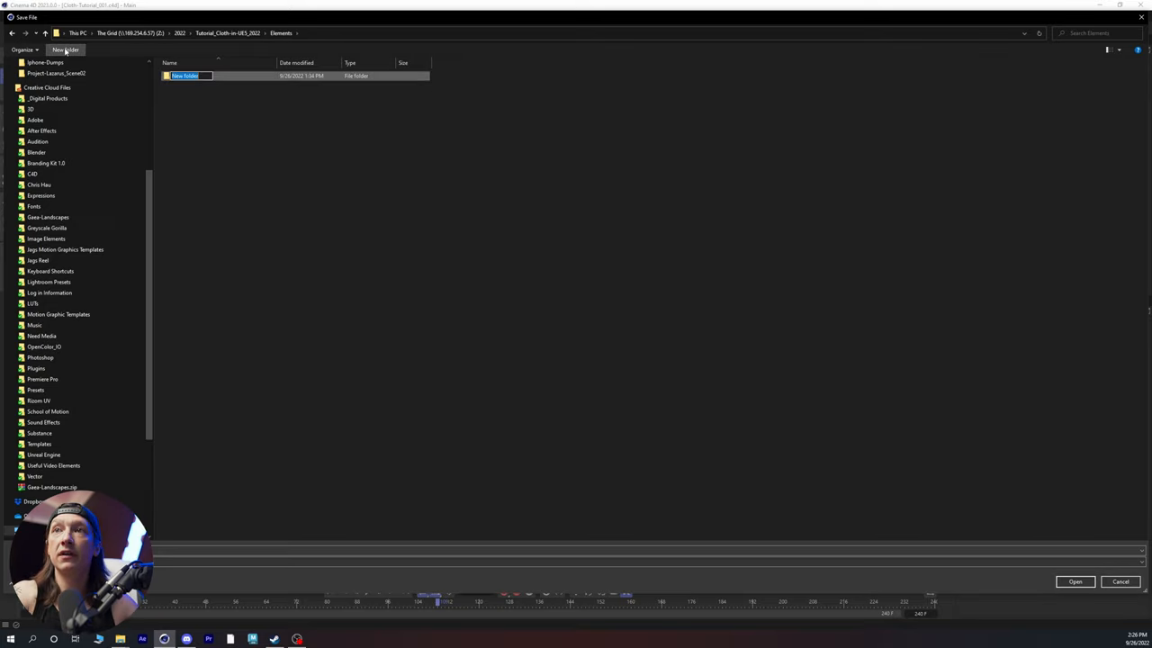
text(ABC)
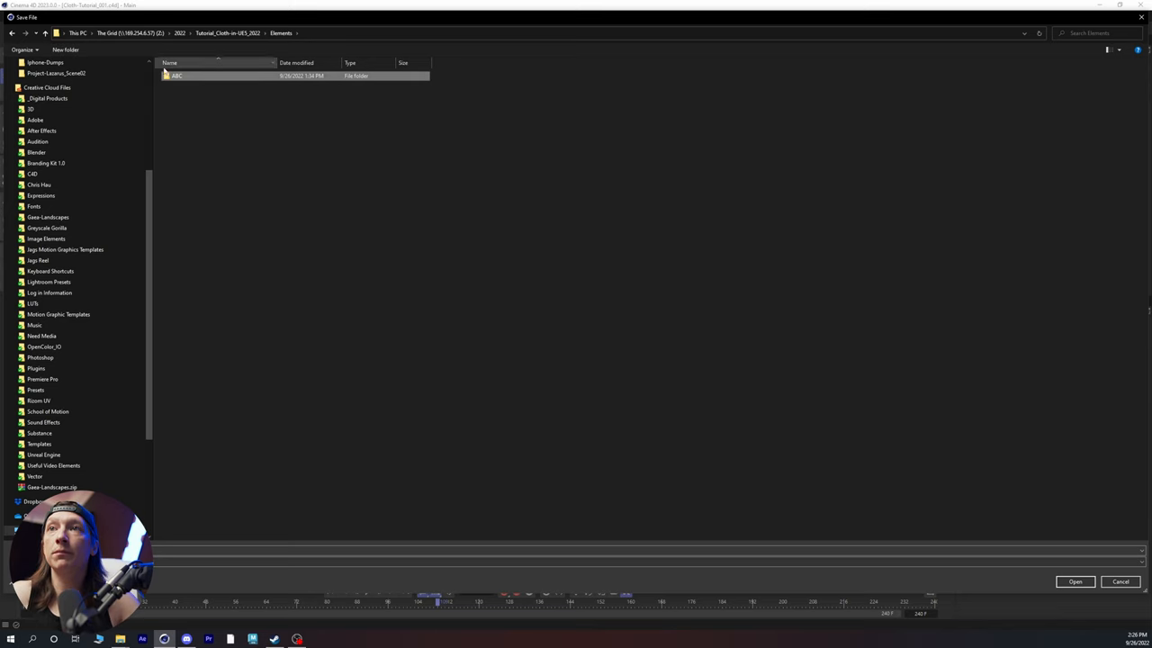
double_click(176, 74)
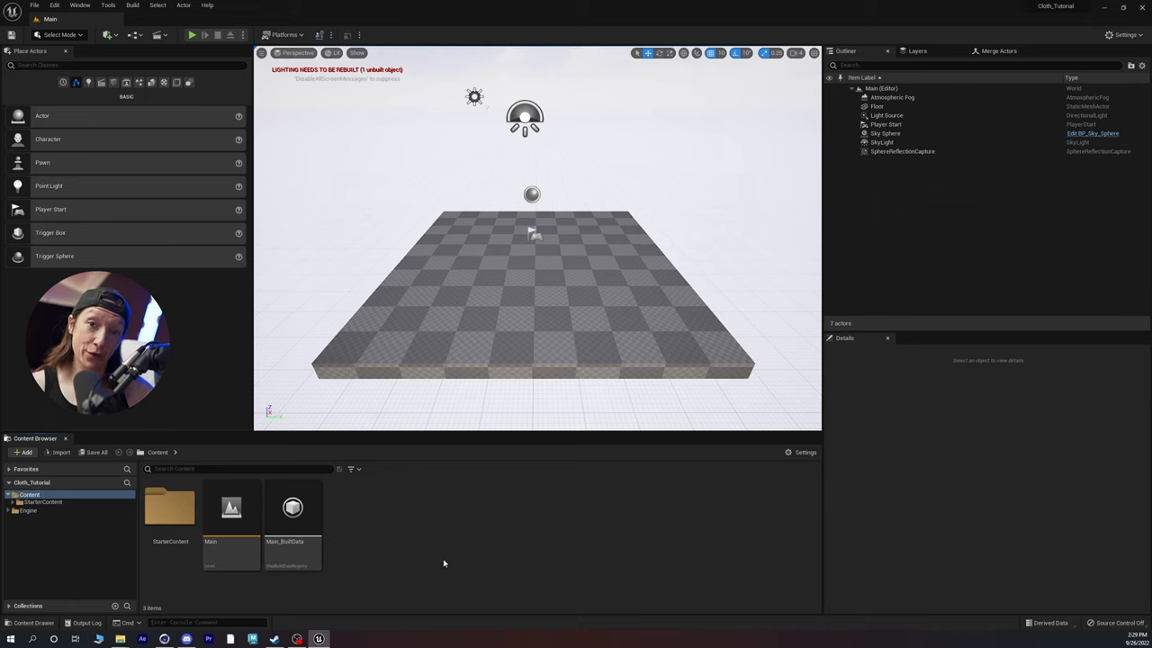
mouse_move(419, 547)
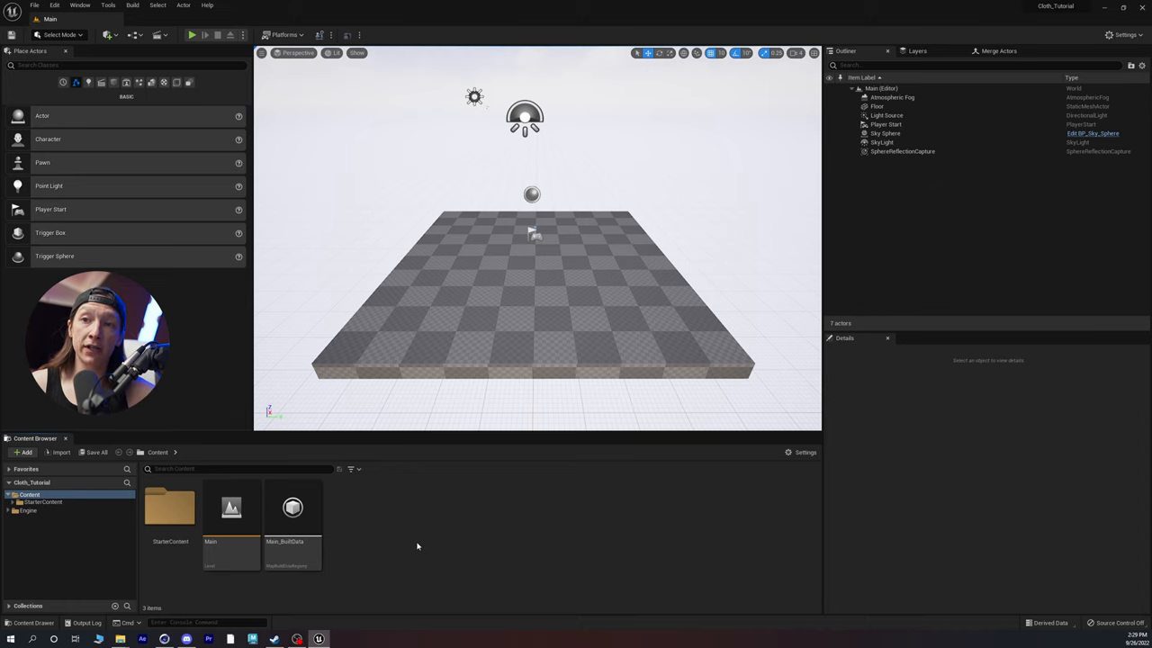
Create a new ABC folder in the Content Browser's Content directory
right_click(417, 546)
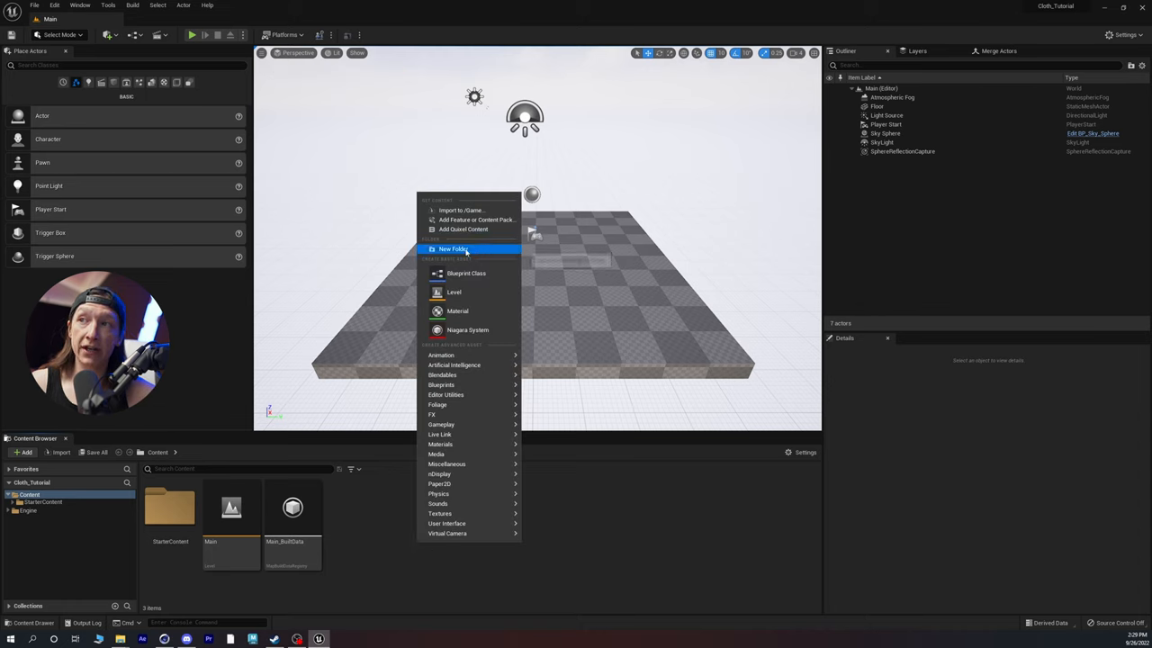
click(453, 248)
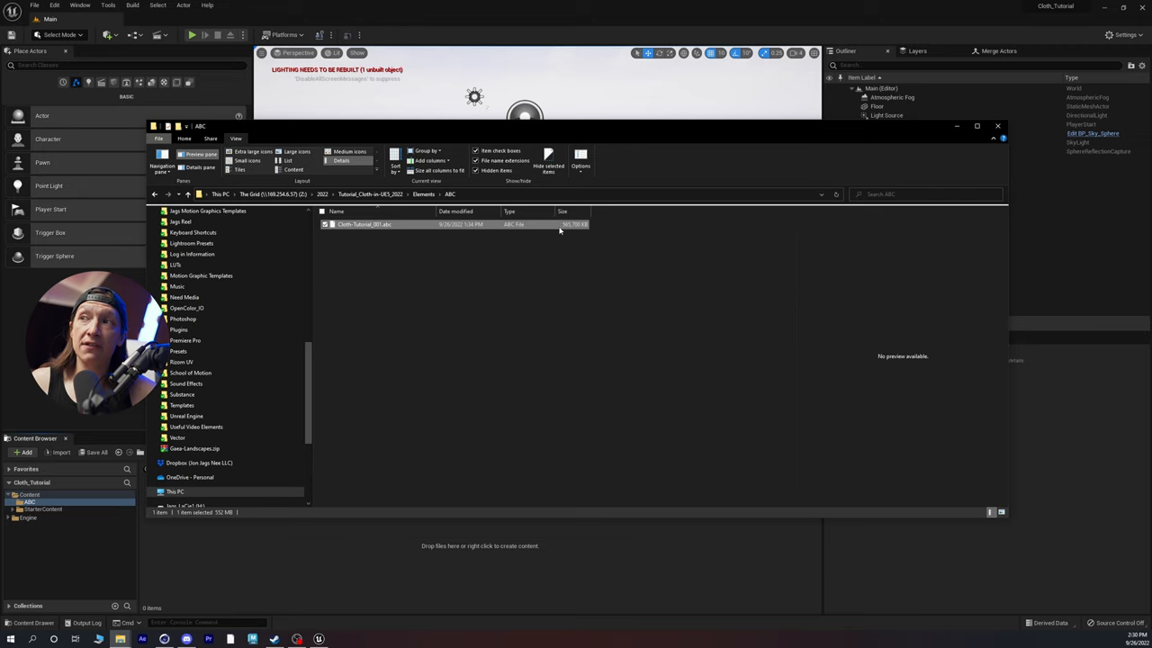
mouse_move(575, 230)
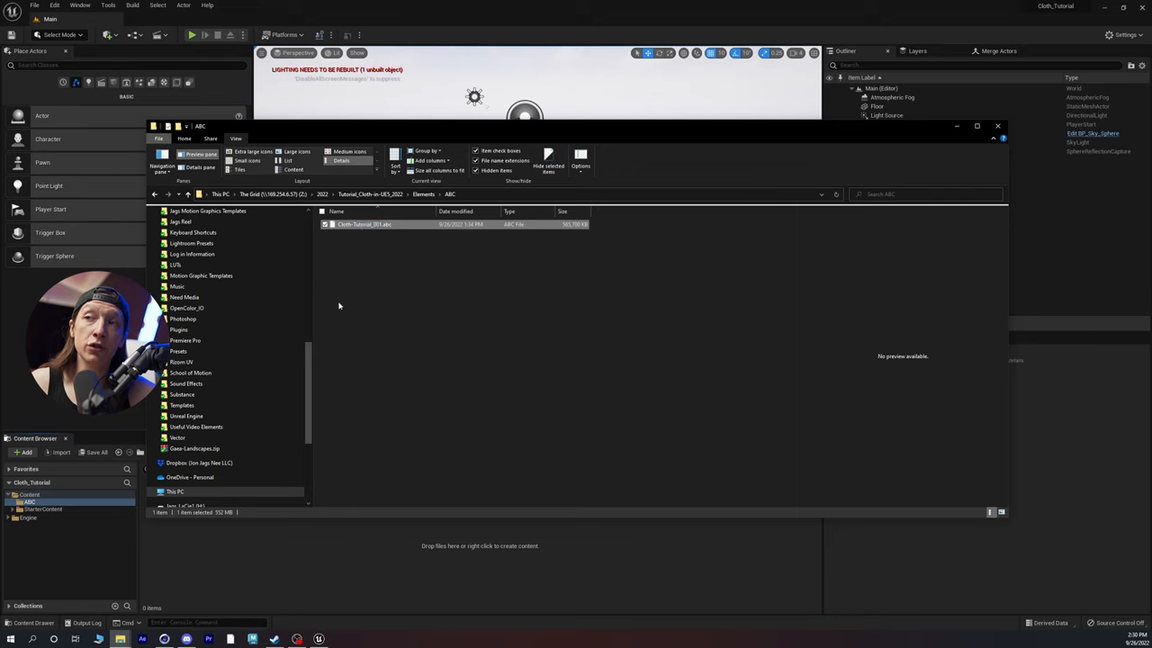
mouse_move(355, 236)
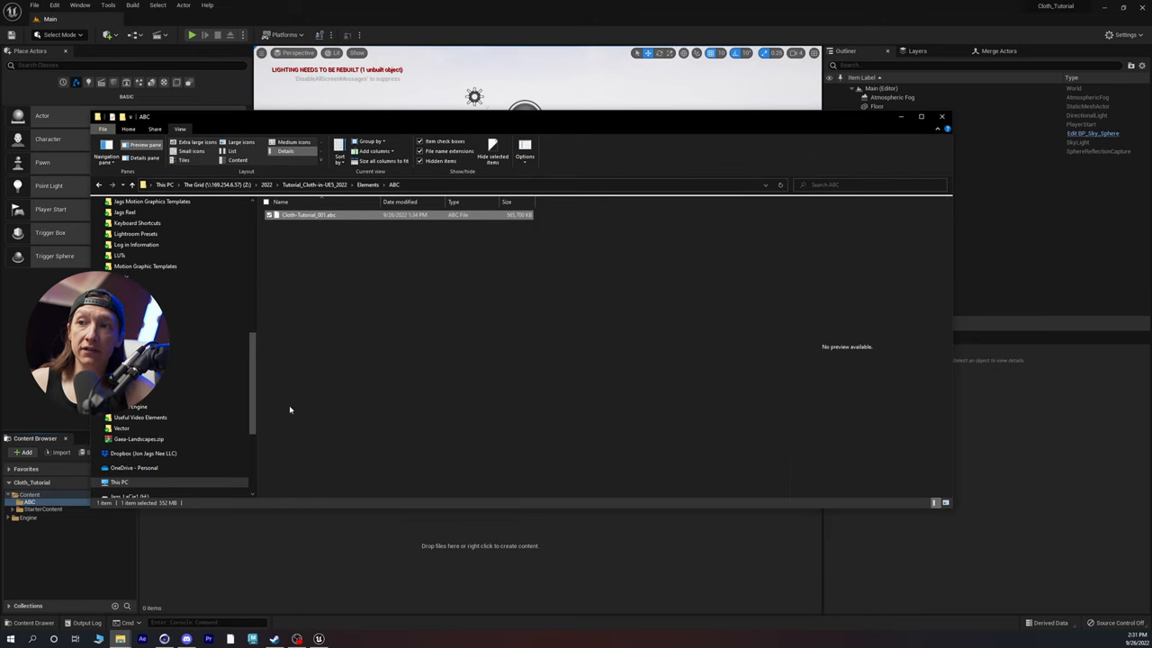
mouse_move(352, 549)
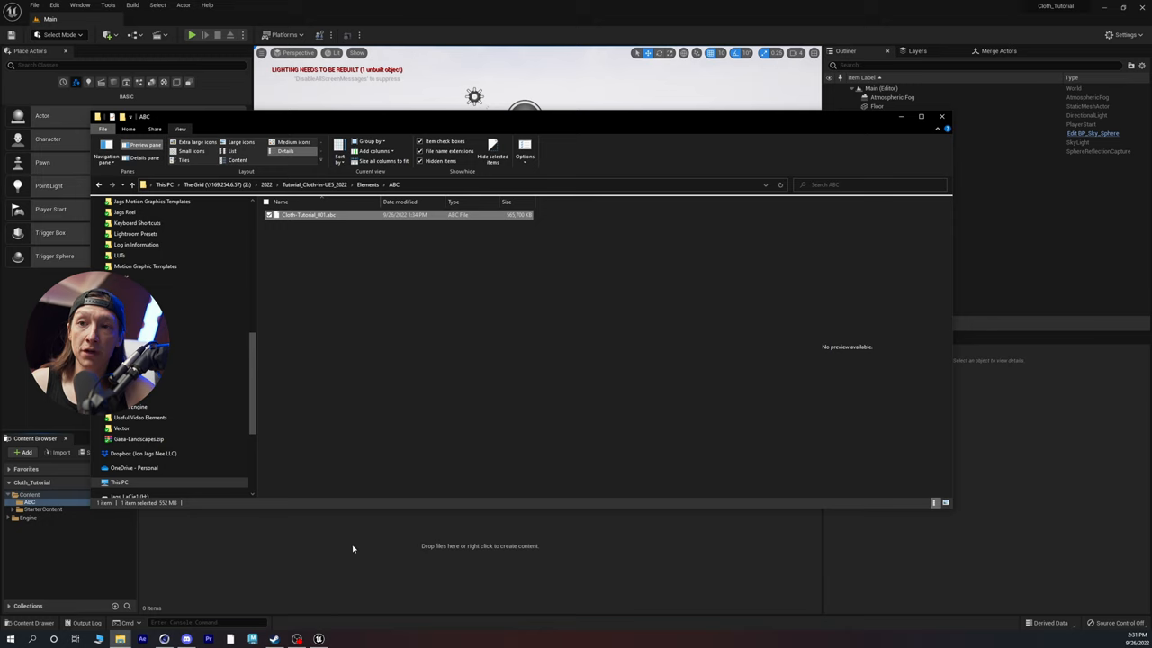
mouse_move(523, 128)
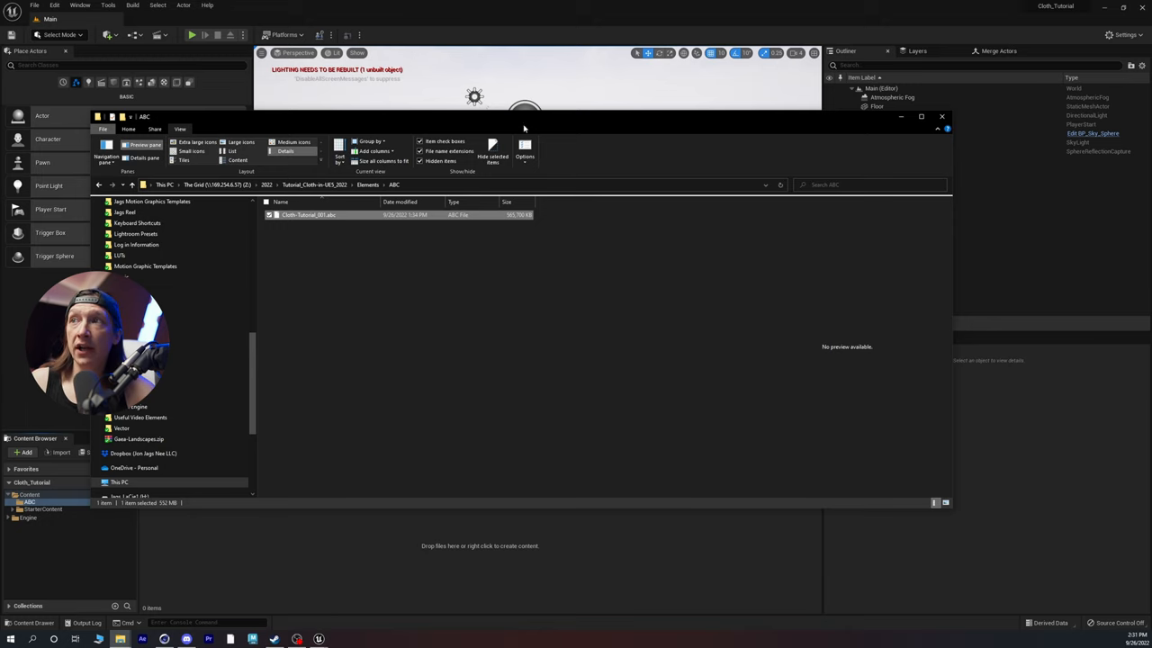
Drag Cloth-Tutorial_001.abc into Unreal's ABC content folder
click(942, 116)
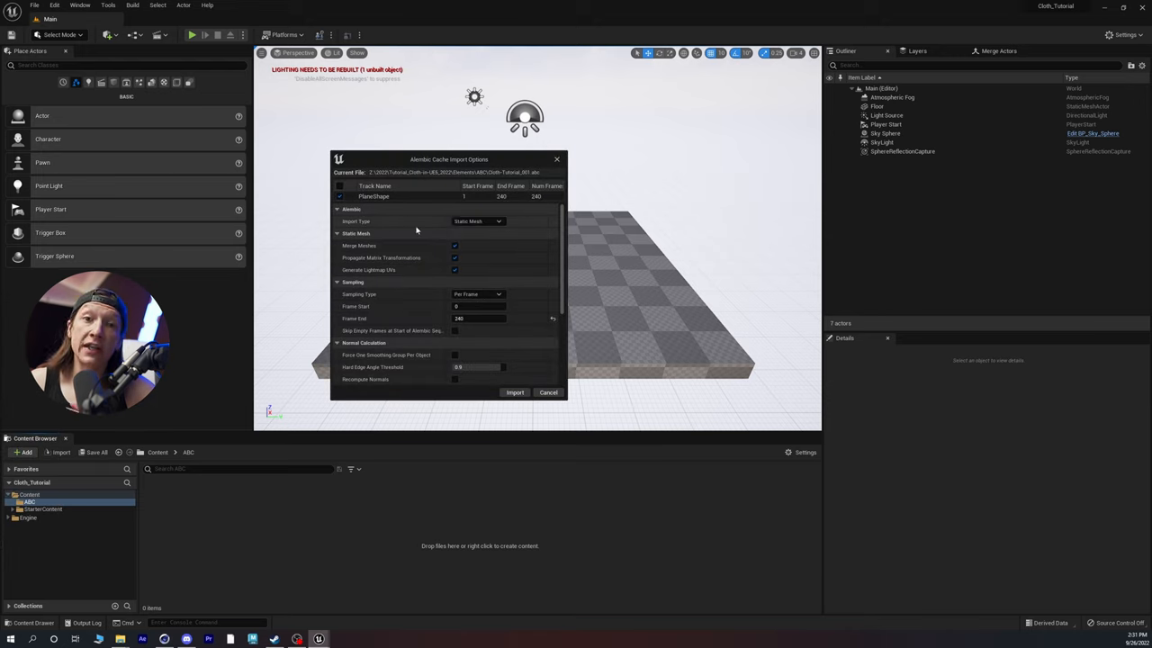
mouse_move(473, 221)
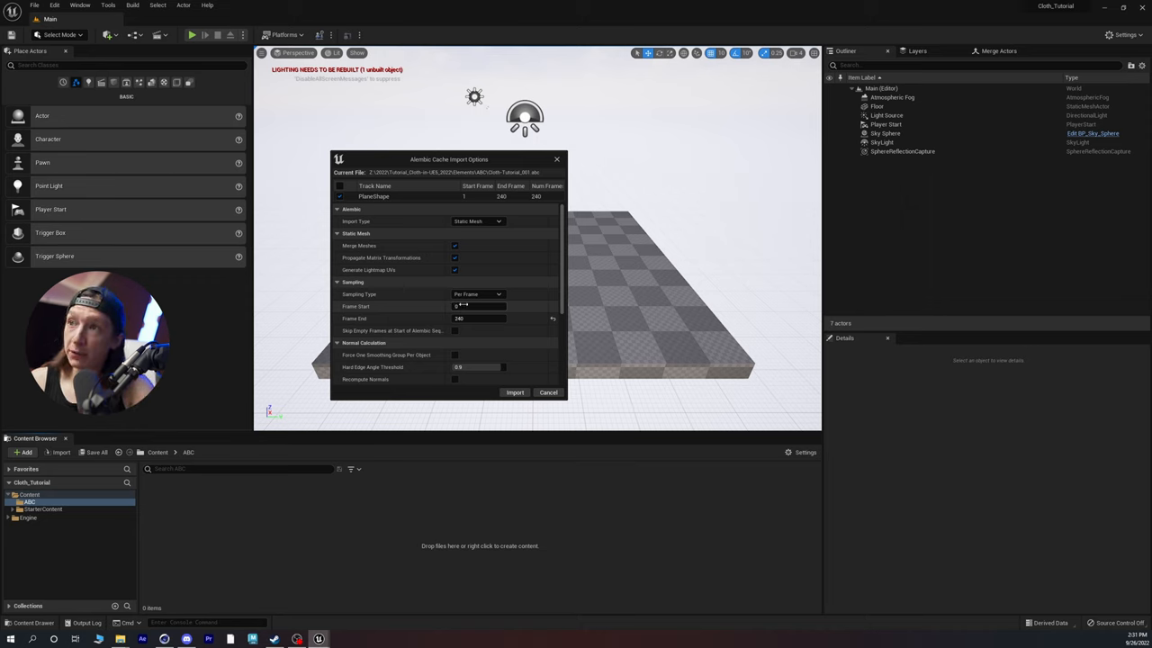
Set Import Type to Geometry Cache and import Cloth-Tutorial_001
click(477, 222)
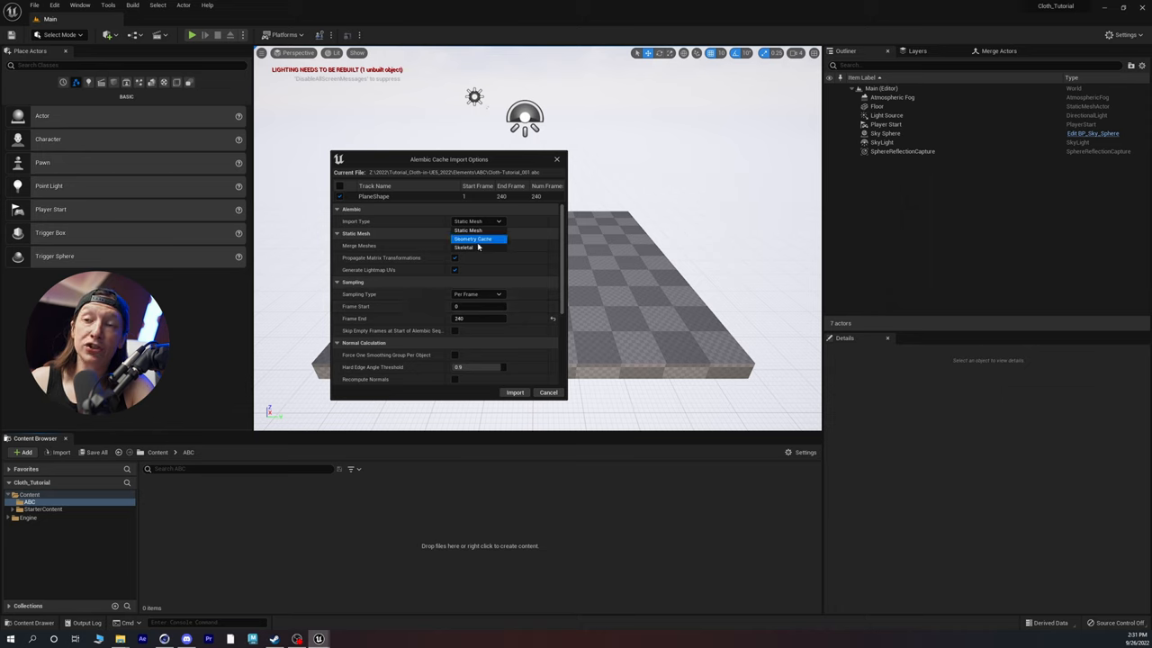
click(473, 238)
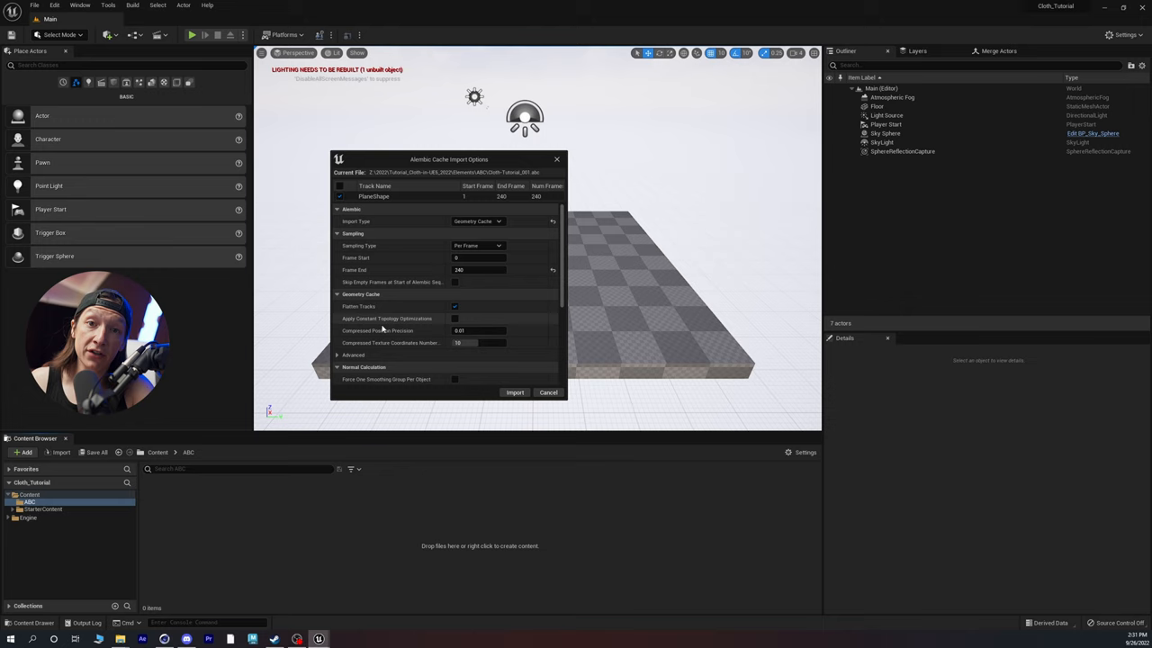
click(549, 392)
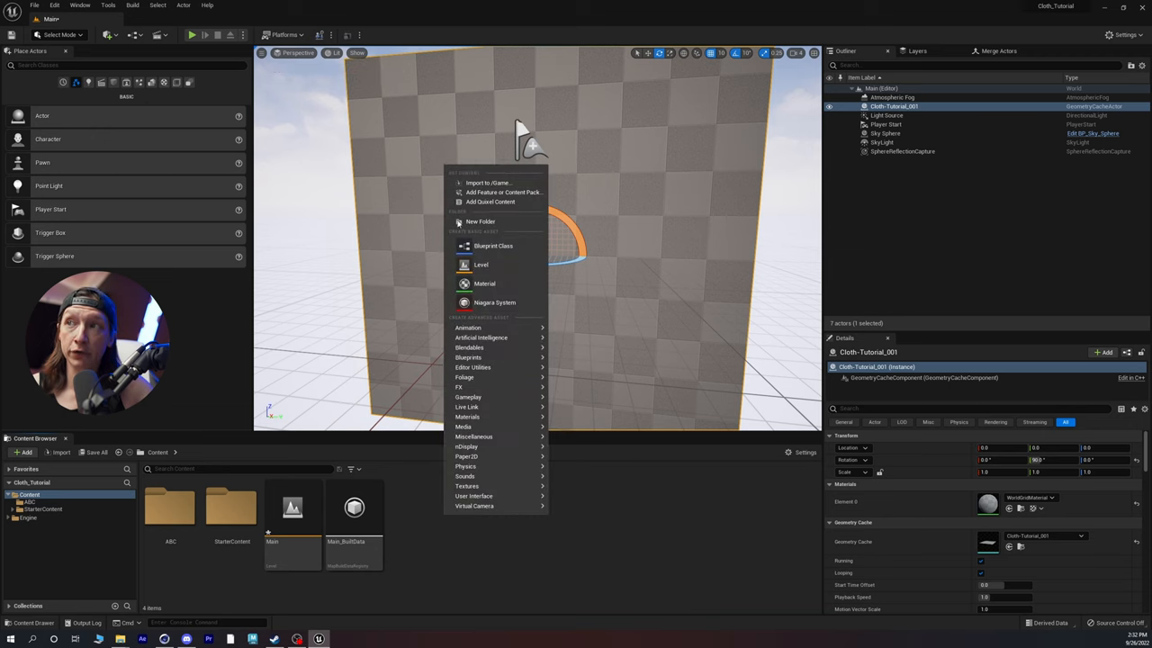
Create a Sequences folder and a Level Sequence named ClothSimPlay
click(479, 222)
text(Sequences)
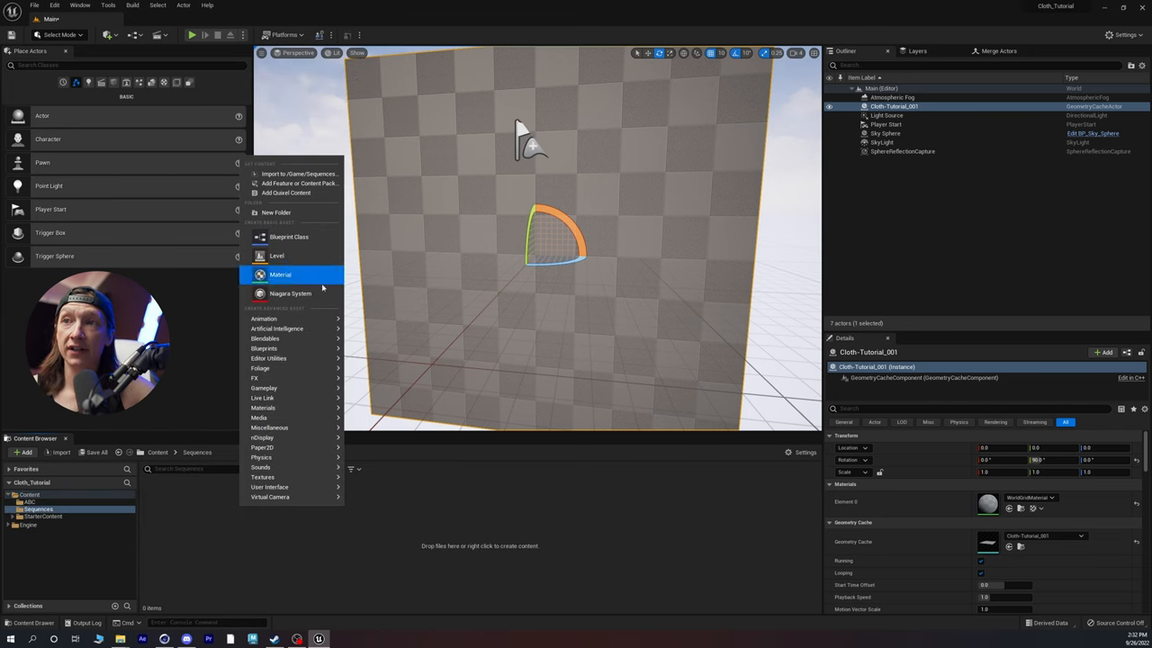
click(277, 256)
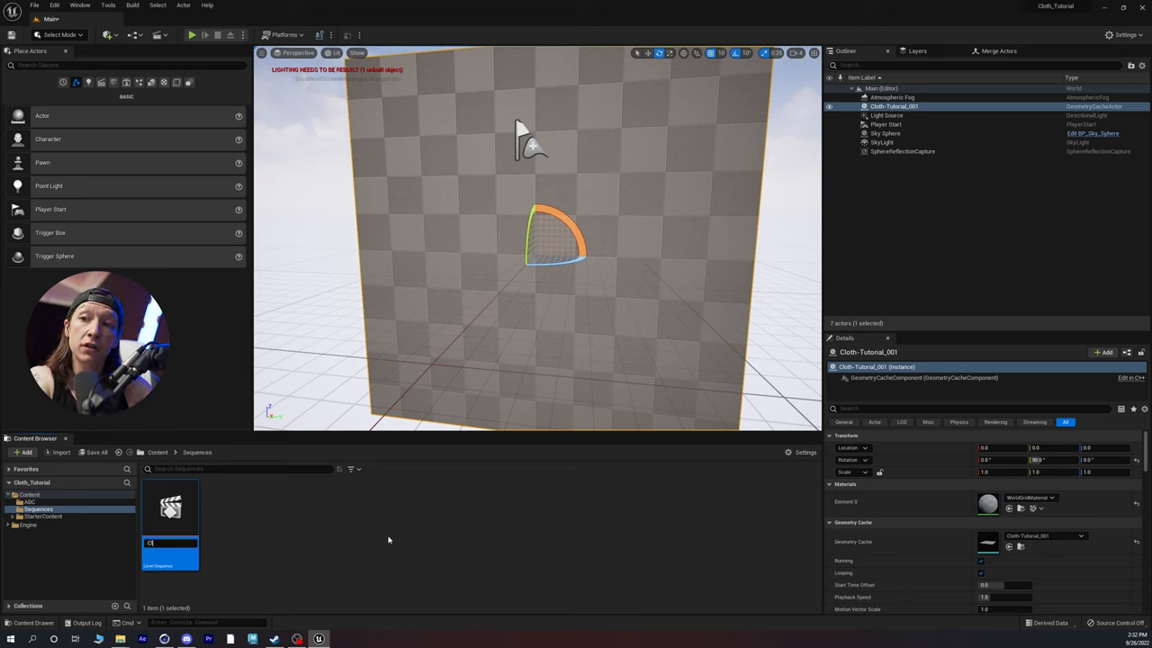
text(ClothSim)
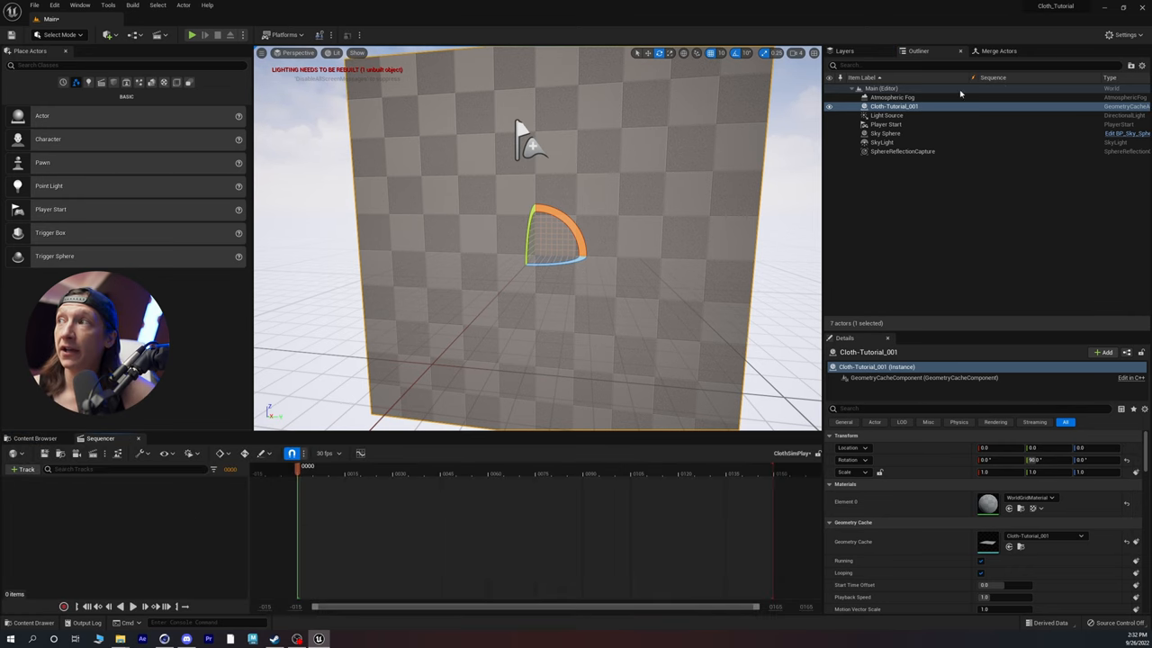
mouse_move(900, 113)
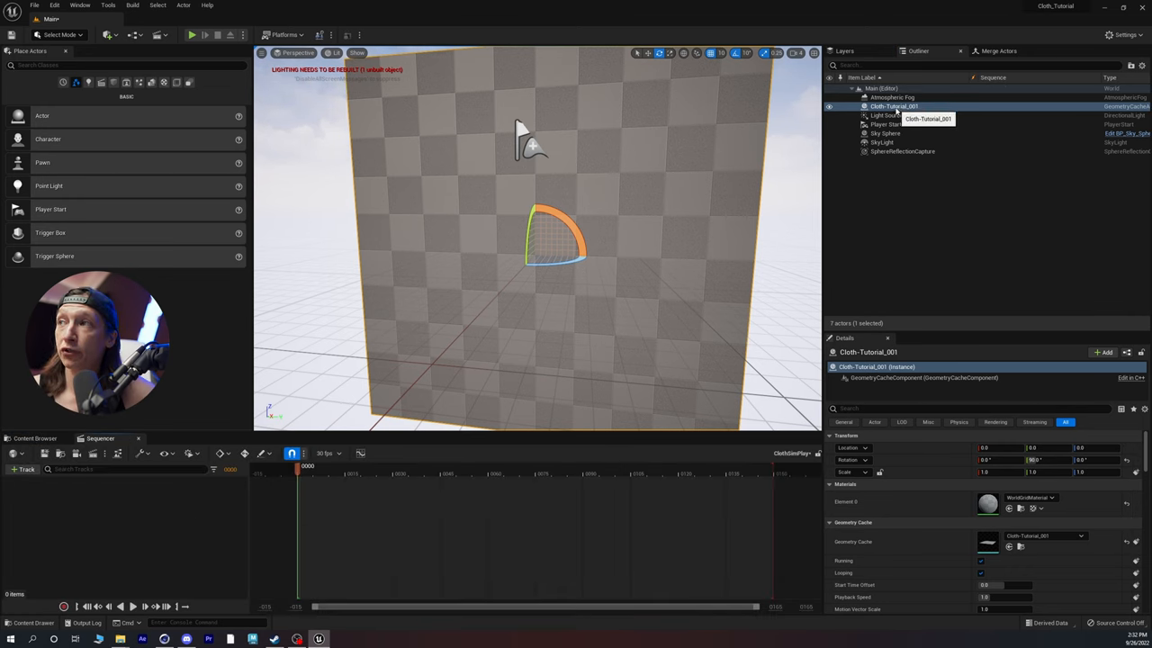
Add the Cloth-Tutorial_001 actor with a Geometry Cache track and set 24 fps
click(894, 107)
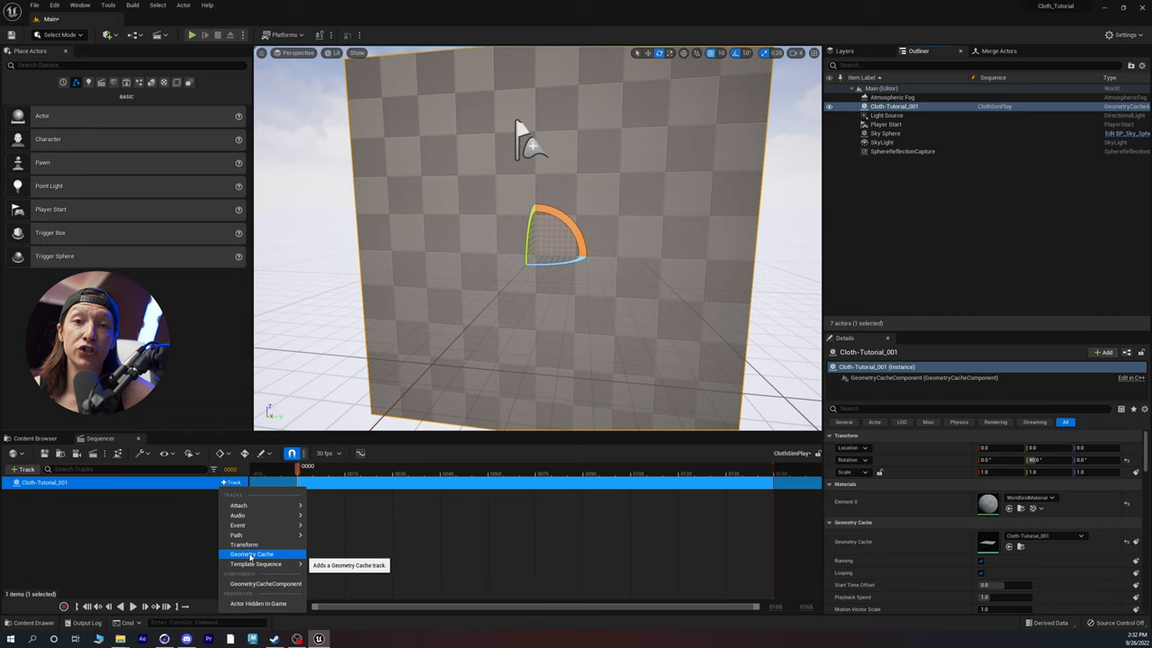
mouse_move(113, 495)
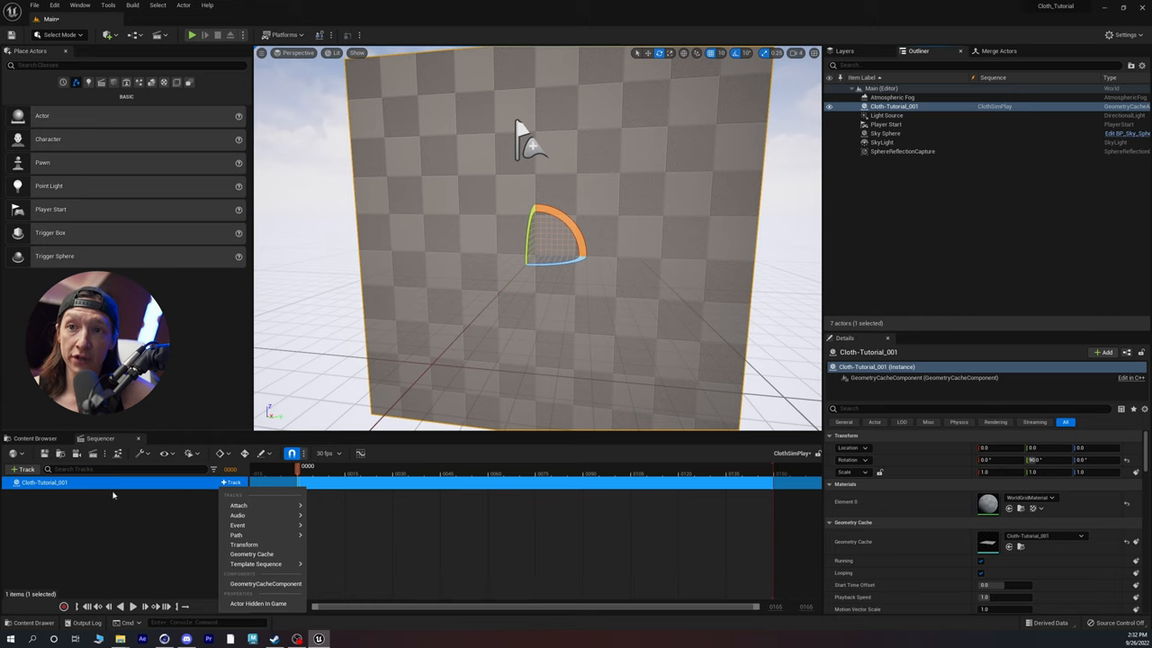
click(251, 553)
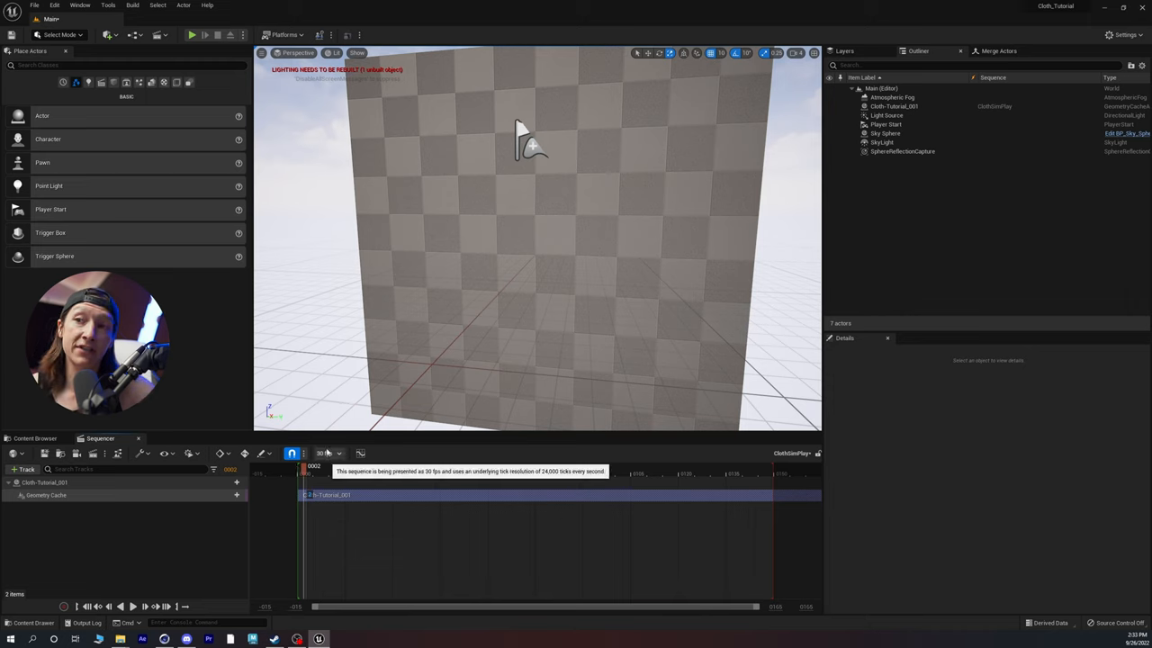
click(325, 453)
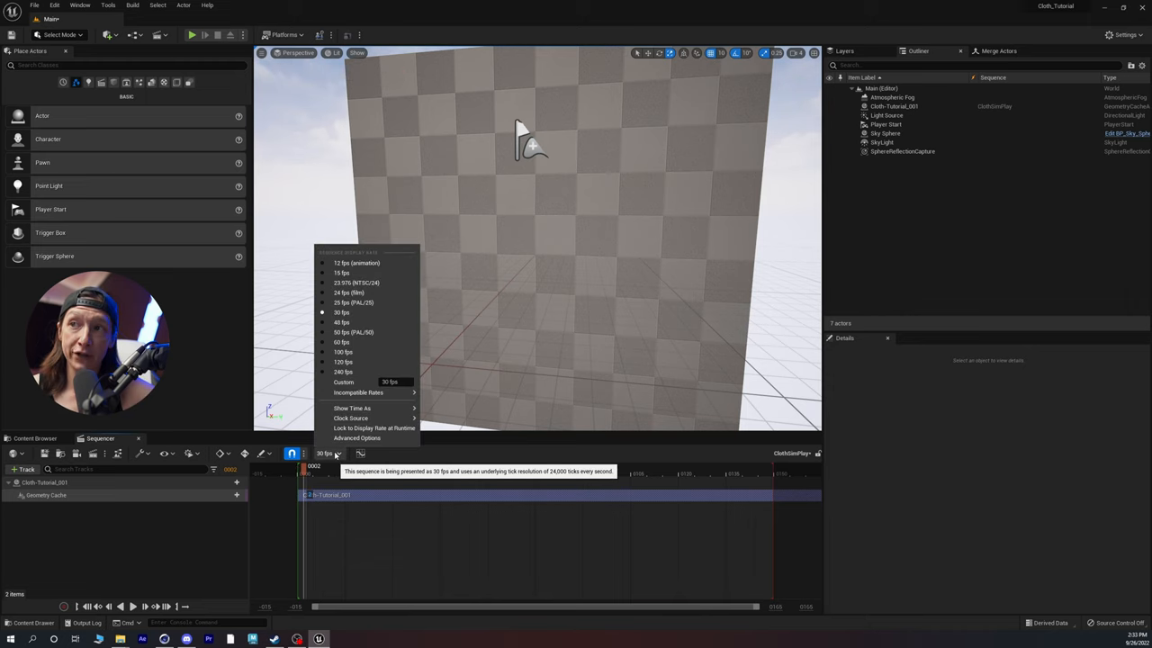
mouse_move(351, 292)
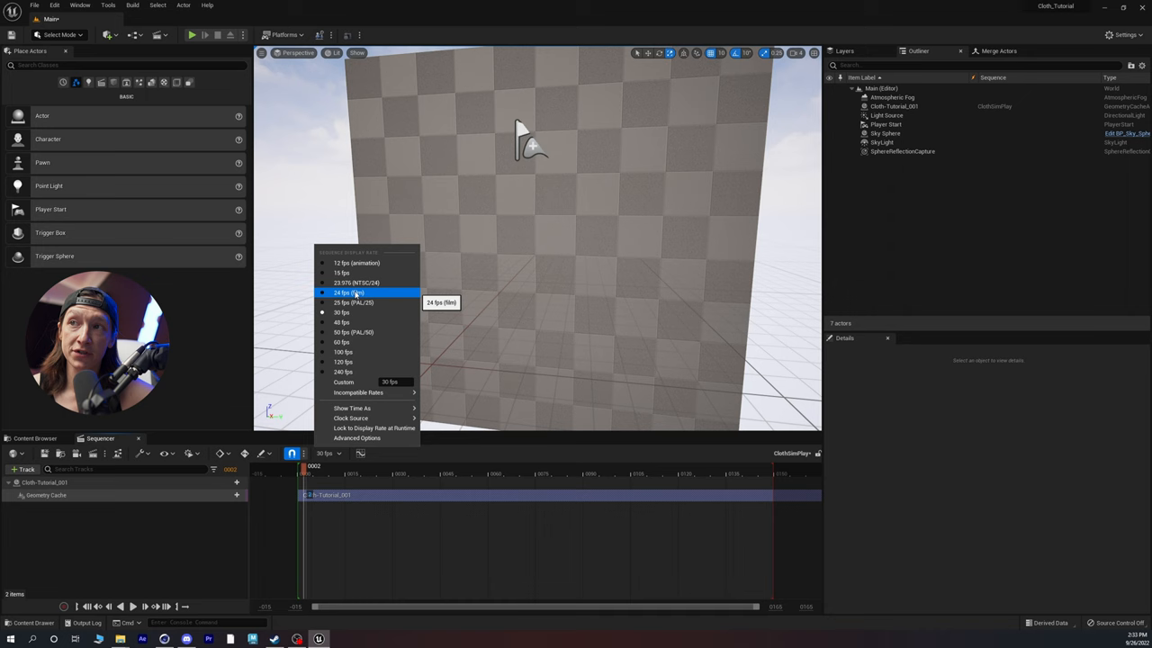
click(349, 292)
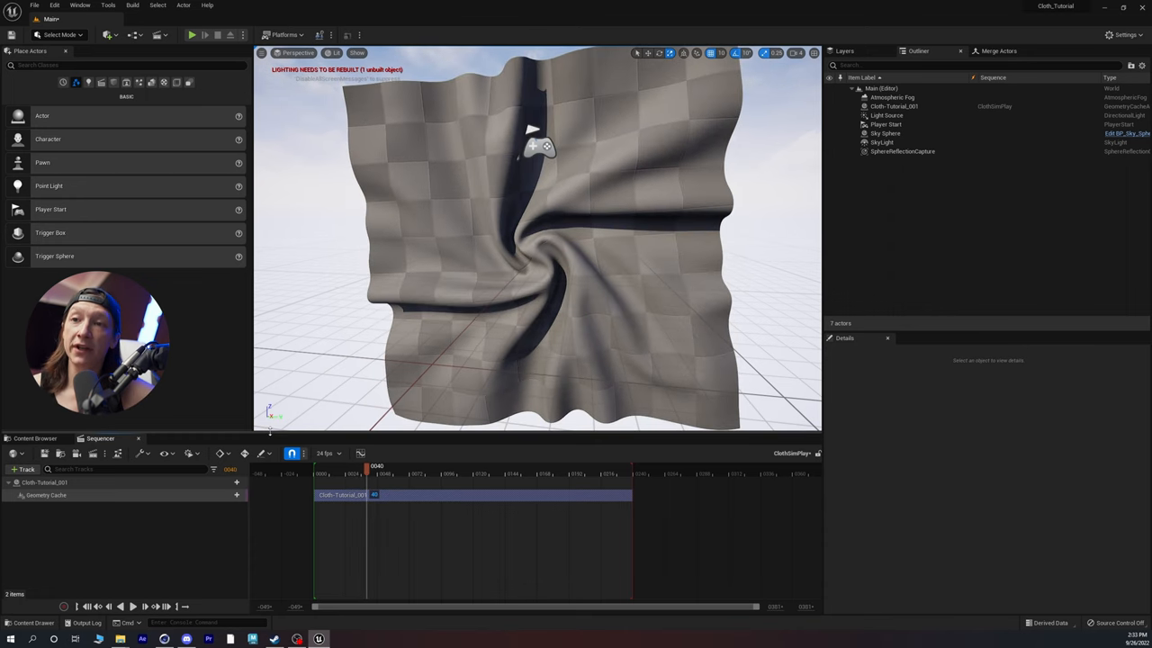
Create a CineCameraActor at the current view and set its focal length to 24
click(265, 53)
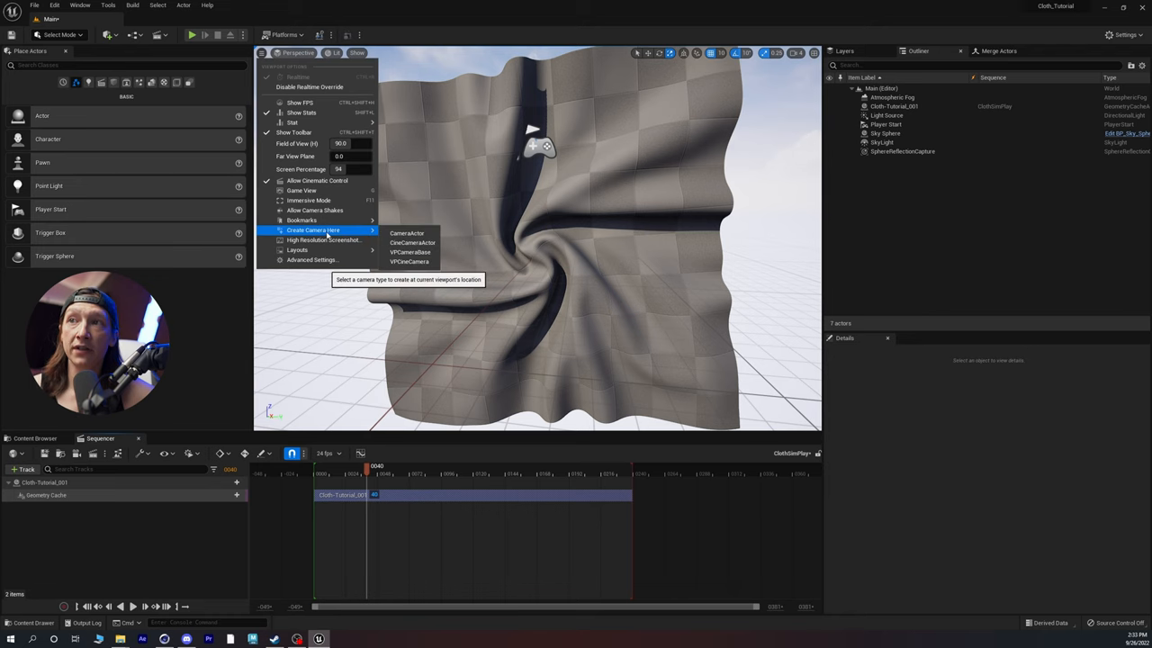
mouse_move(412, 242)
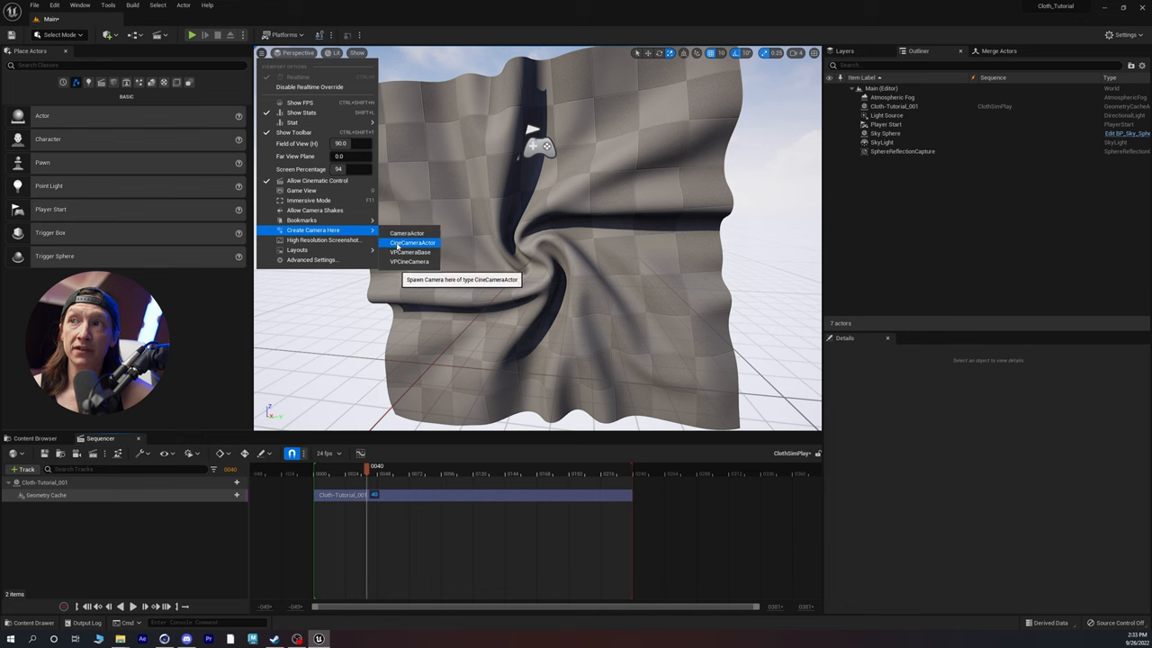
click(412, 243)
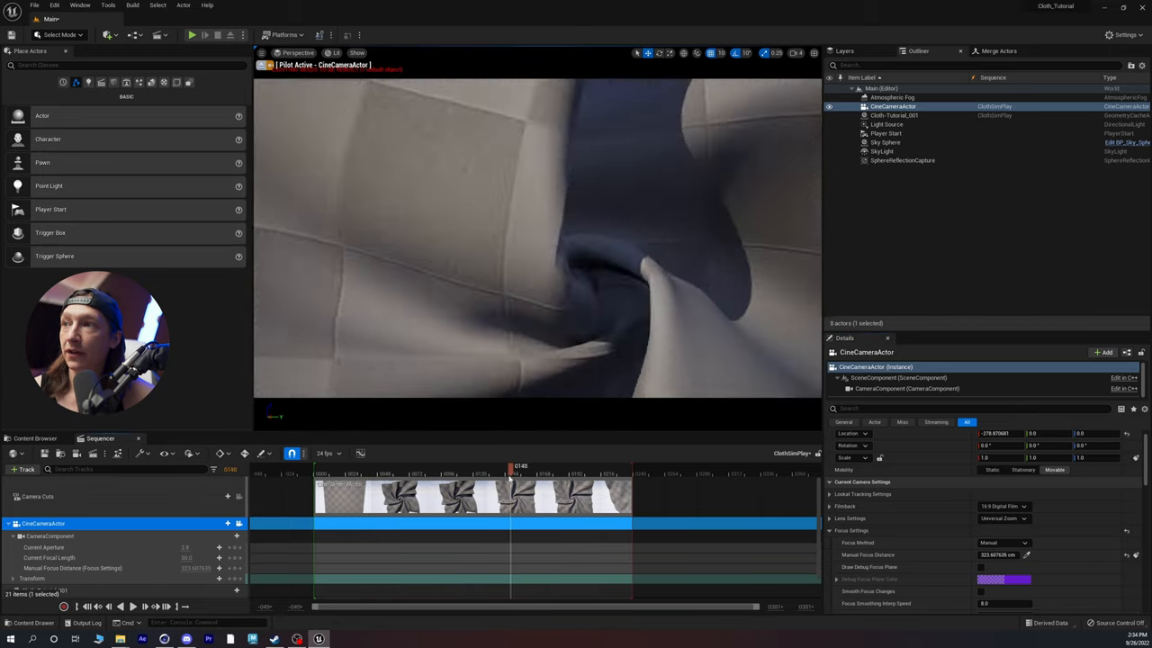
drag(511, 466, 441, 466)
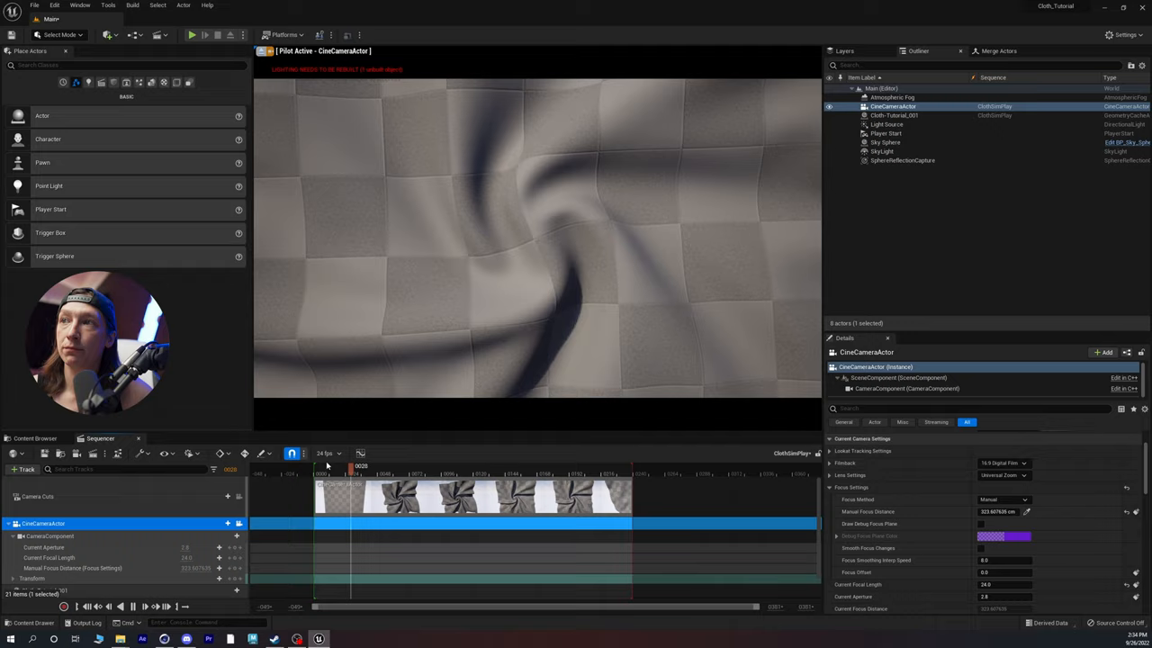
click(34, 438)
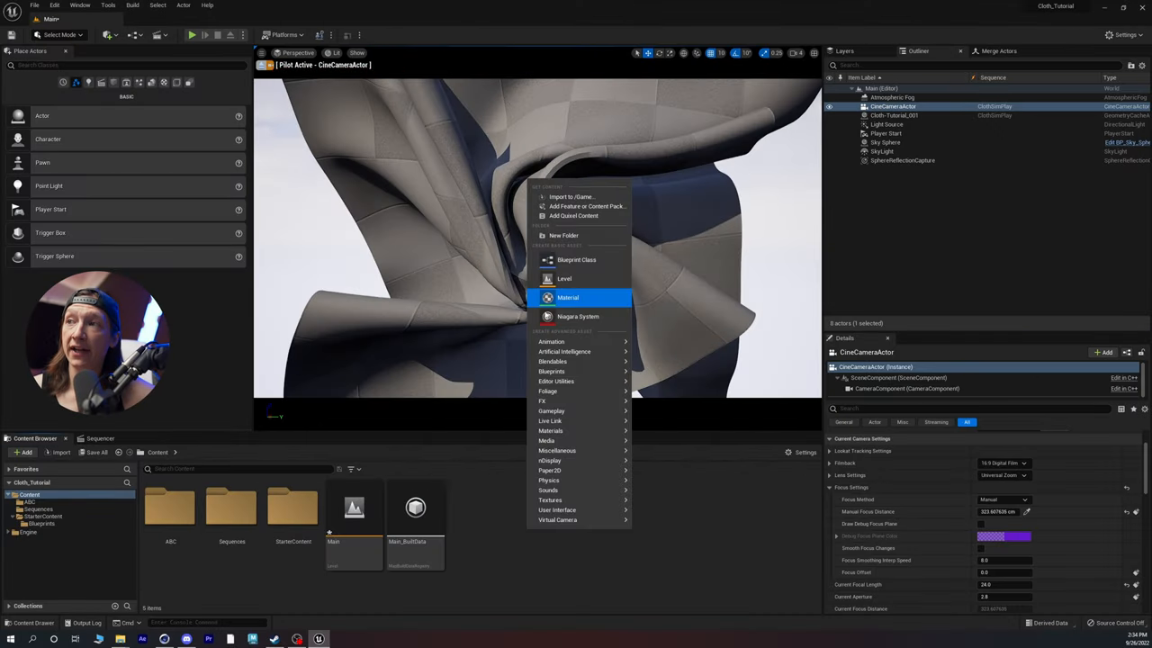
Create a folder named Materials in Content and open it
click(563, 235)
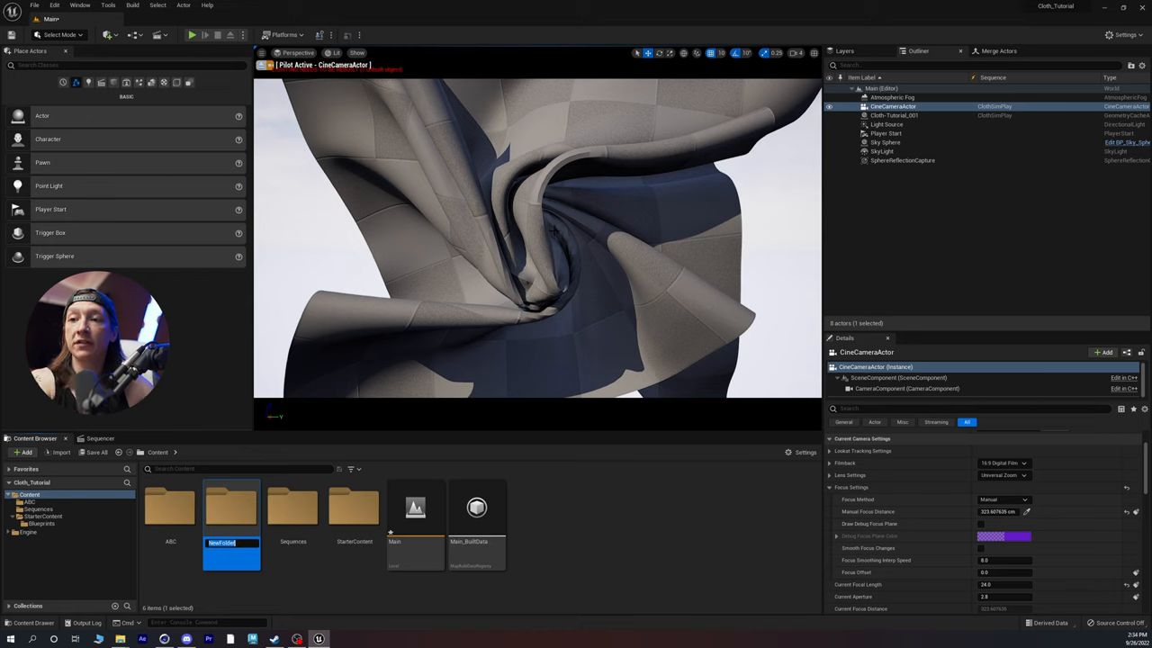
text(Materials)
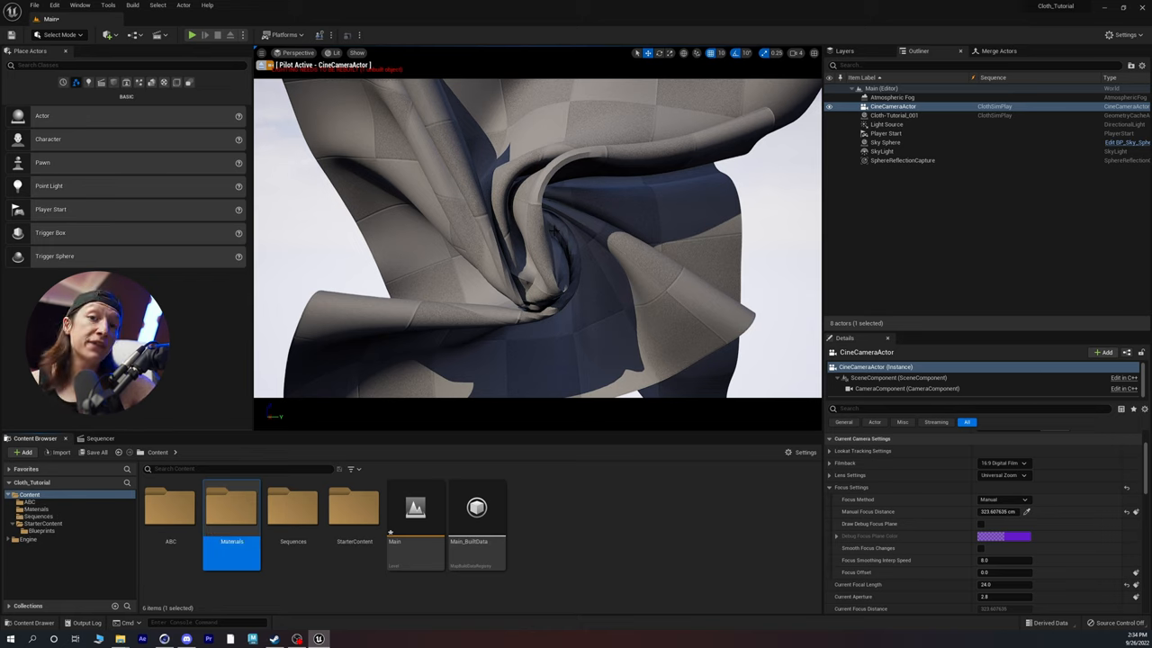
double_click(231, 508)
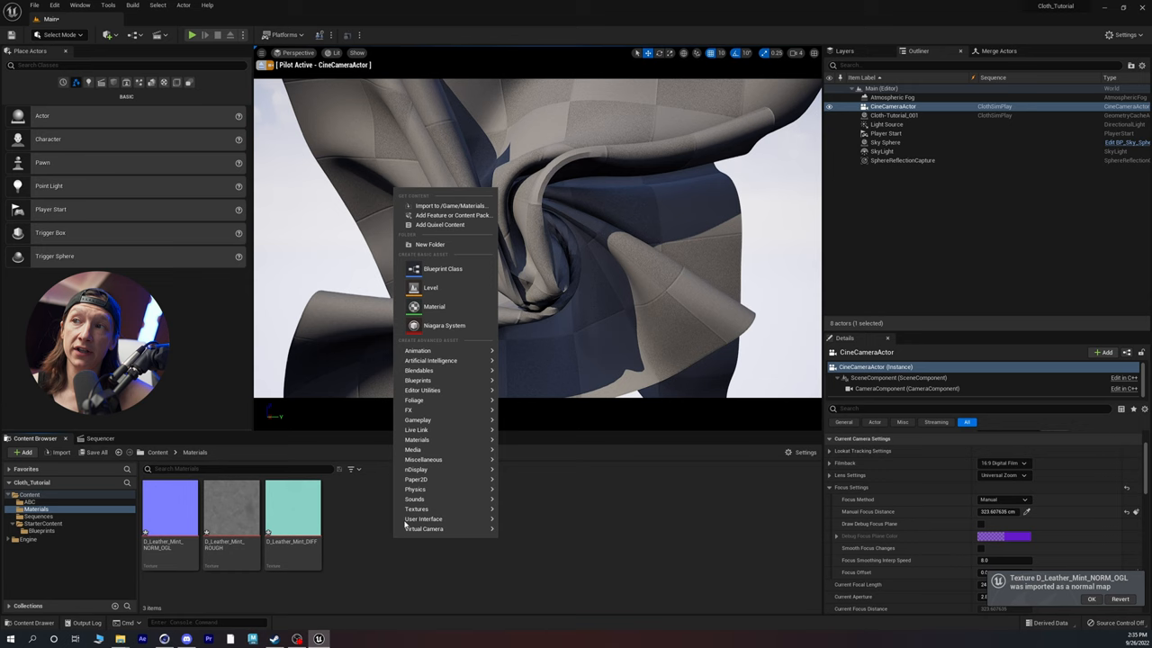
Add a new Material asset named MintLeather in the Materials folder beside the leather textures
click(434, 306)
text(MintLeather)
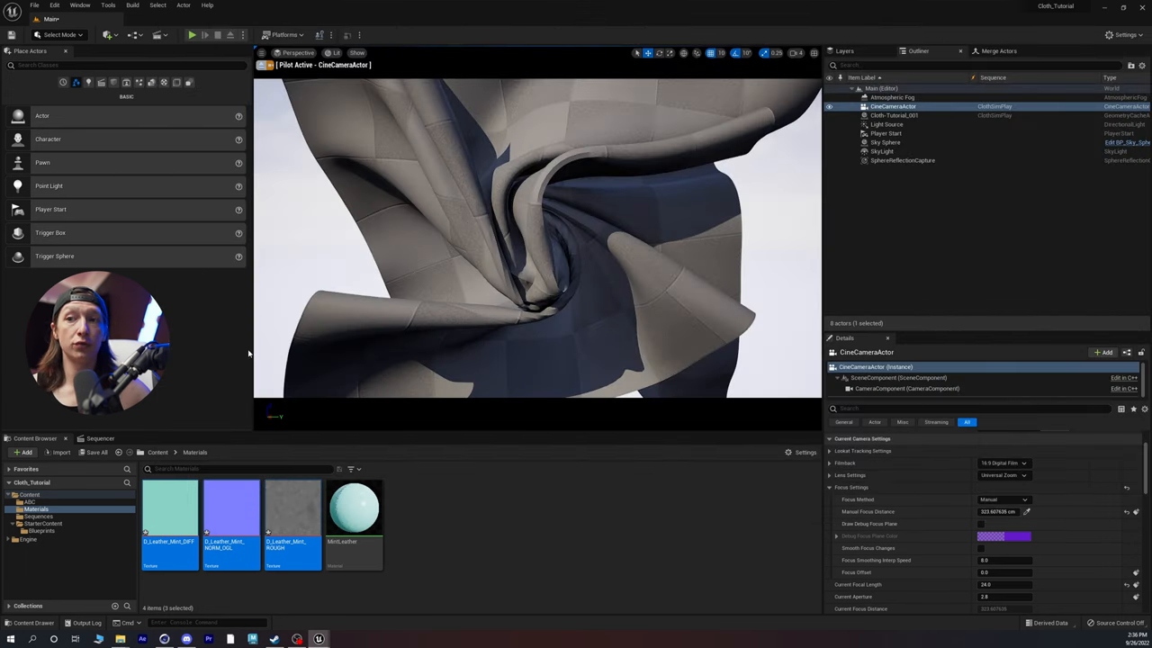
Apply the MintLeather material to the cloth geometry cache and reopen the ClothSimPlay sequence
click(353, 508)
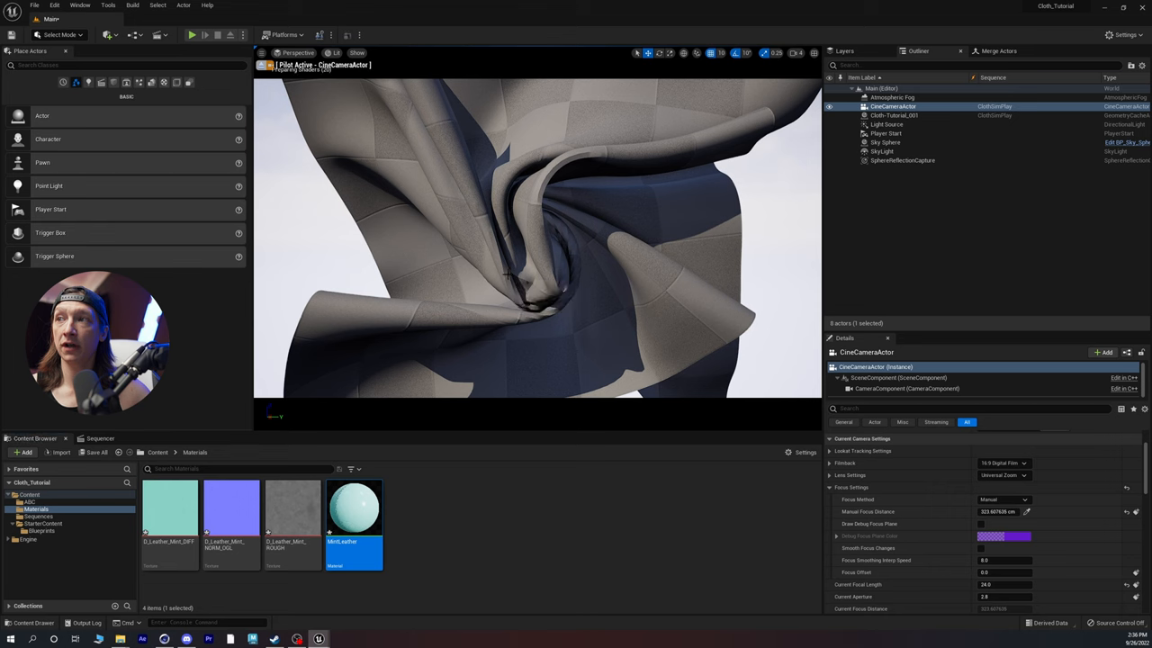
click(893, 115)
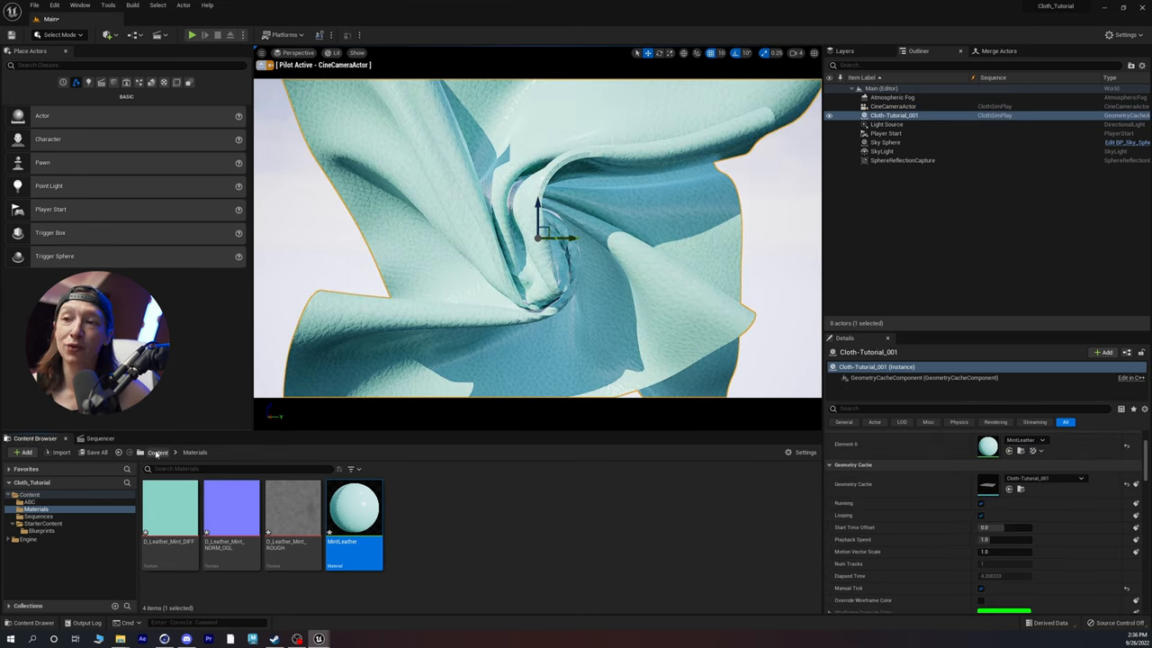
click(157, 452)
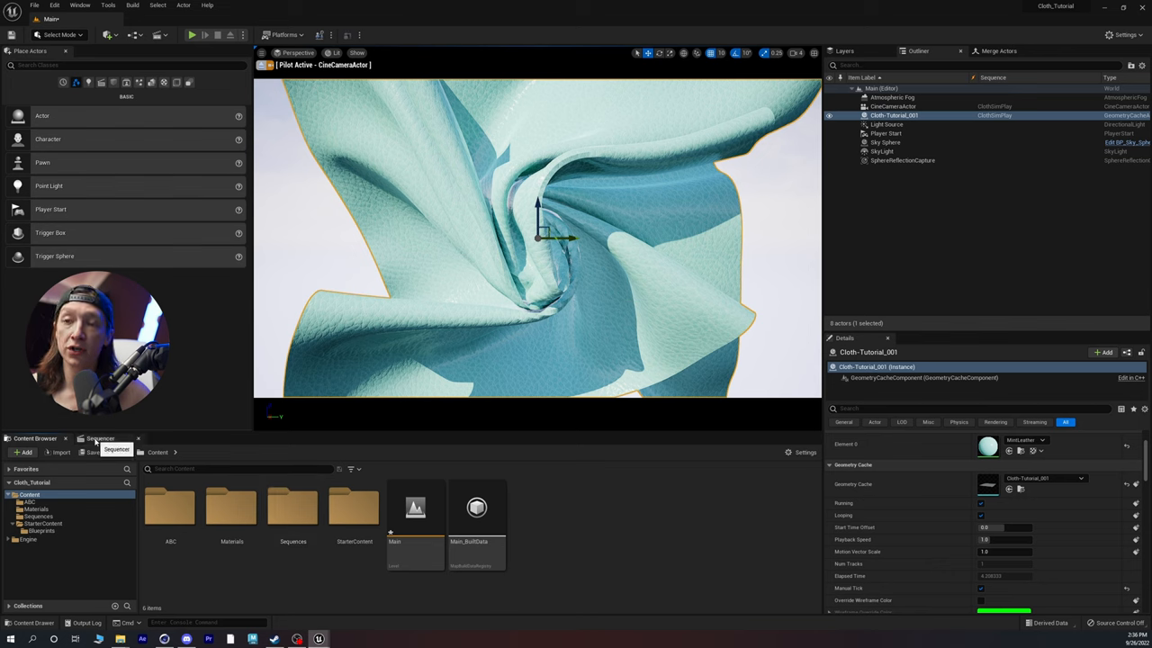
click(100, 439)
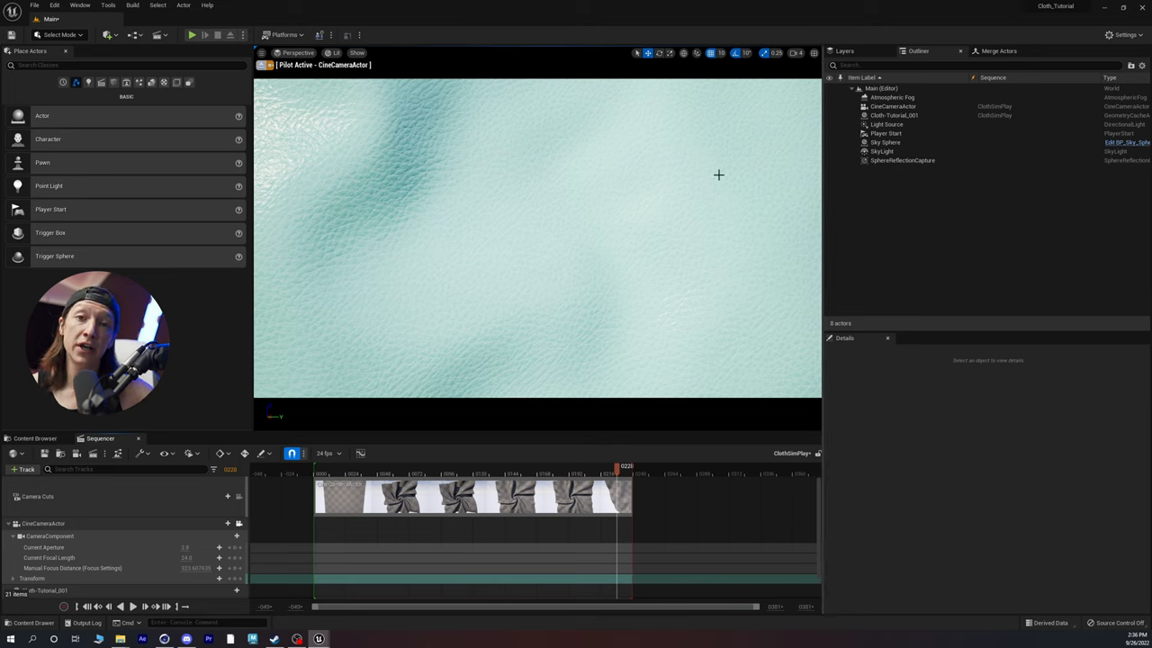
mouse_move(575, 190)
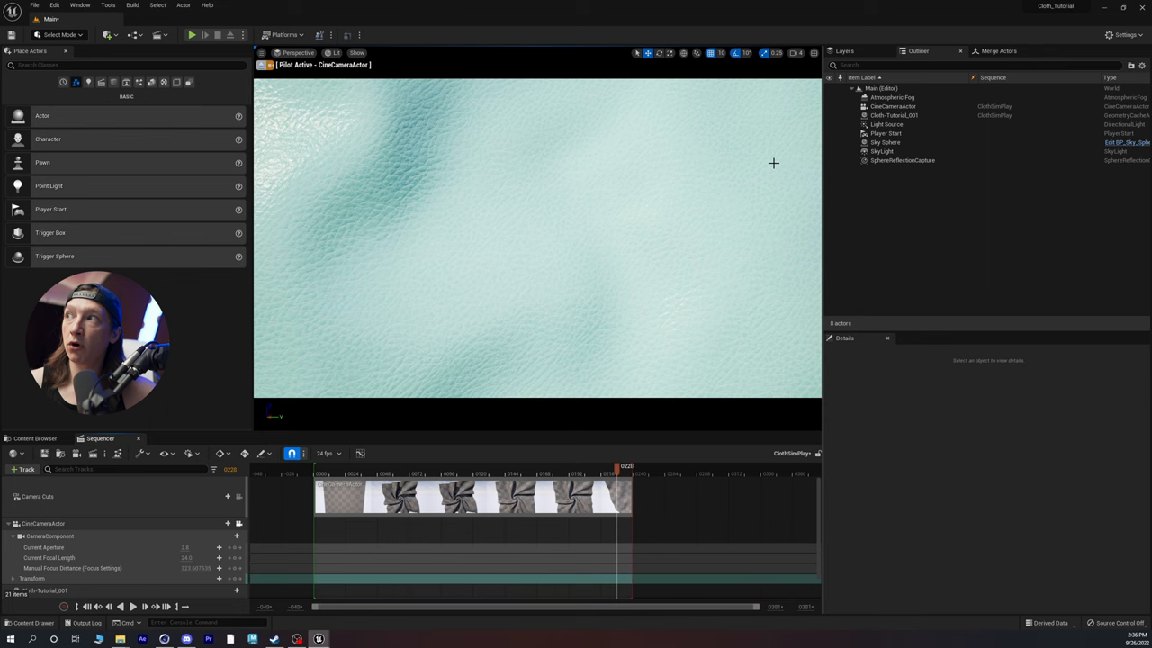
mouse_move(884, 142)
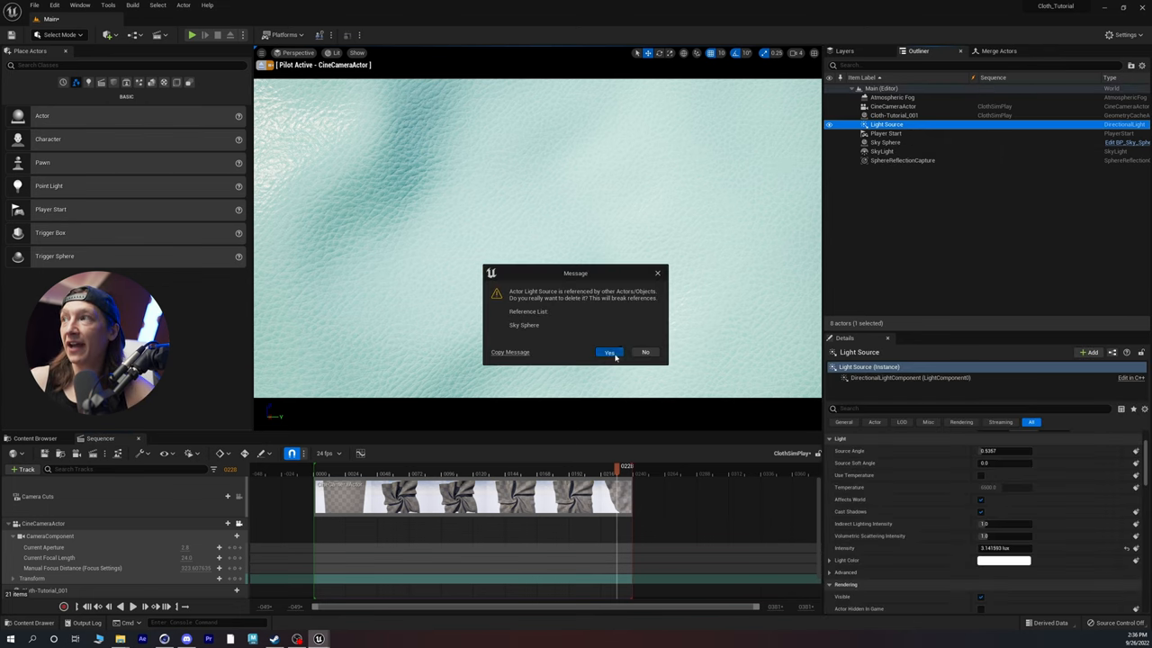
Delete the old lights and add a sky light, sun, sky atmosphere, clouds and fog via Env. Light Mixer
click(610, 351)
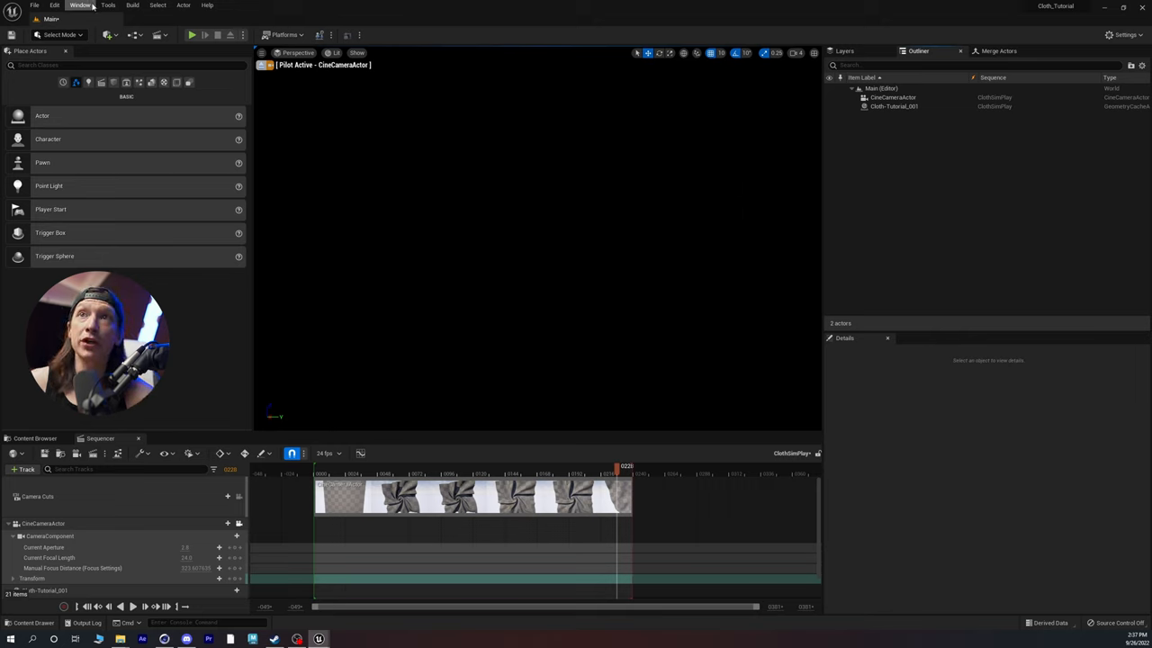
click(80, 5)
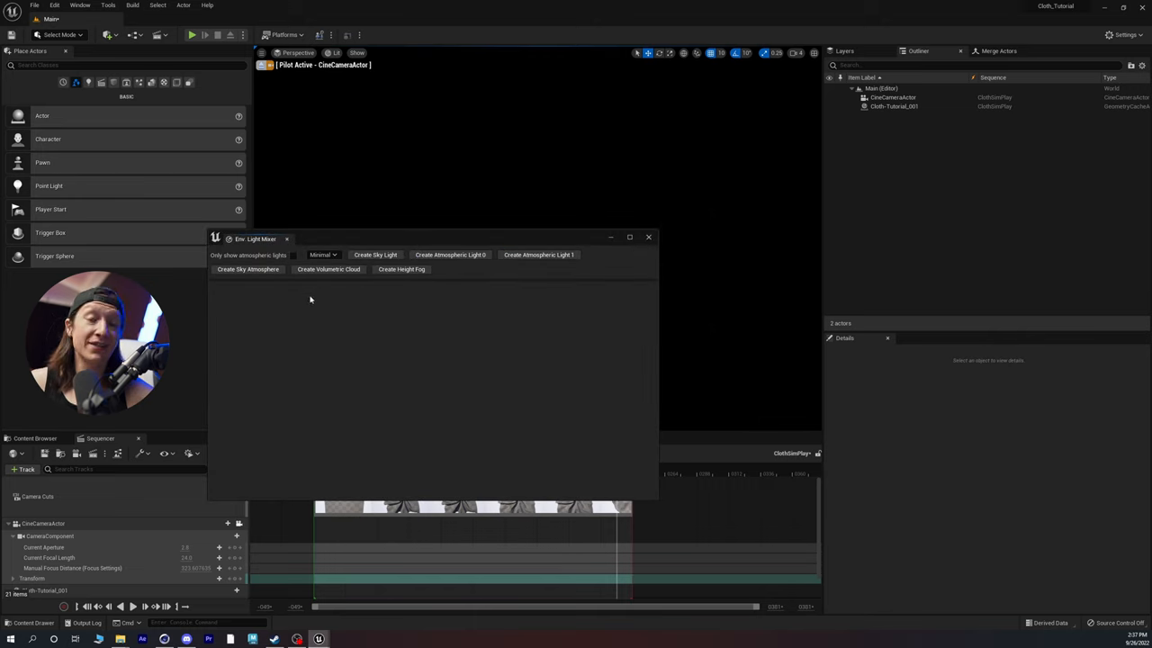
click(376, 255)
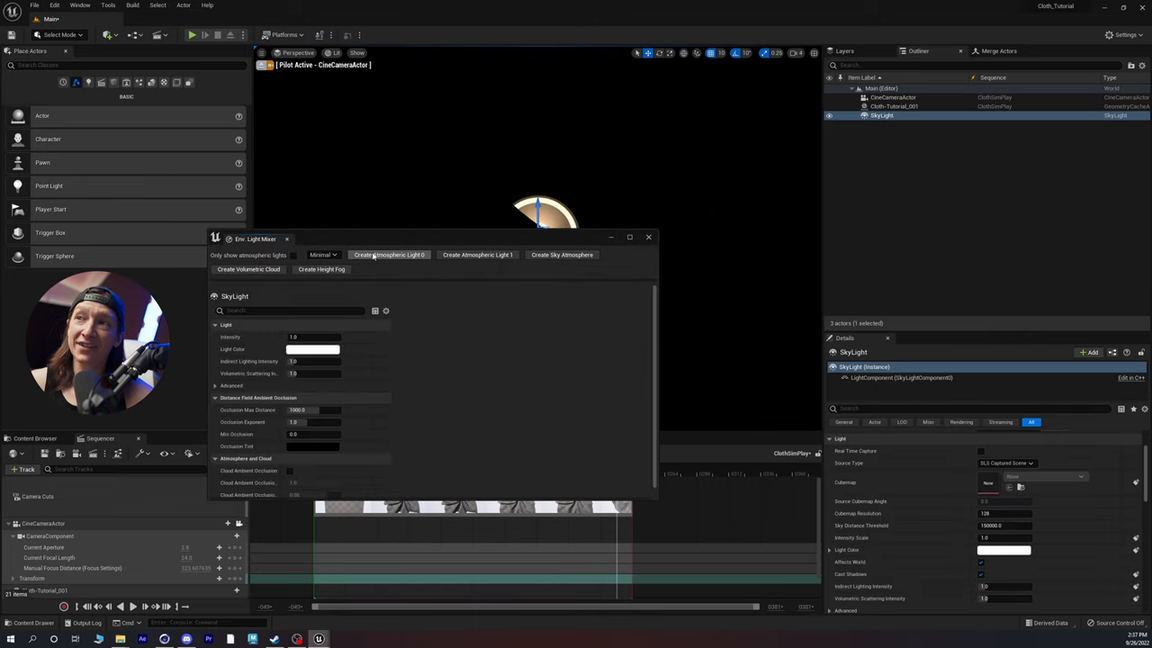
click(388, 255)
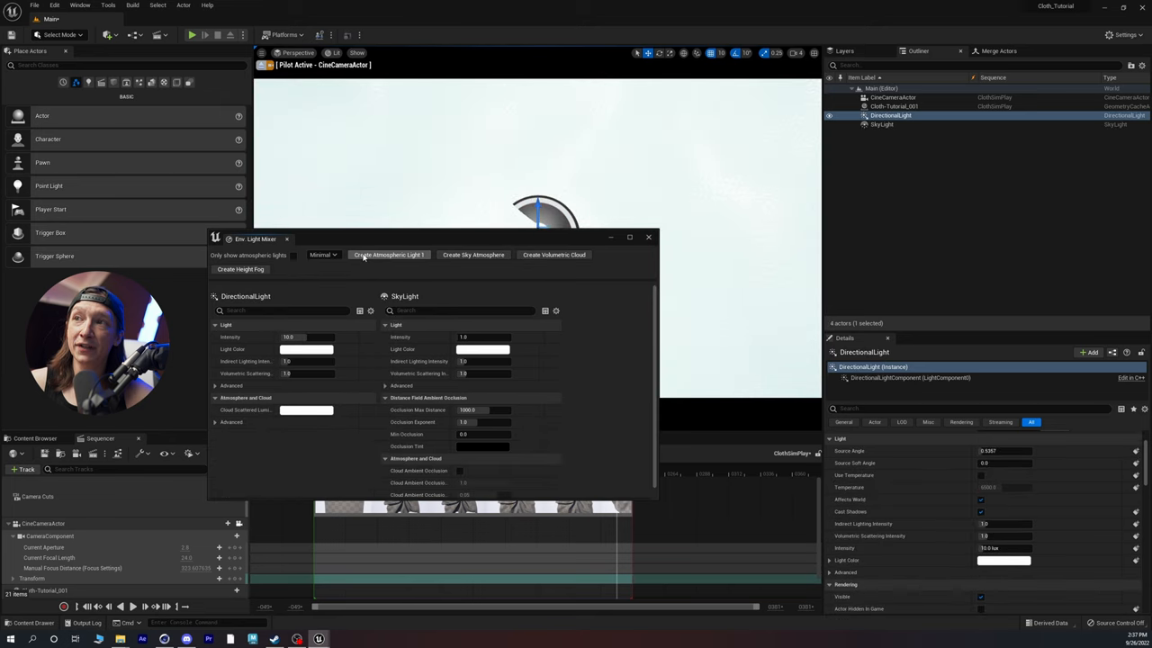
click(473, 254)
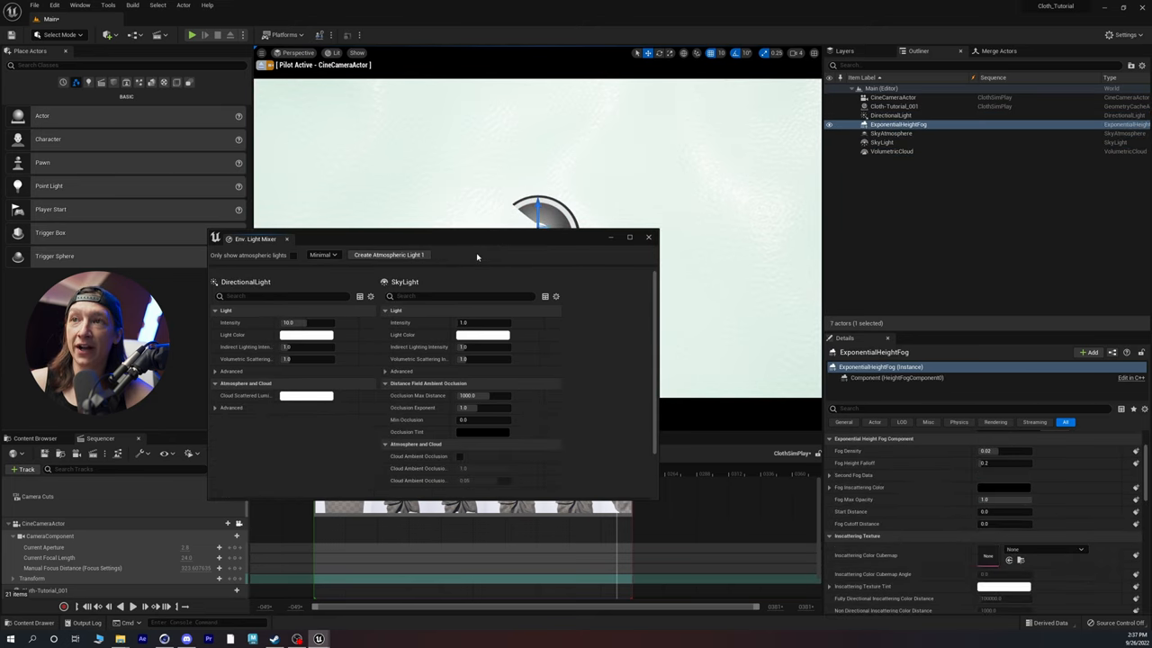
click(648, 237)
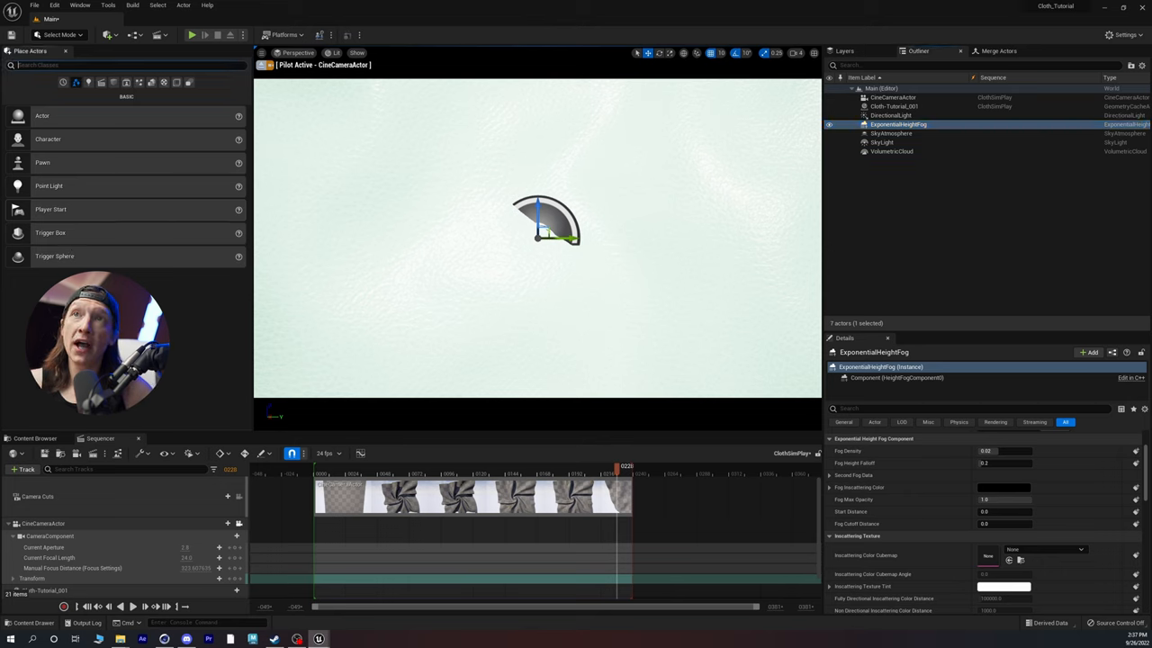
click(108, 34)
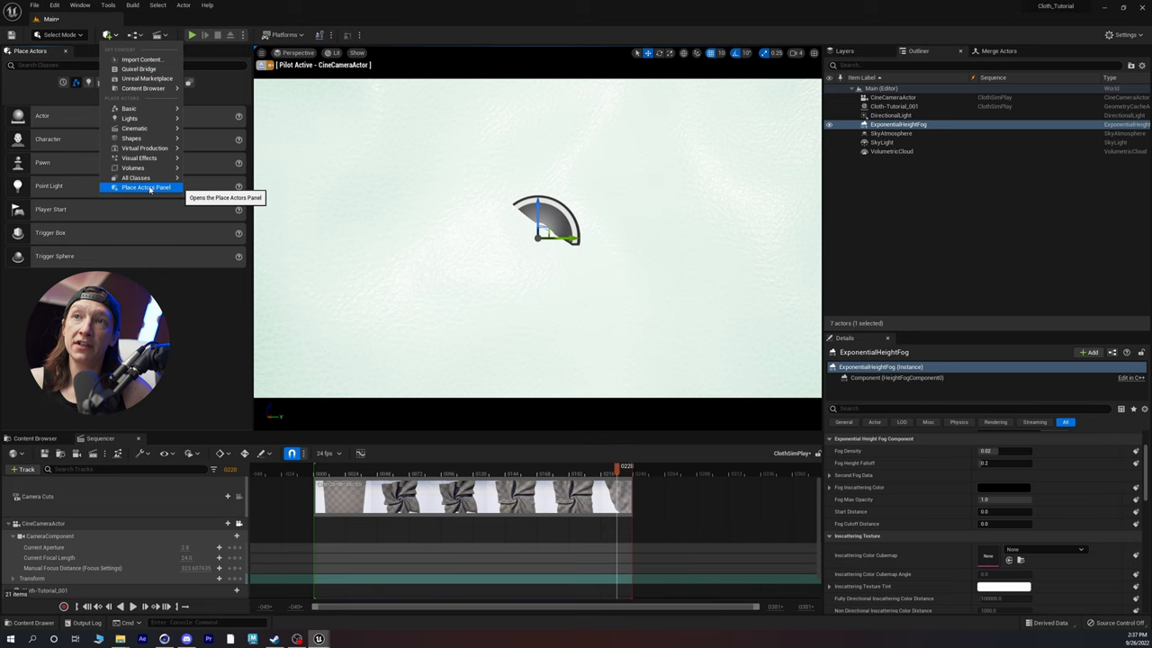
mouse_move(146, 187)
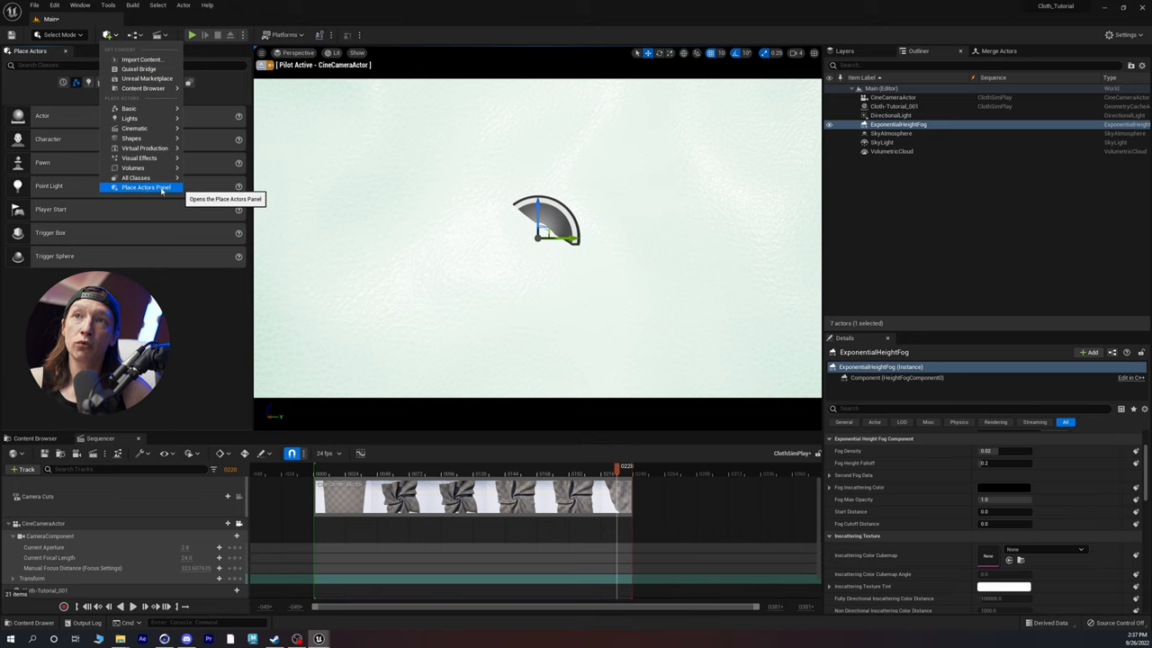
Place an unbound Post Process Volume using Auto Exposure Basic with min and max EV100 at 1.0
click(145, 187)
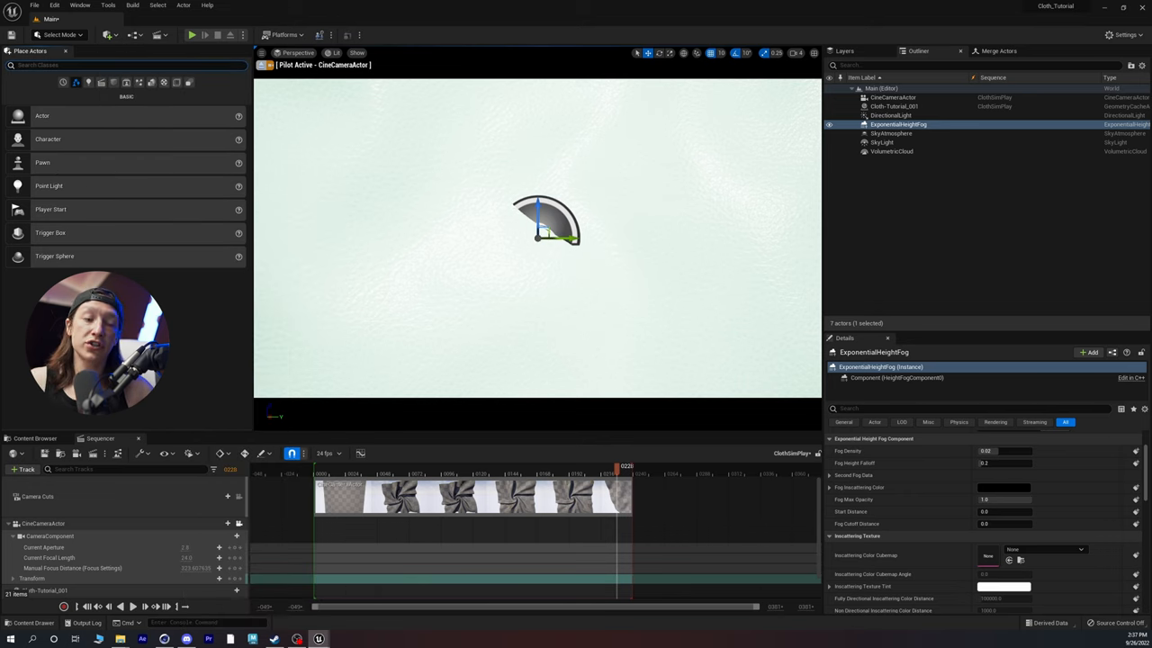
text(post)
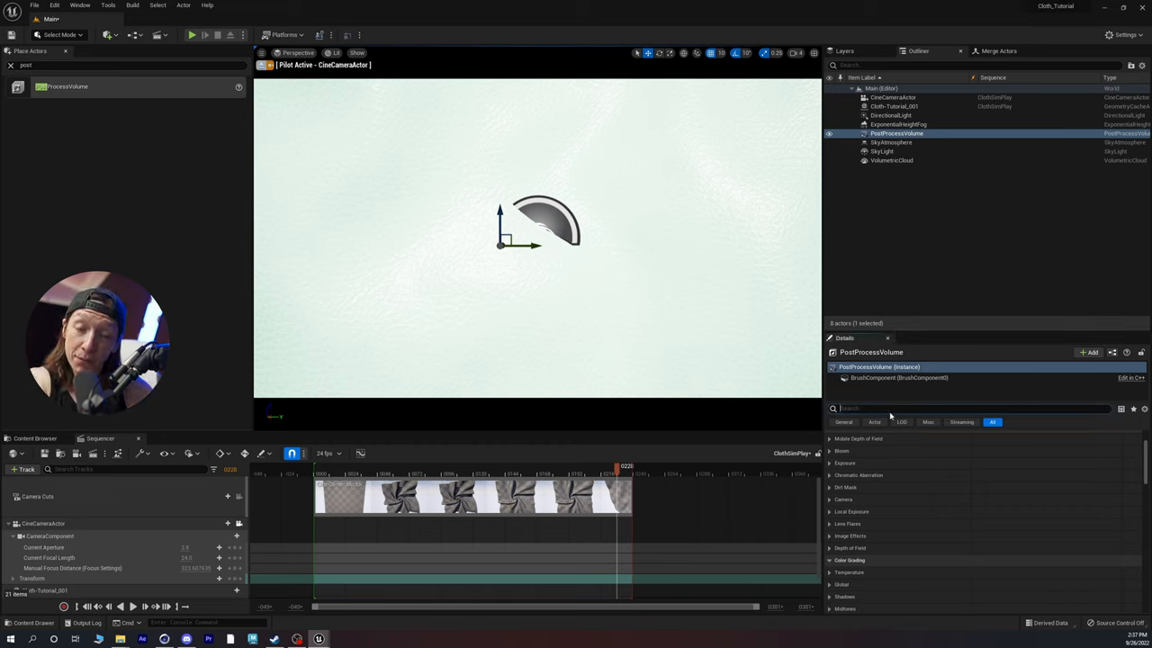
text(unb)
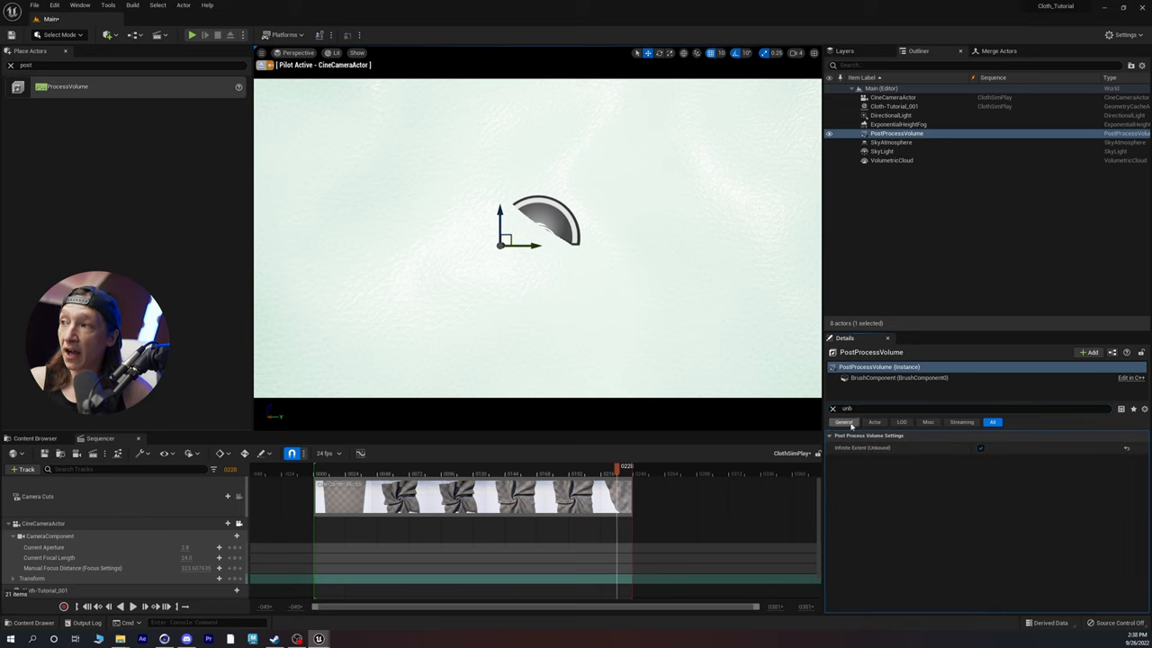
click(873, 422)
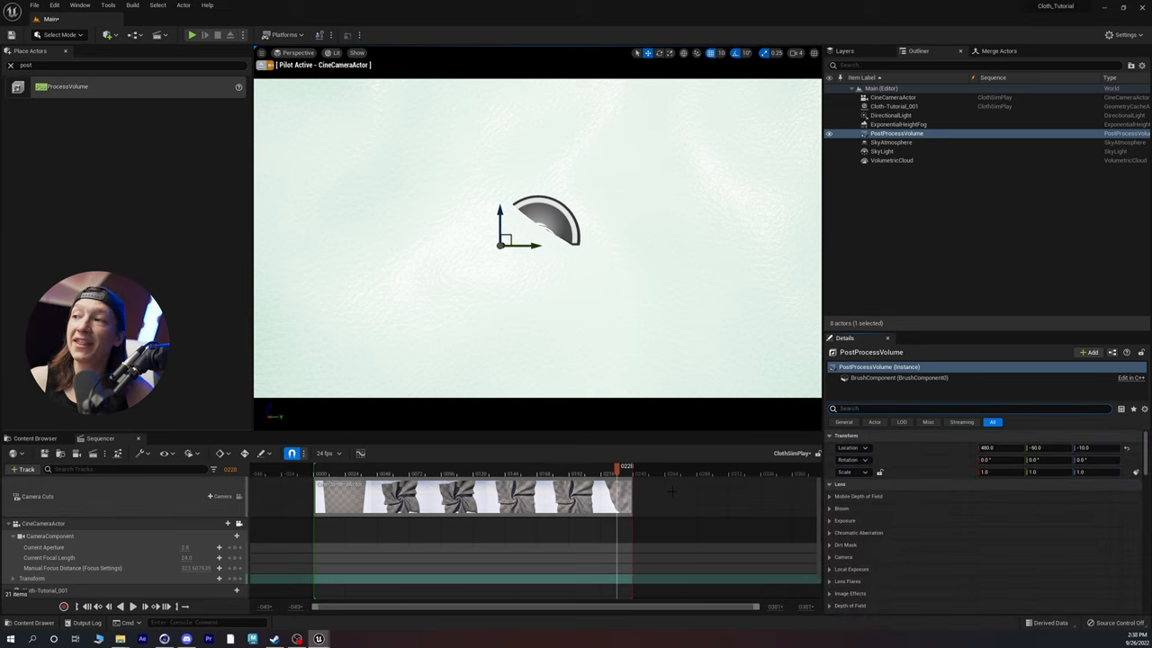
click(844, 520)
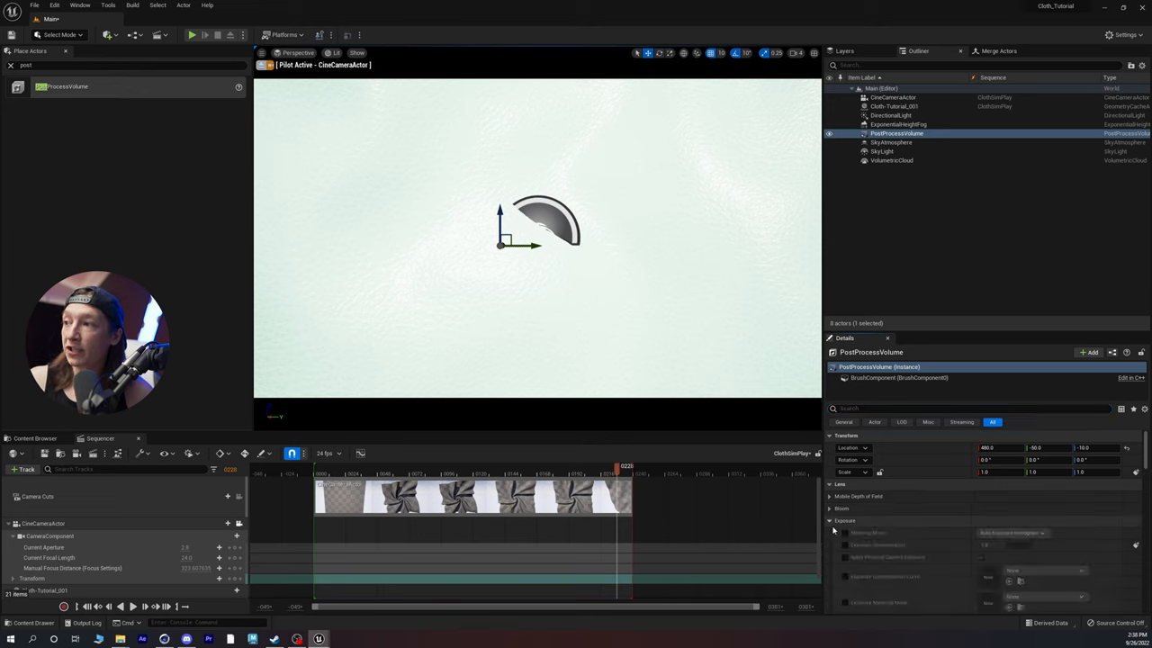
click(1012, 532)
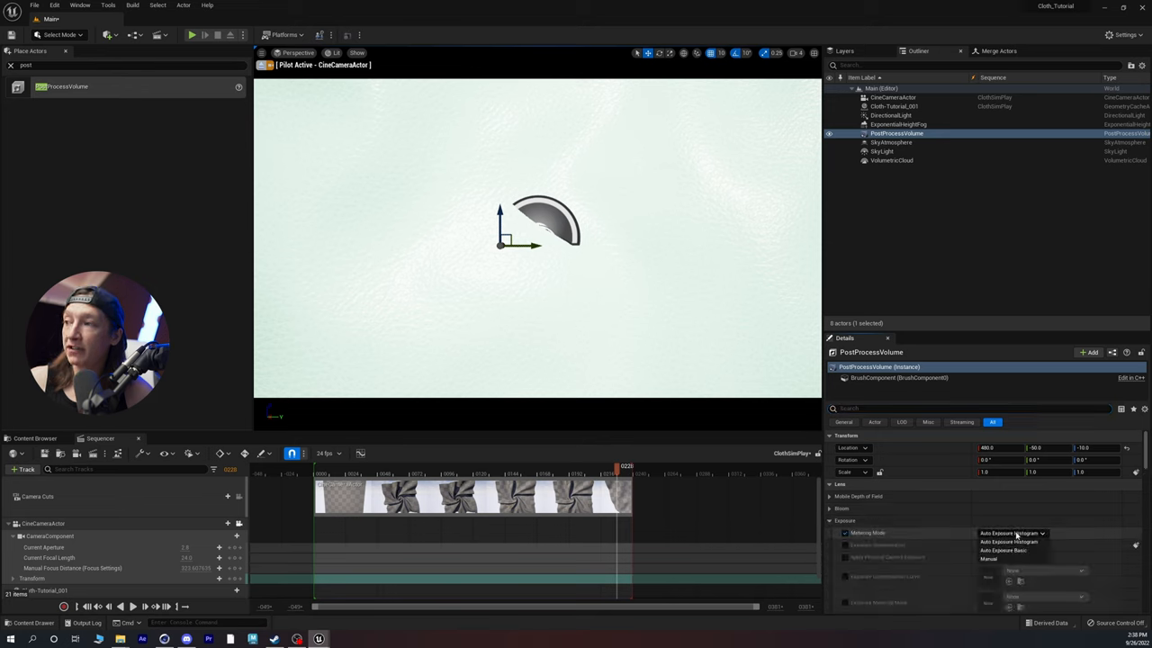
click(1002, 550)
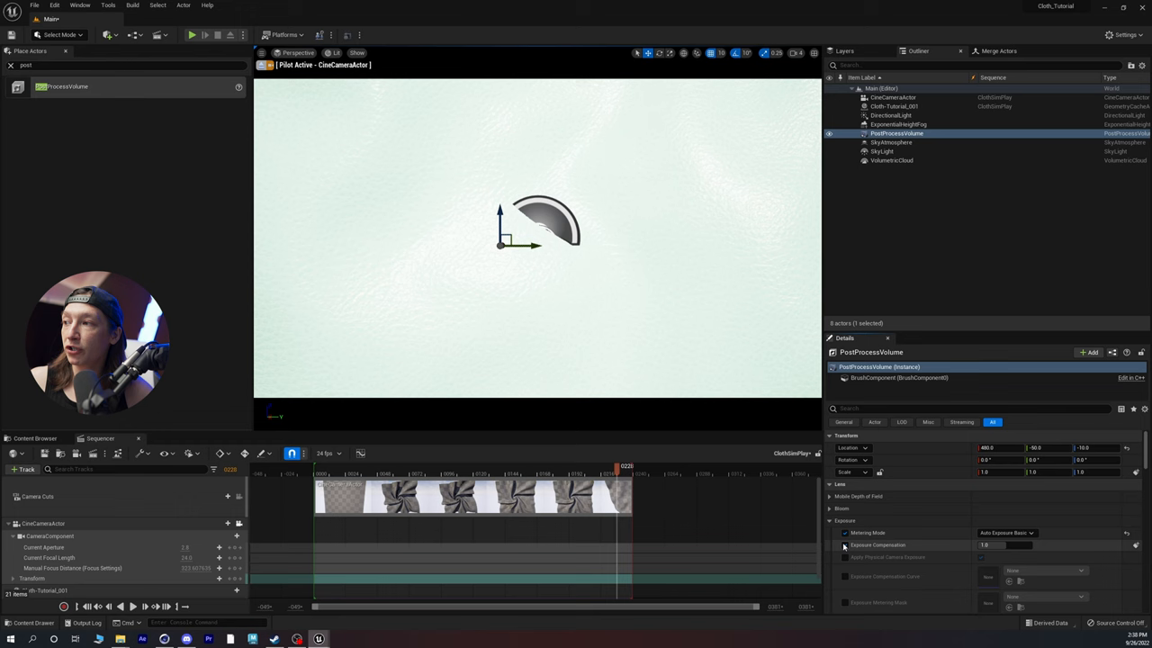
scroll(down, 3)
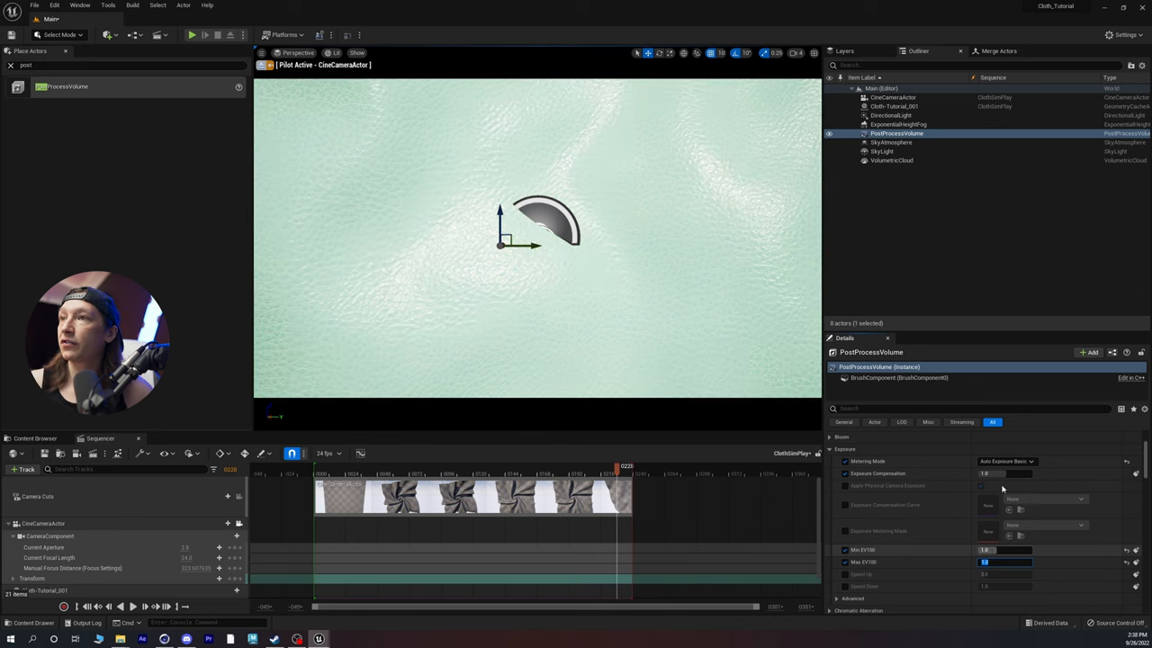
mouse_move(528, 448)
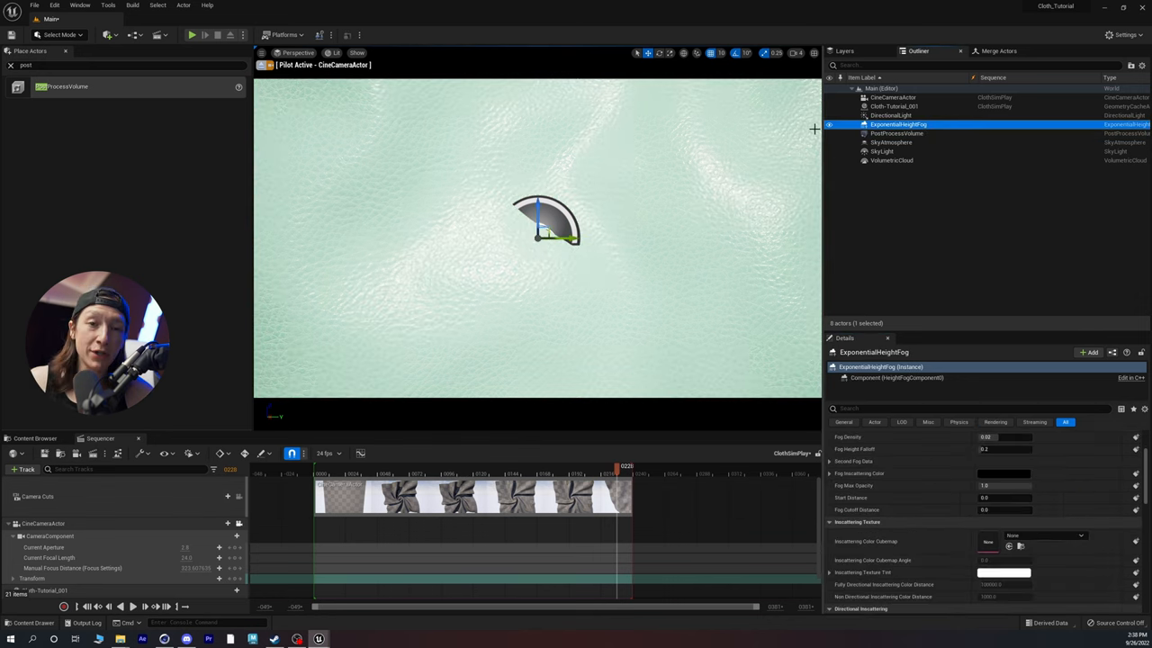
mouse_move(732, 160)
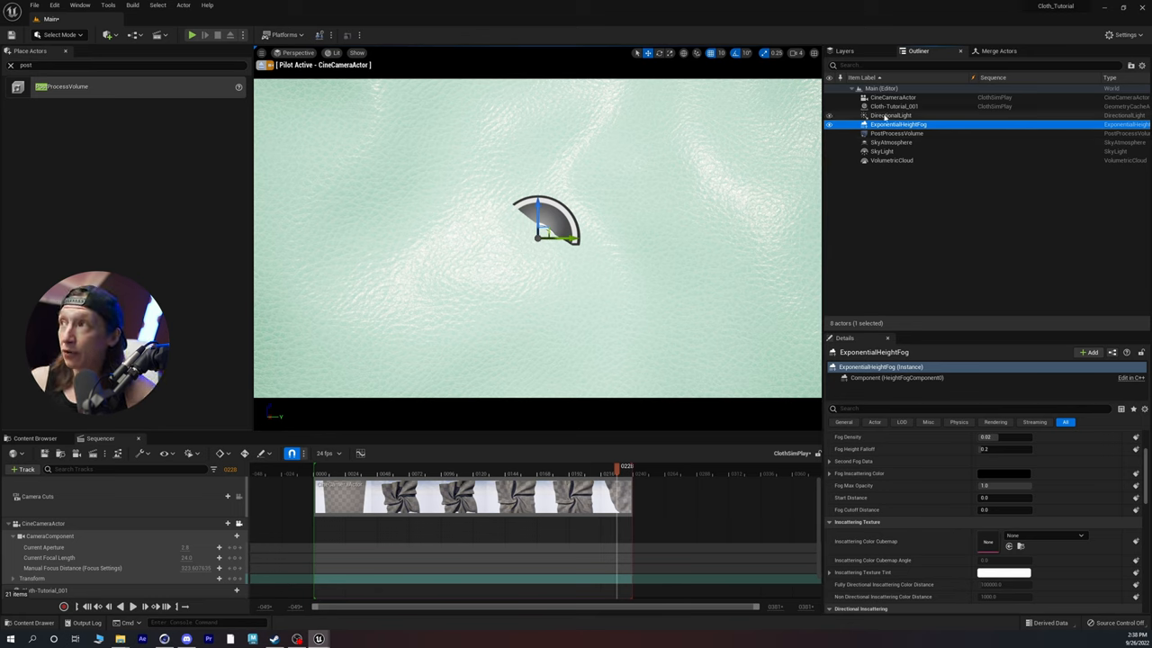
Select the DirectionalLight and cloth actor, then scrub the sequence to about frame 119
click(891, 115)
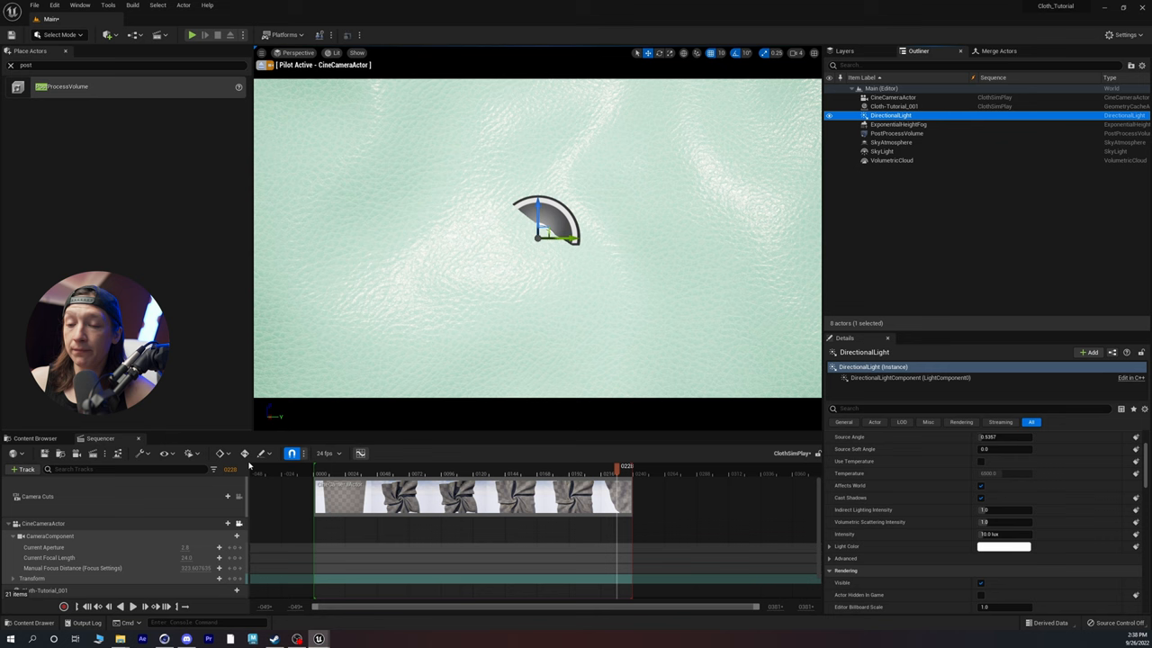
mouse_move(415, 327)
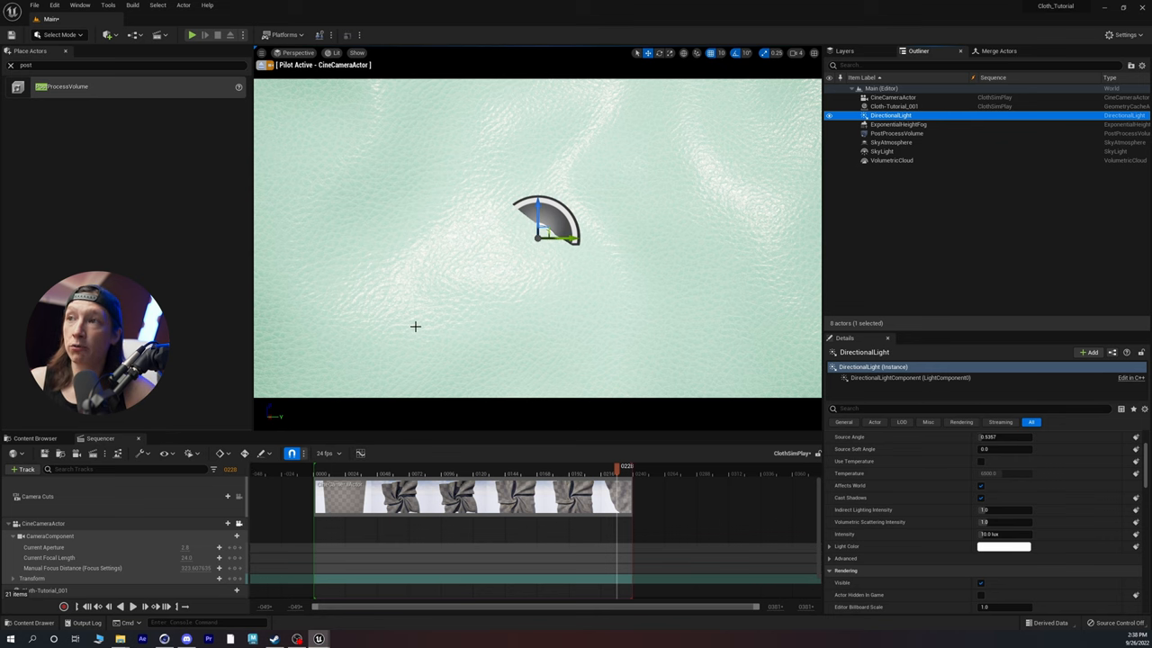
click(894, 106)
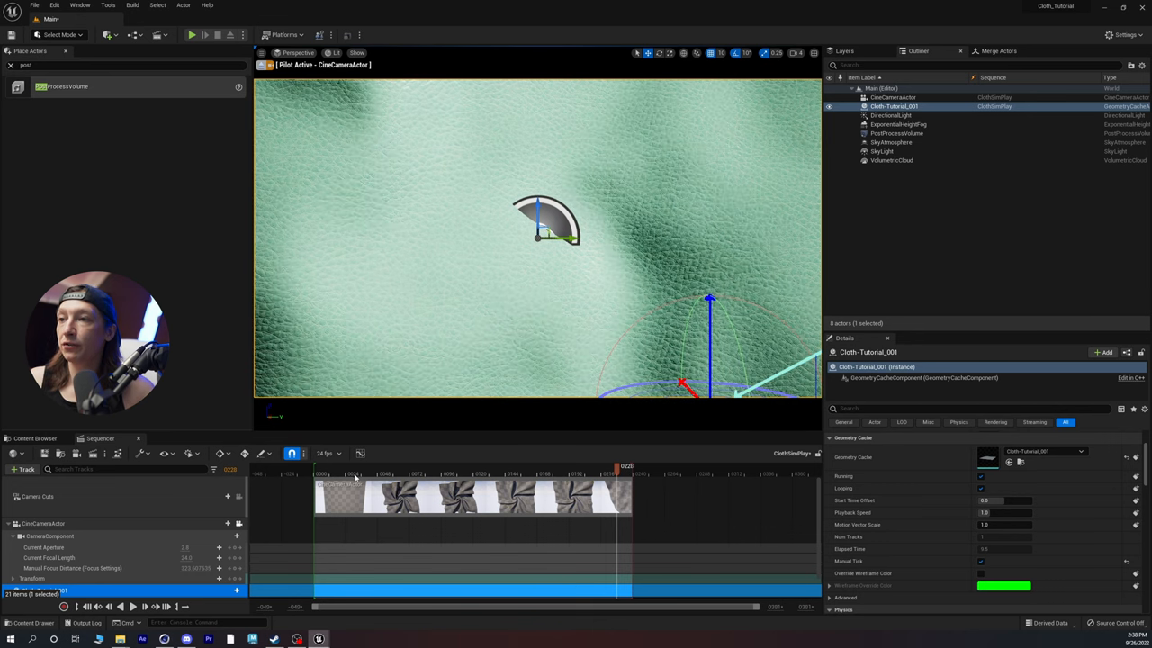
click(489, 466)
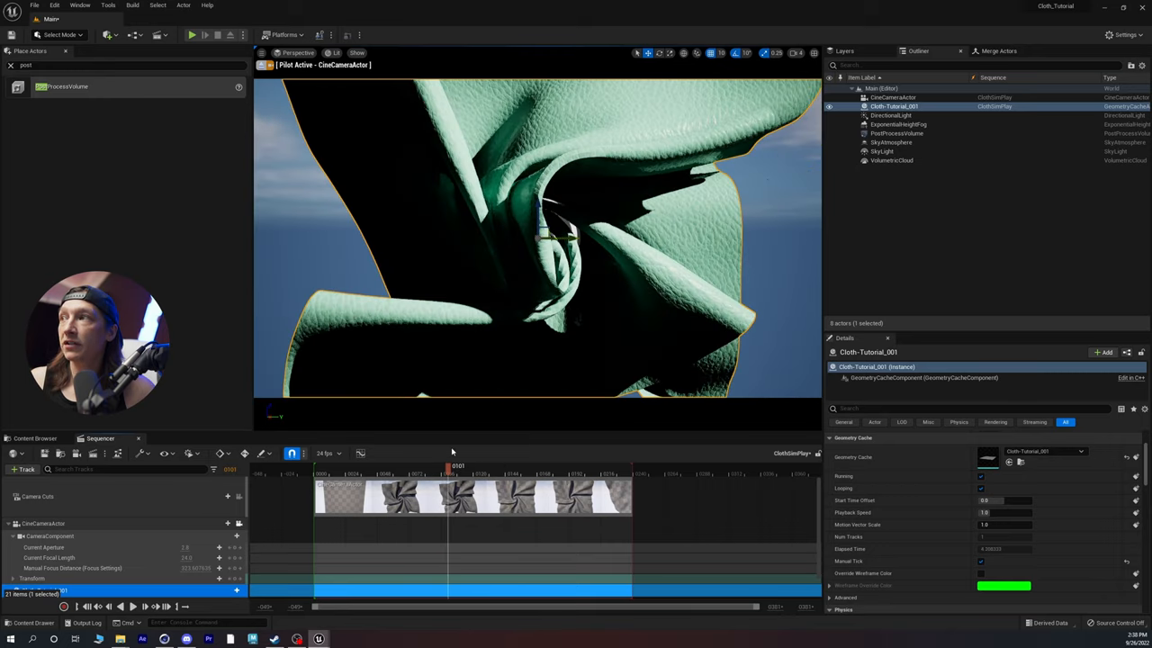
click(891, 115)
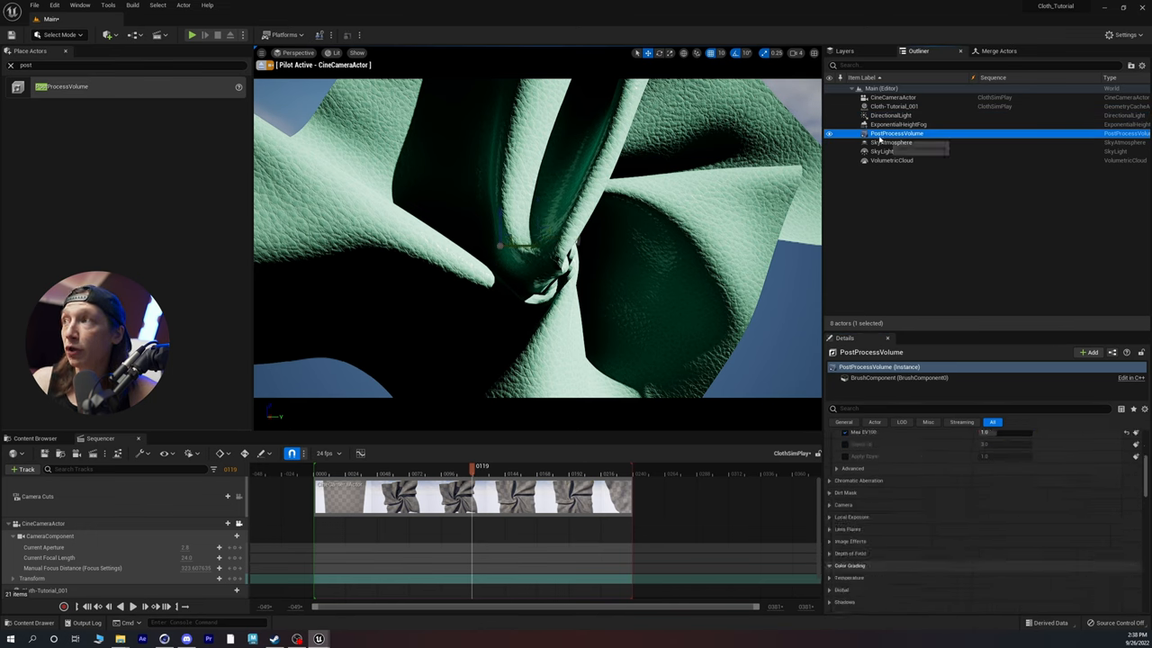
Set the PostProcessVolume's ray-traced global illumination to Brute Force with 16 samples per pixel
scroll(down, 3)
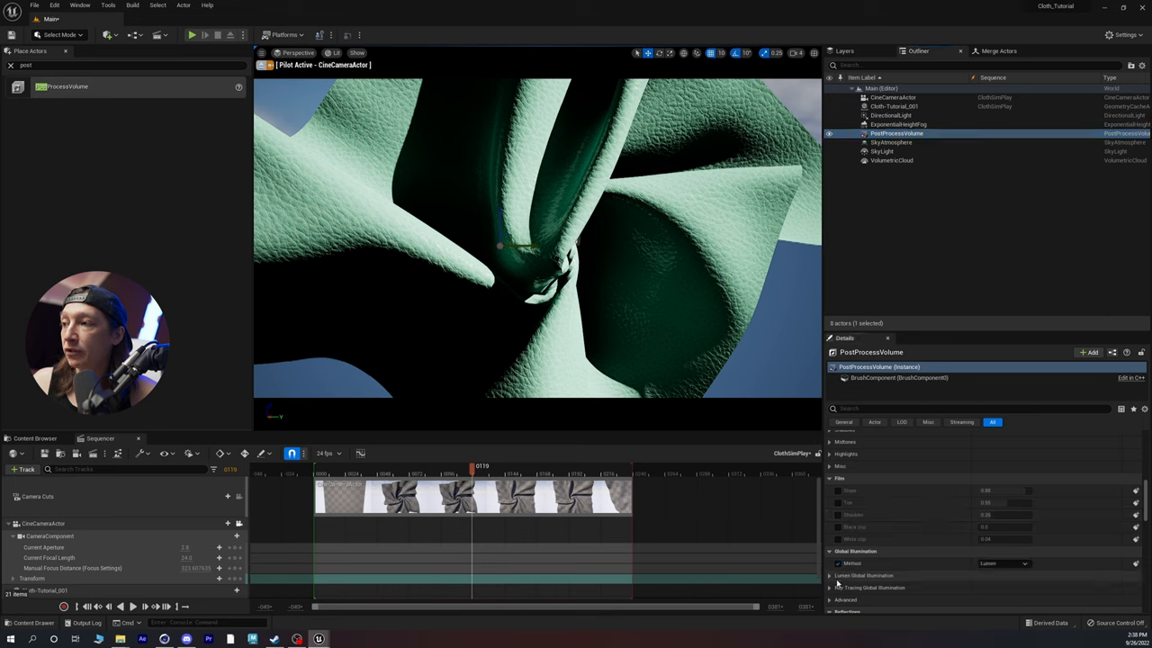
click(1002, 564)
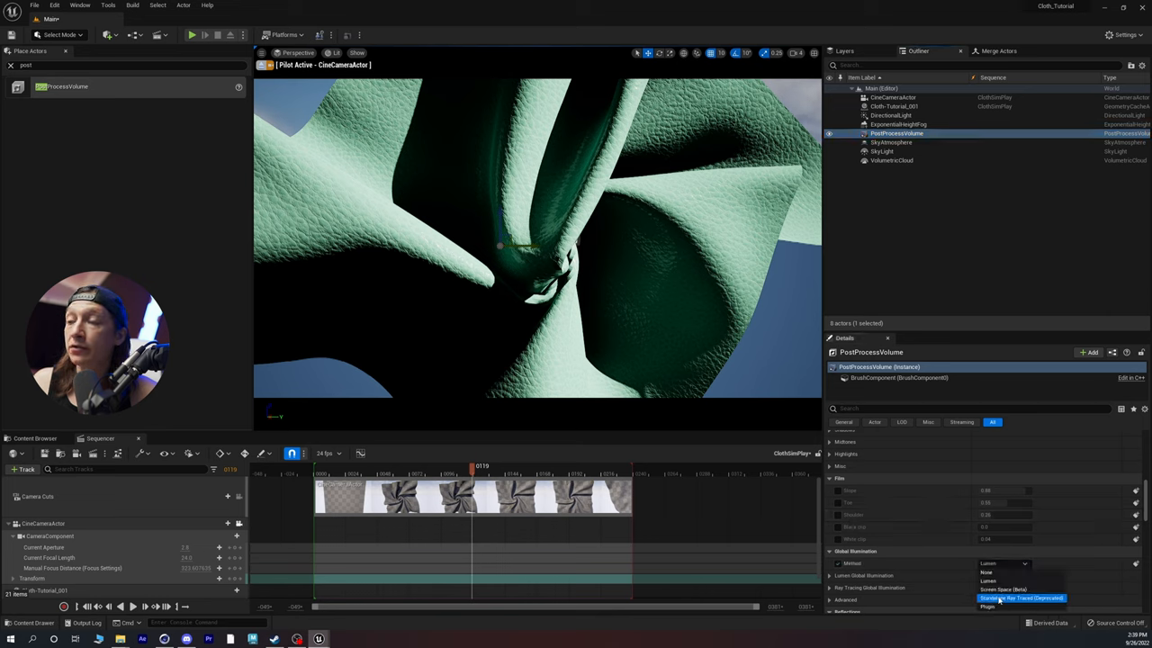
click(1021, 597)
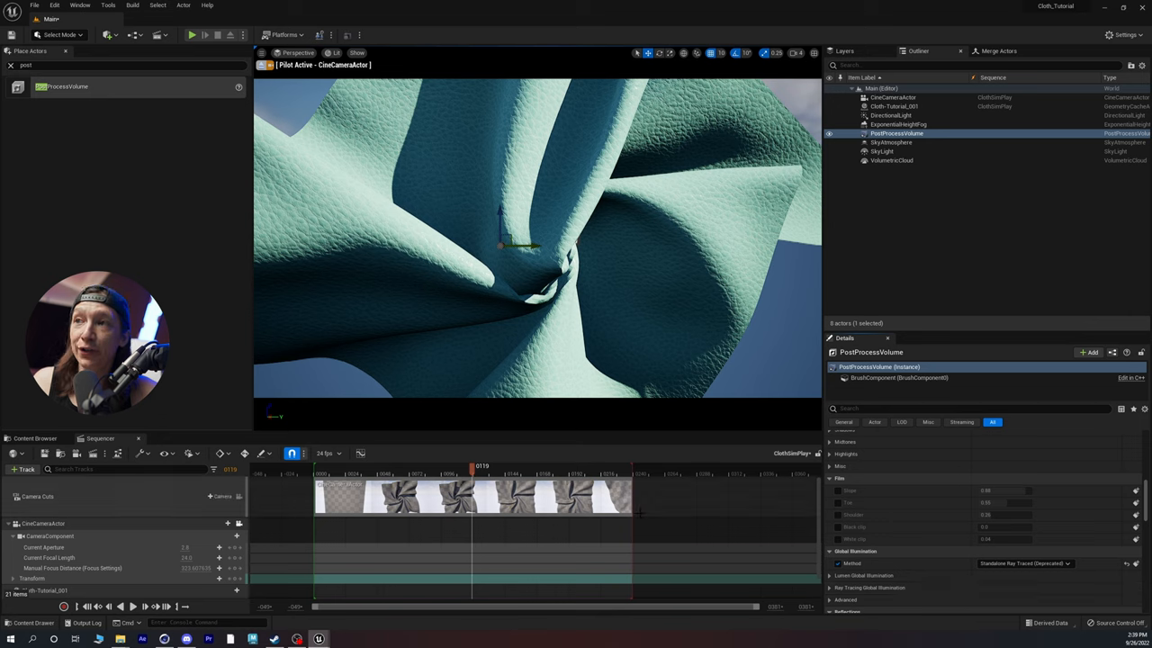
click(830, 587)
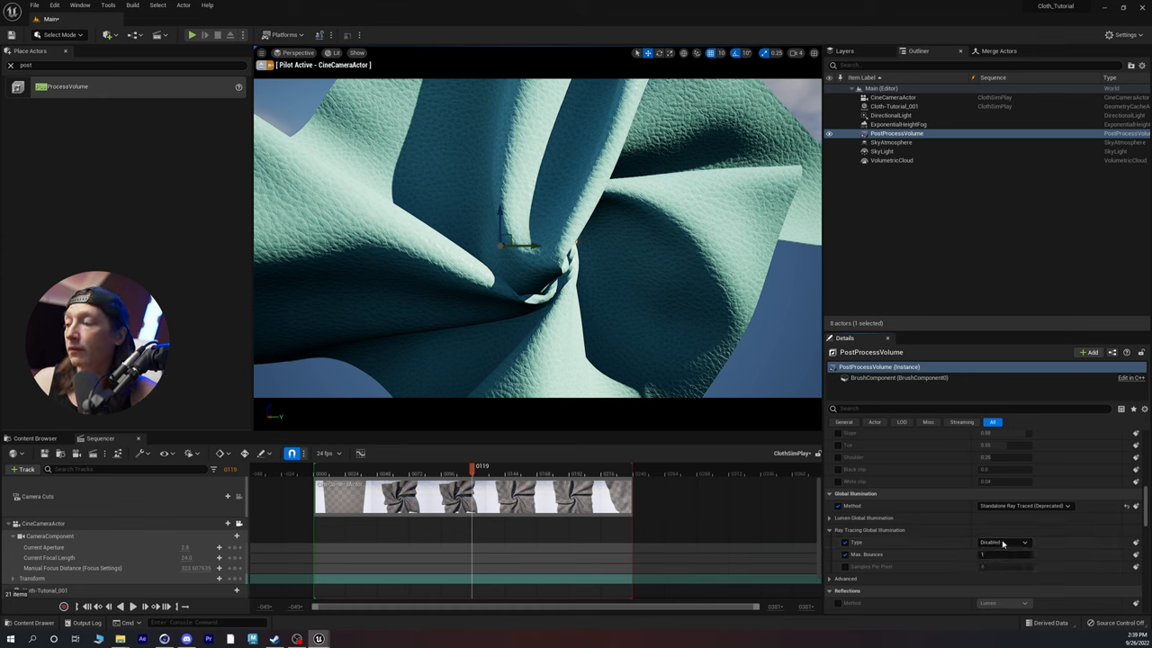
click(1002, 542)
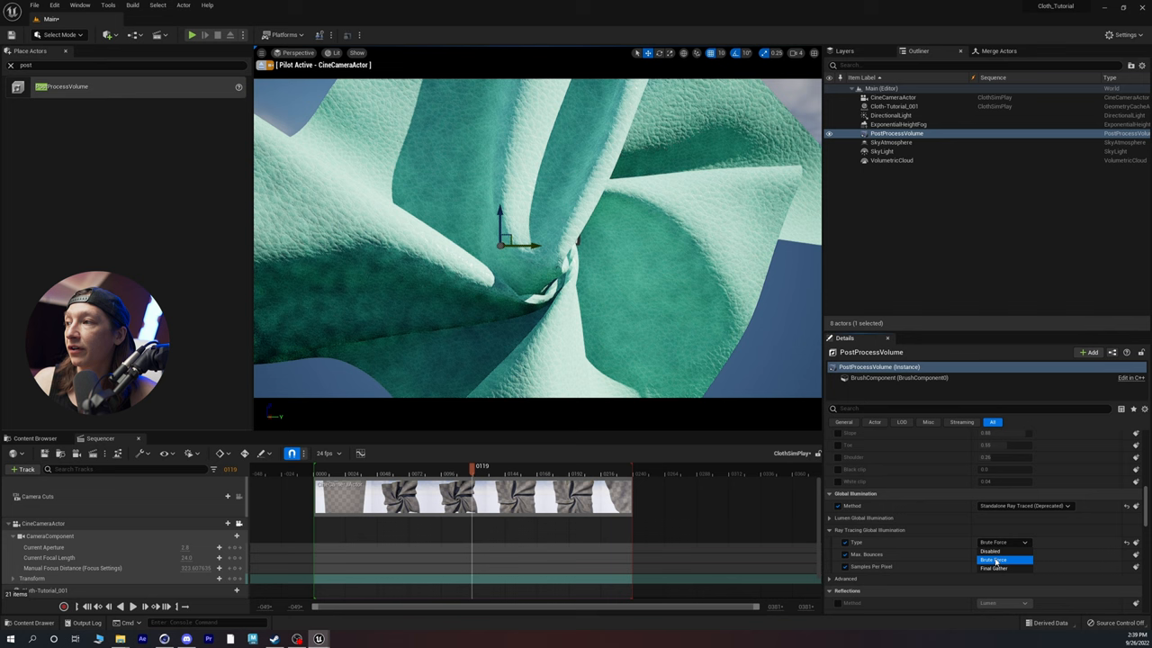
click(994, 559)
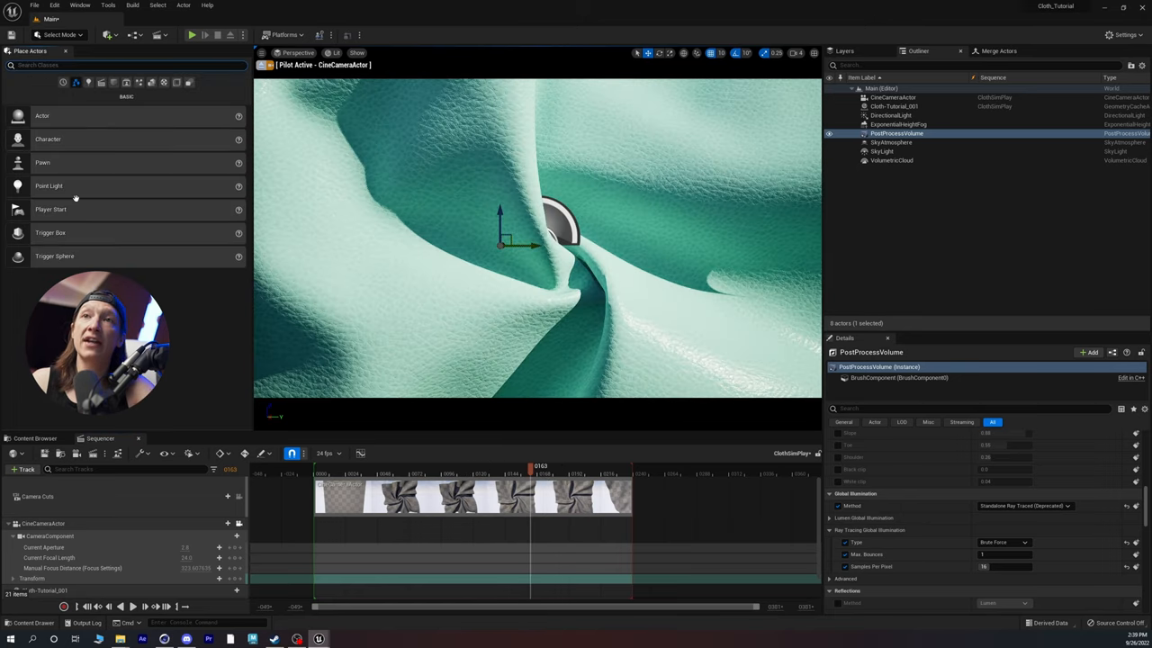
Add a Plane rotated upright (181/90/181) and scaled to 500, then select the CineCameraActor
click(113, 82)
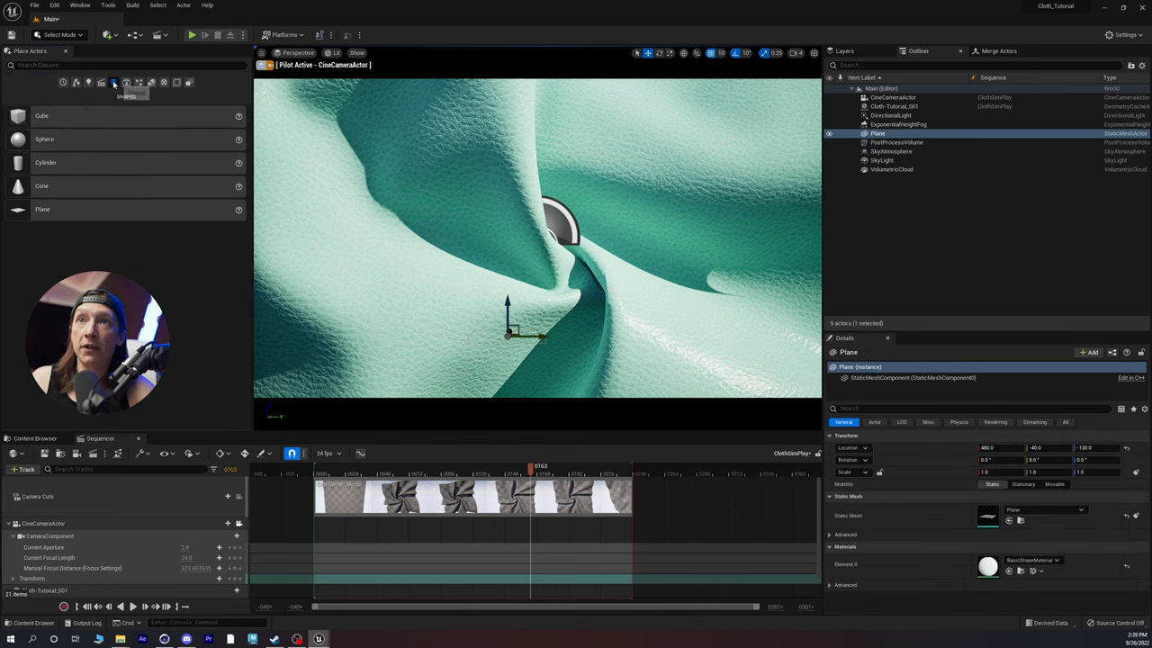
mouse_move(42, 209)
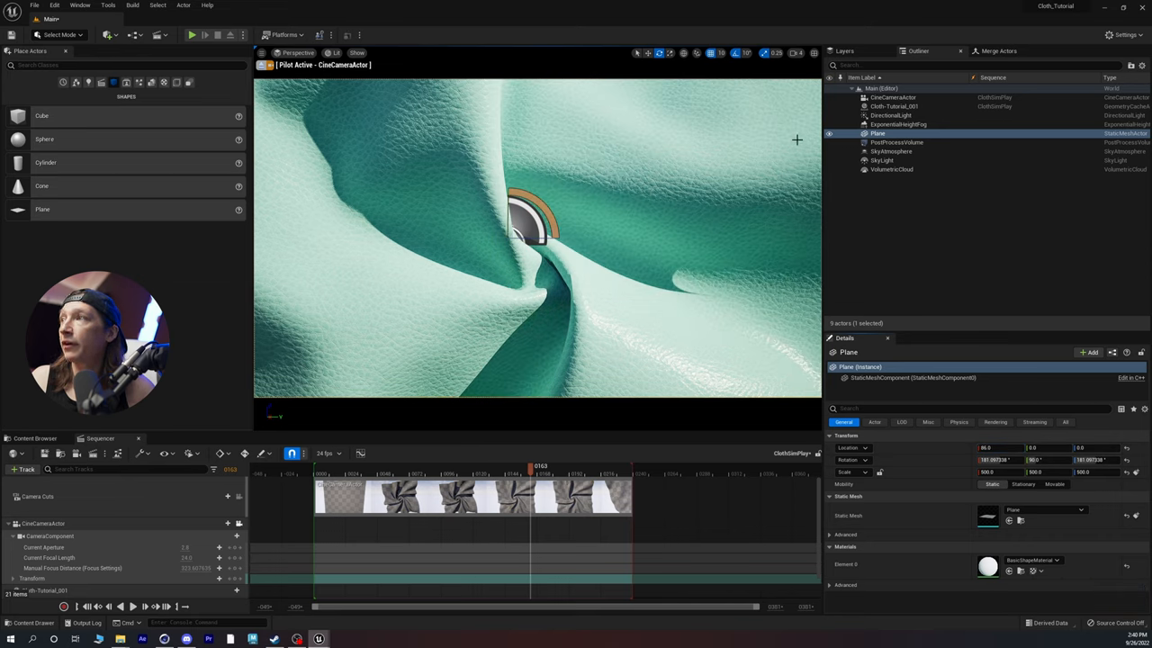
click(893, 97)
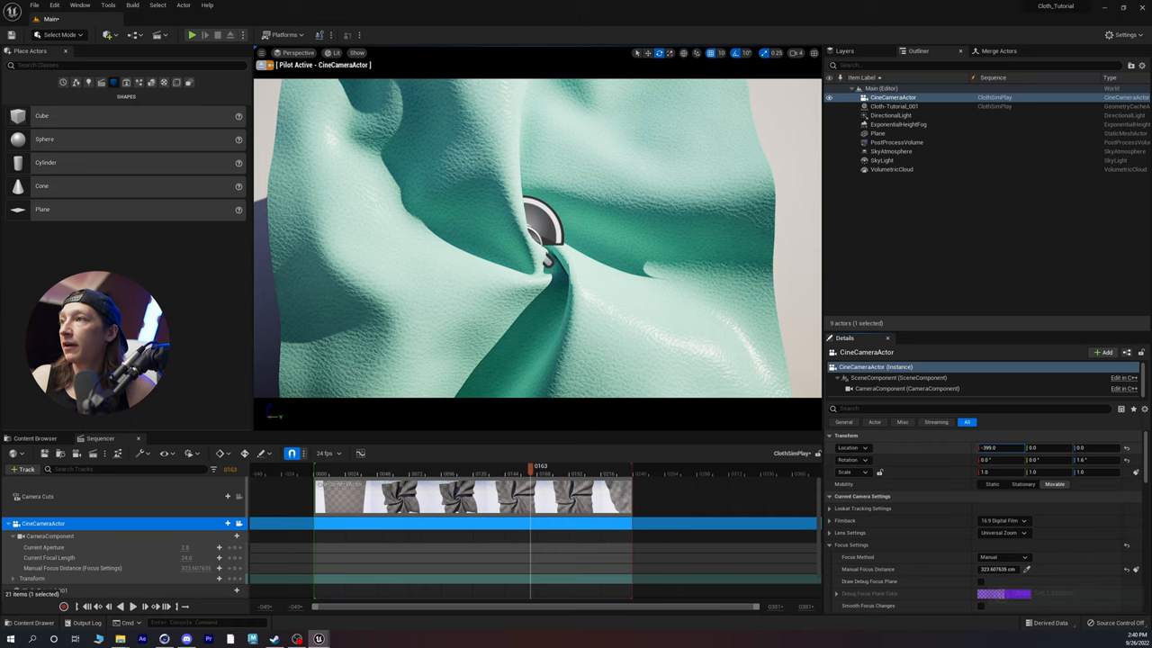
Move the backdrop plane to X 297 and scrub to frame 118 to check the framing
click(895, 142)
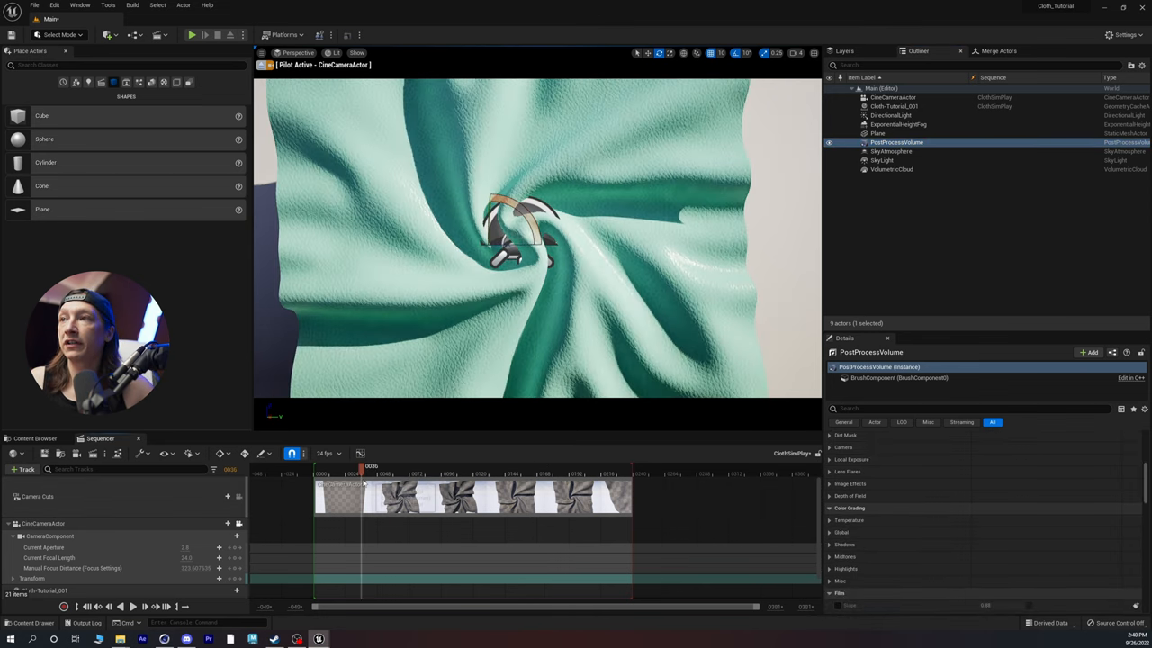
drag(362, 466, 418, 465)
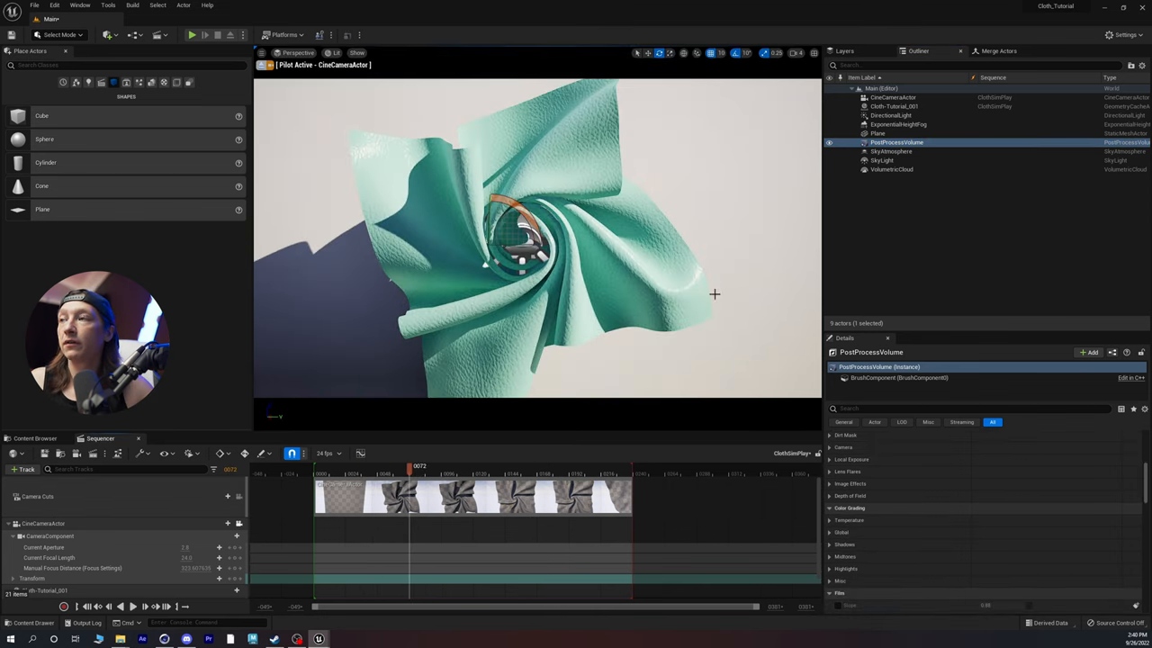
click(891, 115)
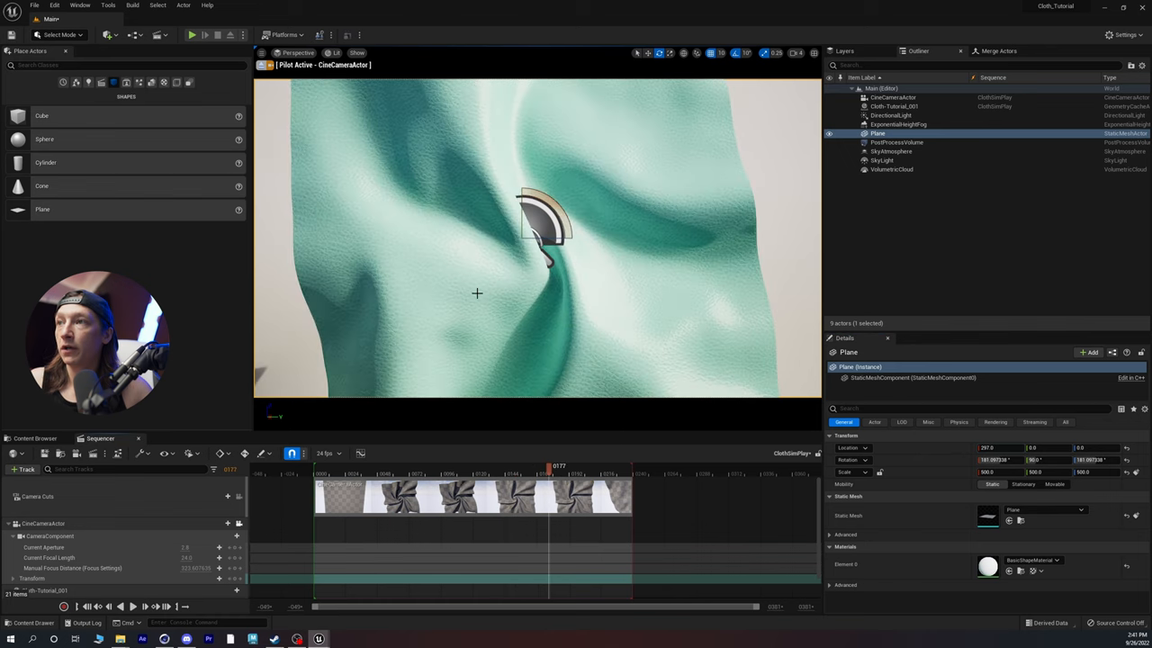
click(893, 106)
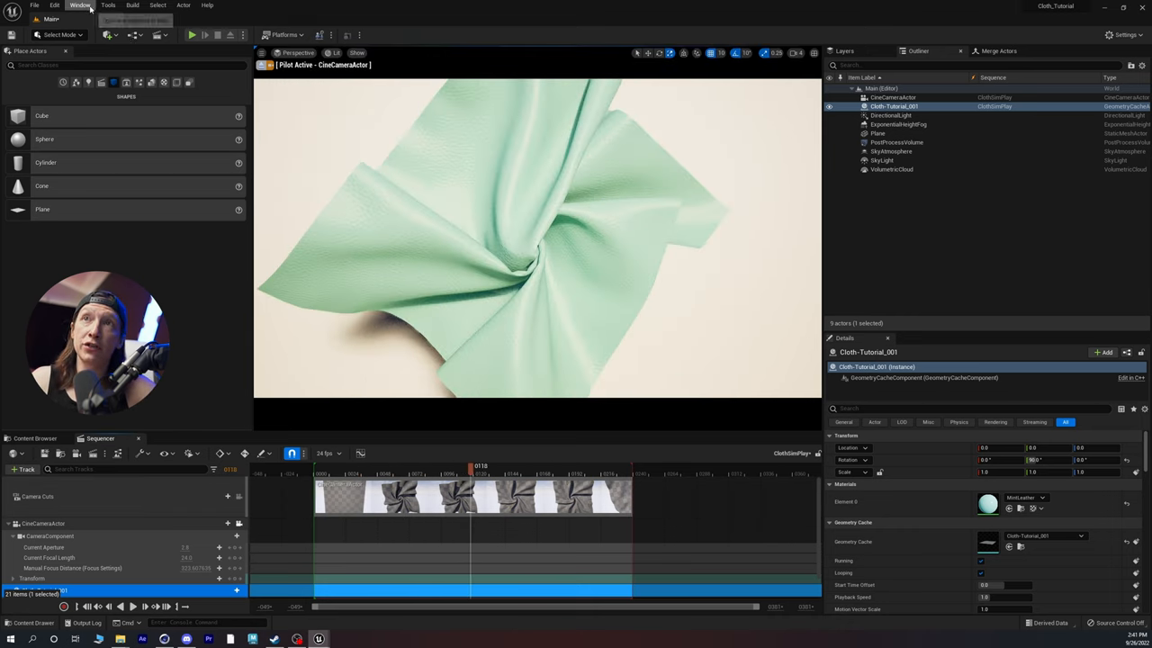
Add a ClothSimPlay job in Movie Render Queue and browse for its output directory
click(80, 6)
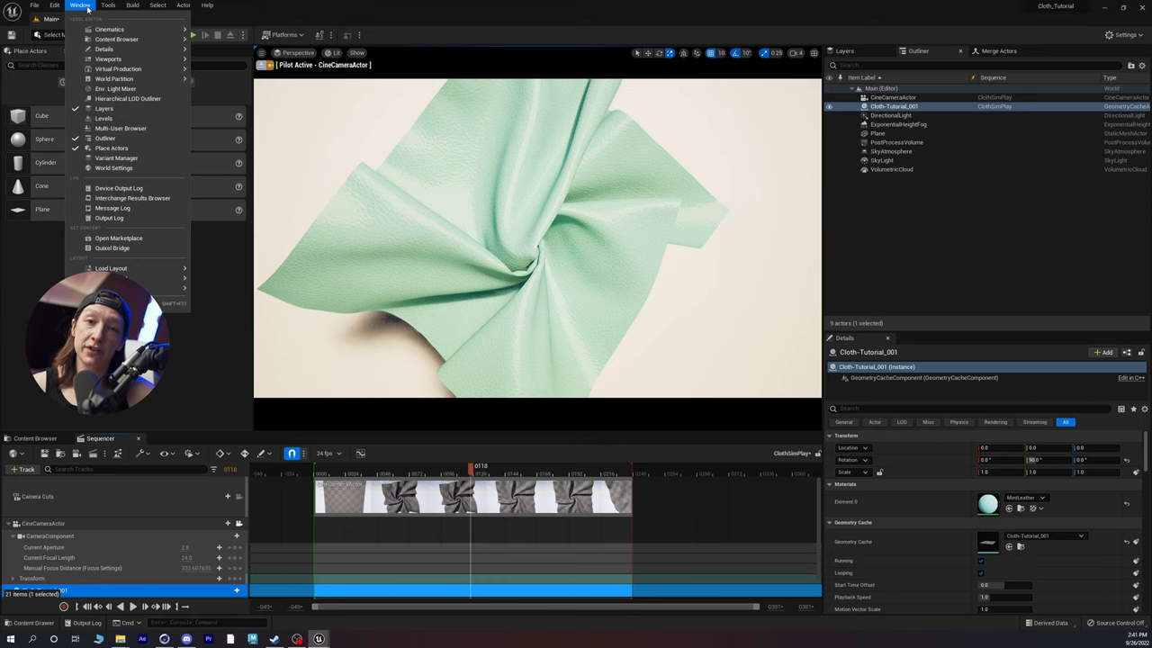
mouse_move(109, 30)
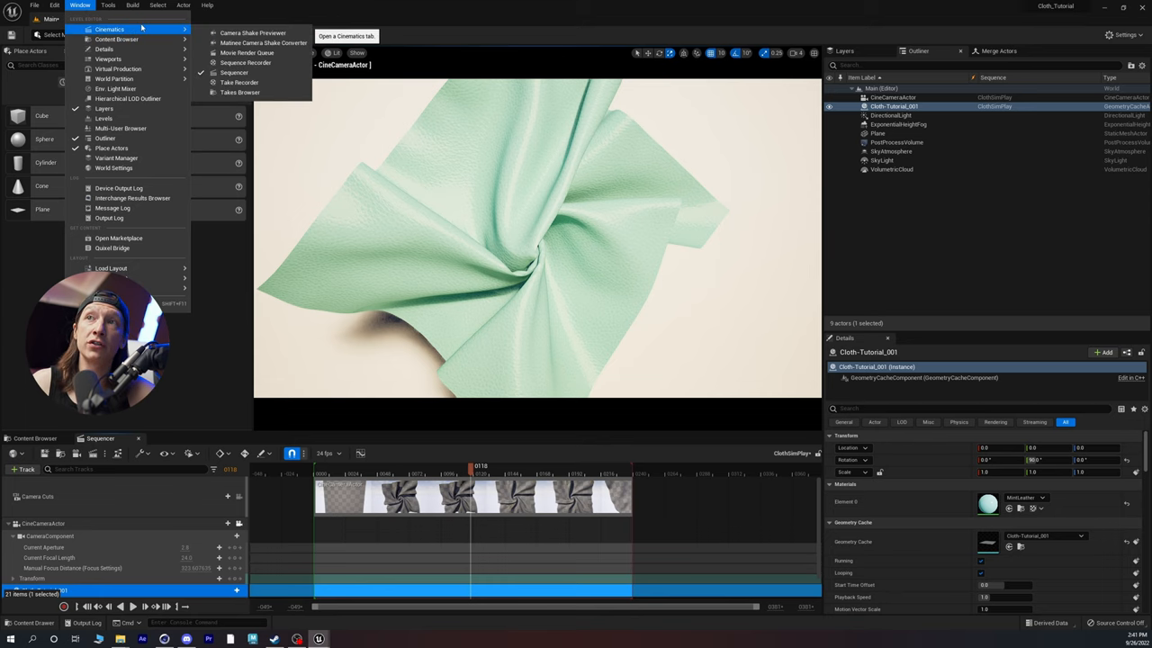
click(247, 52)
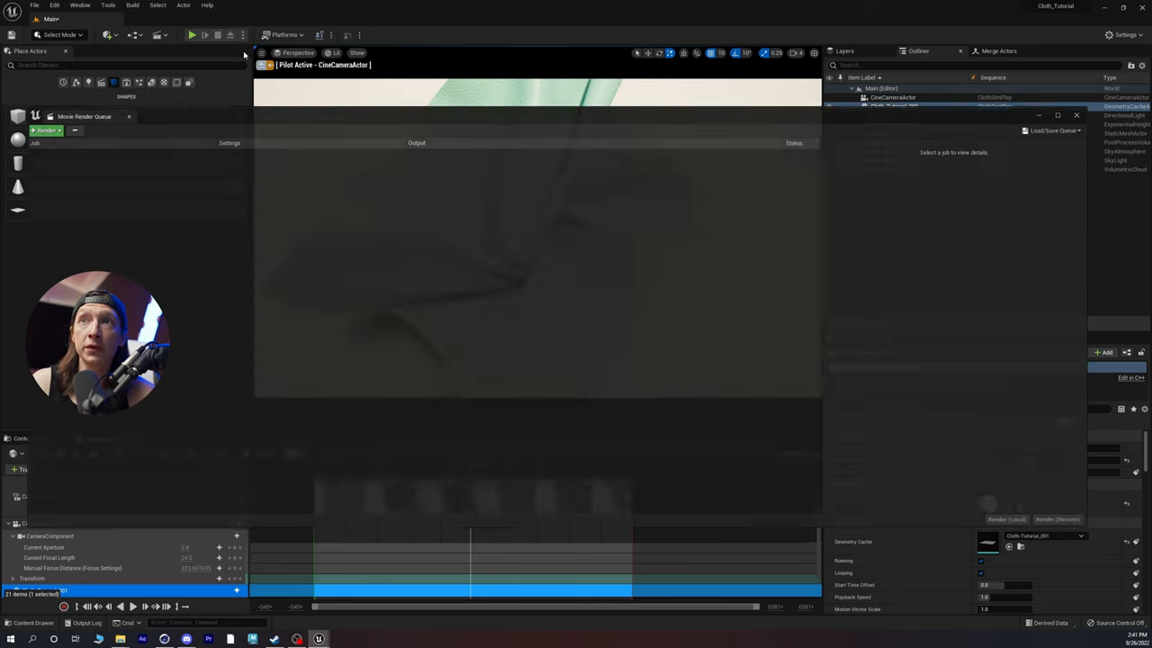
click(45, 129)
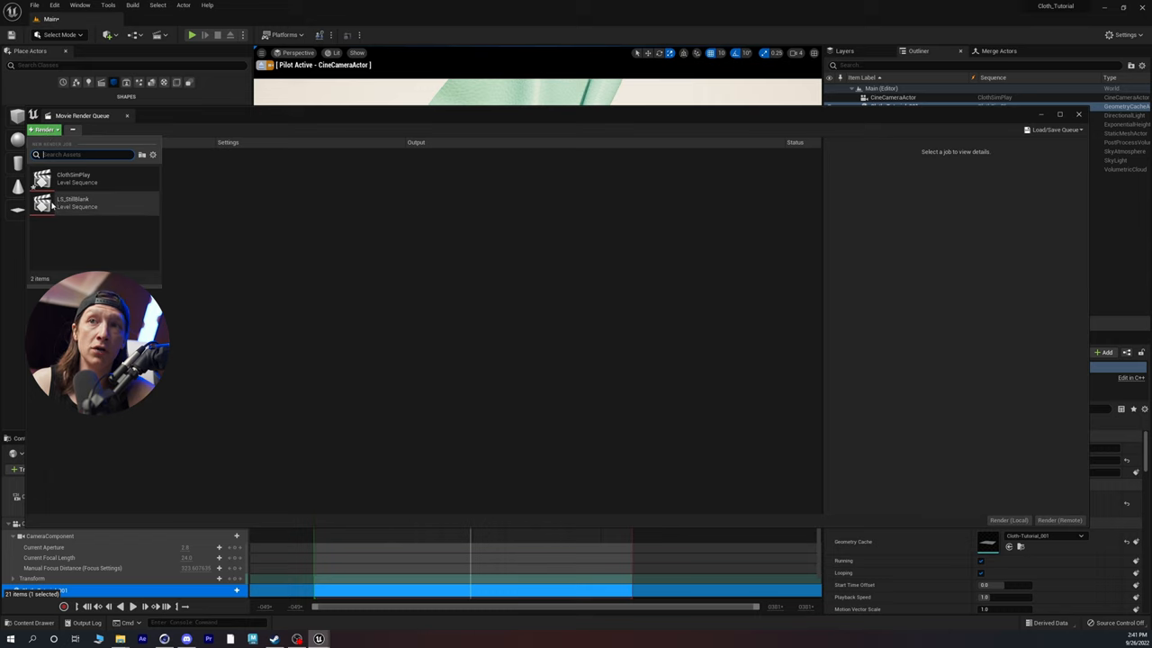
click(73, 178)
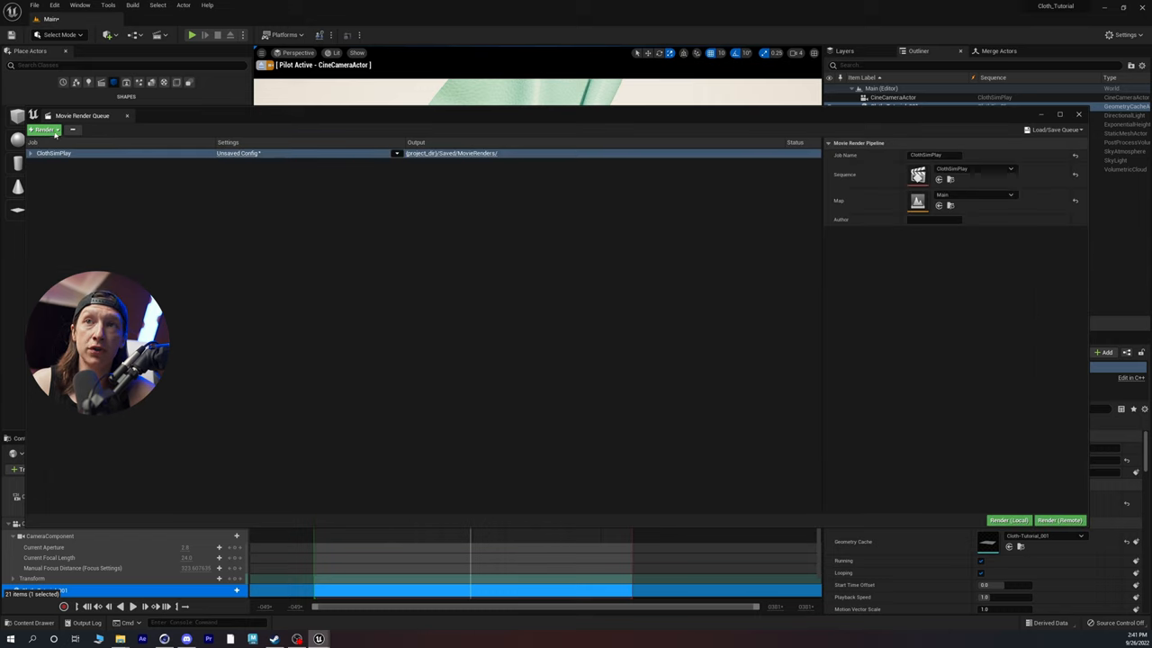
click(239, 153)
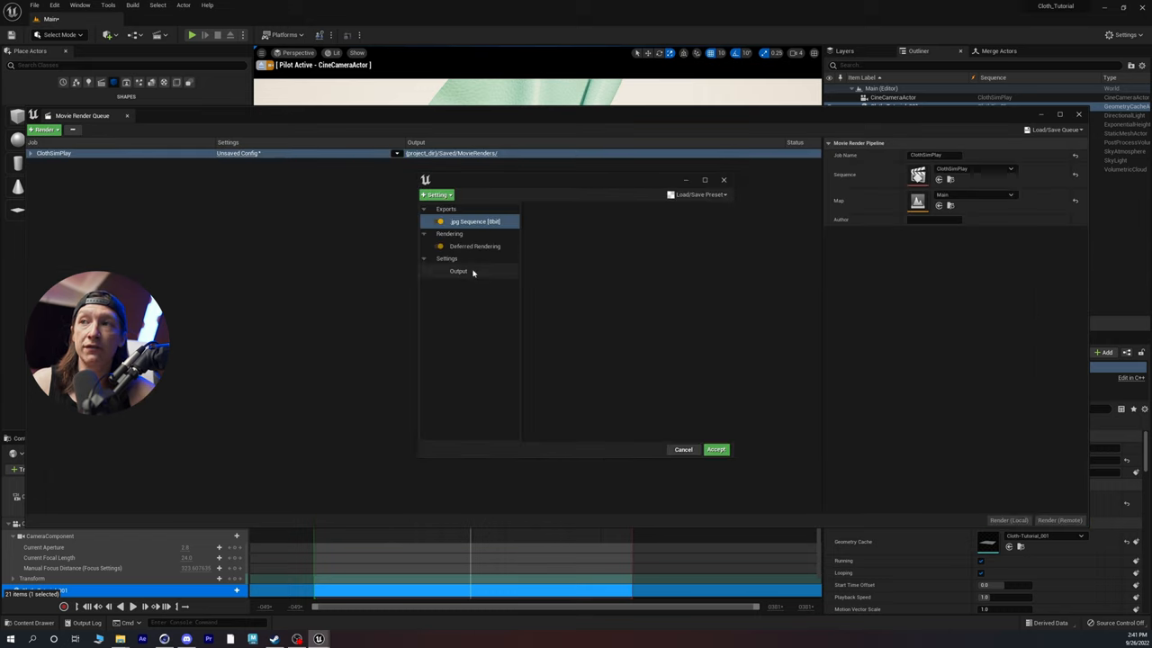
click(458, 271)
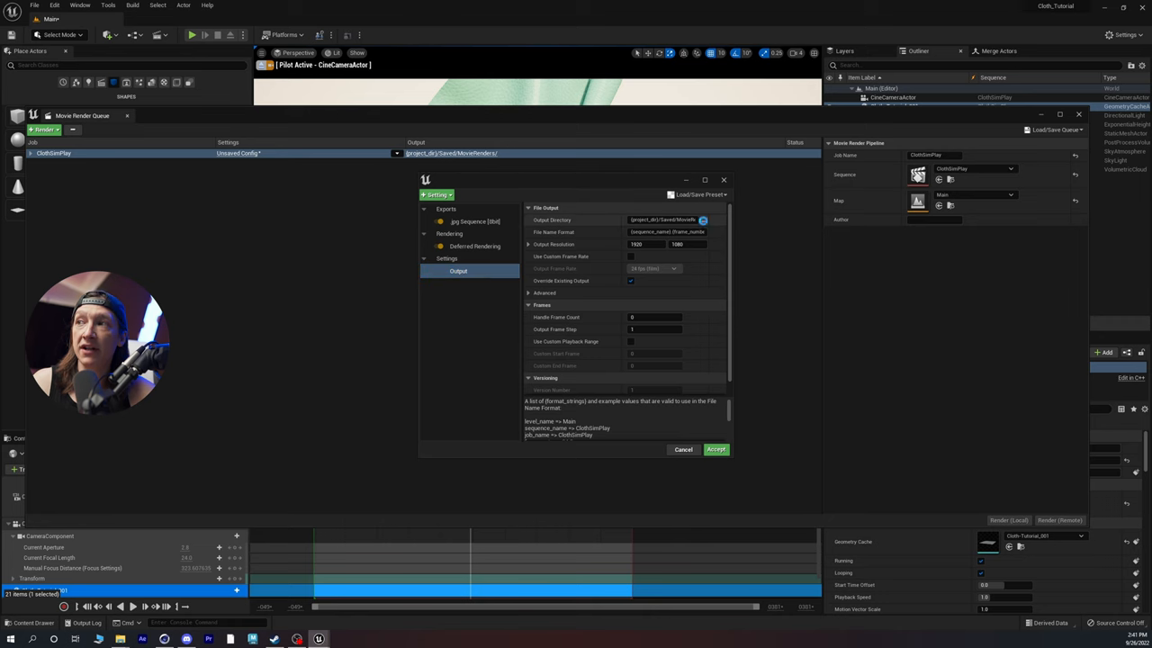
click(702, 219)
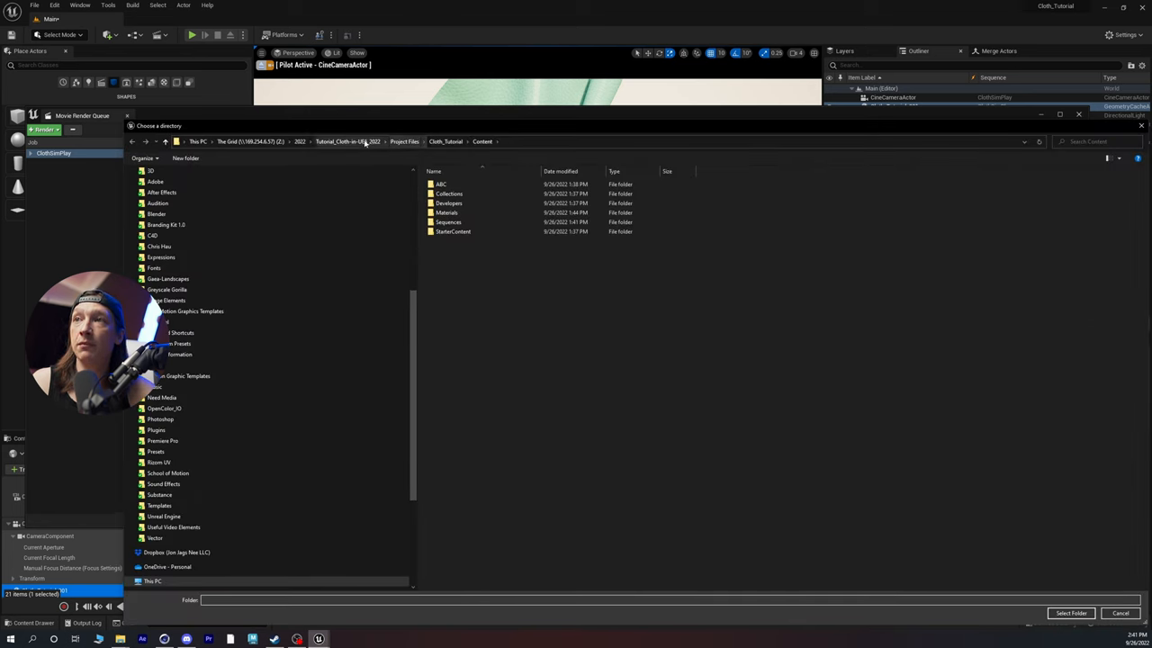
Create folder ClothPlay001 under PreRenders, open it, and select it as the output folder
click(185, 158)
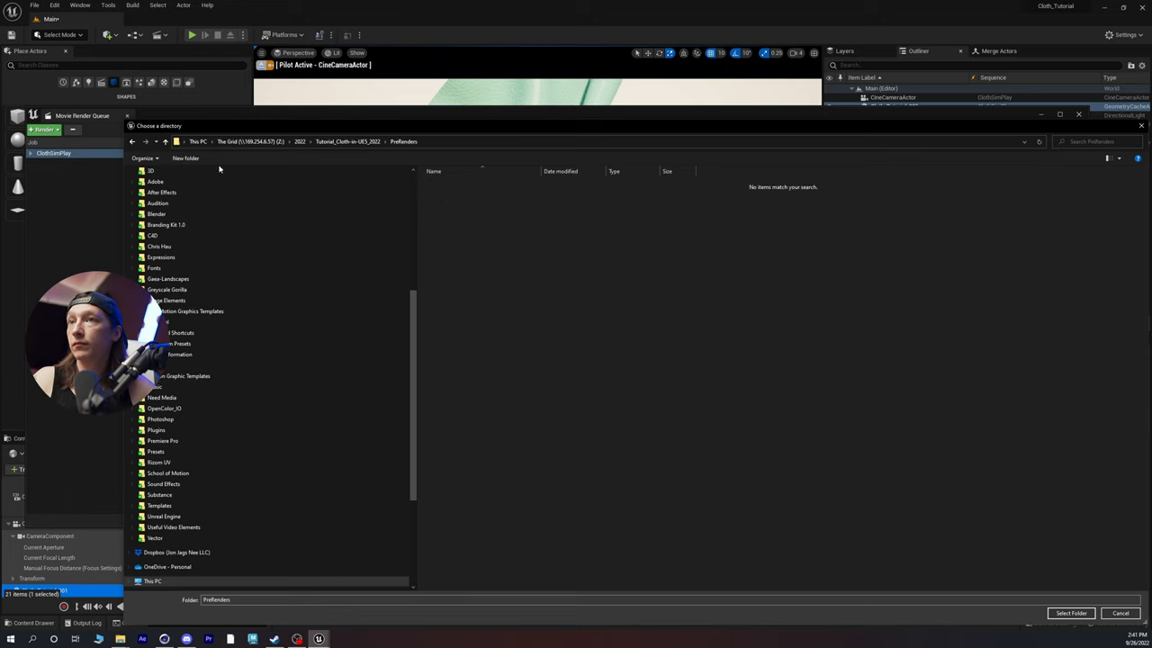
click(186, 158)
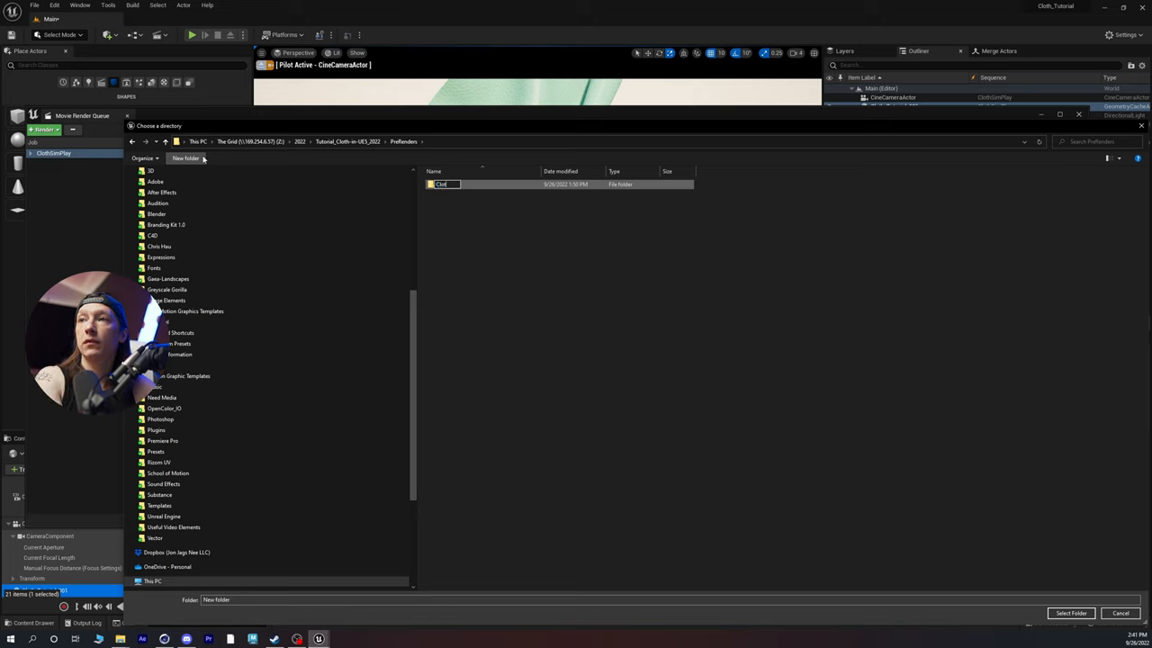
text(ClothPlay001)
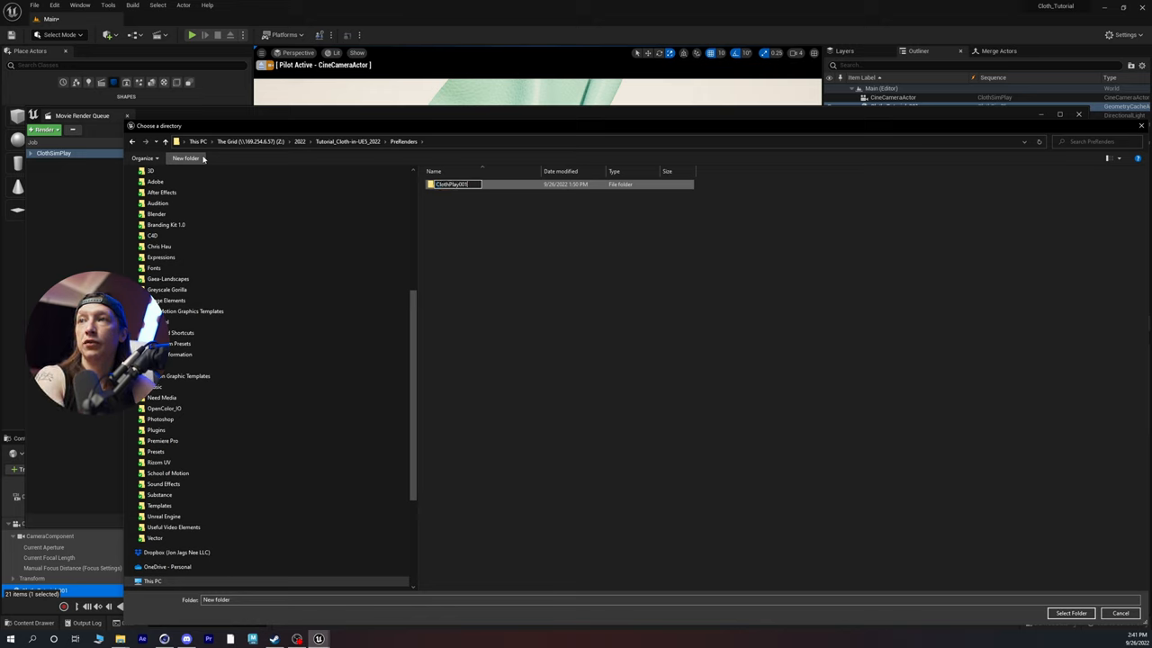
double_click(452, 184)
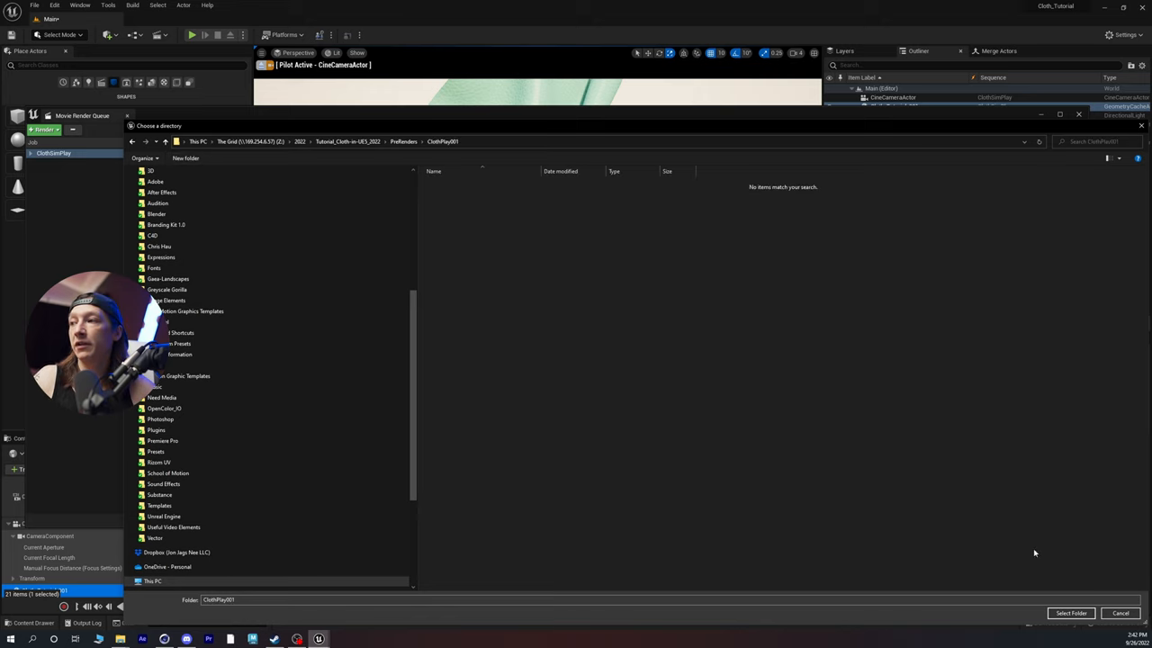
click(1071, 613)
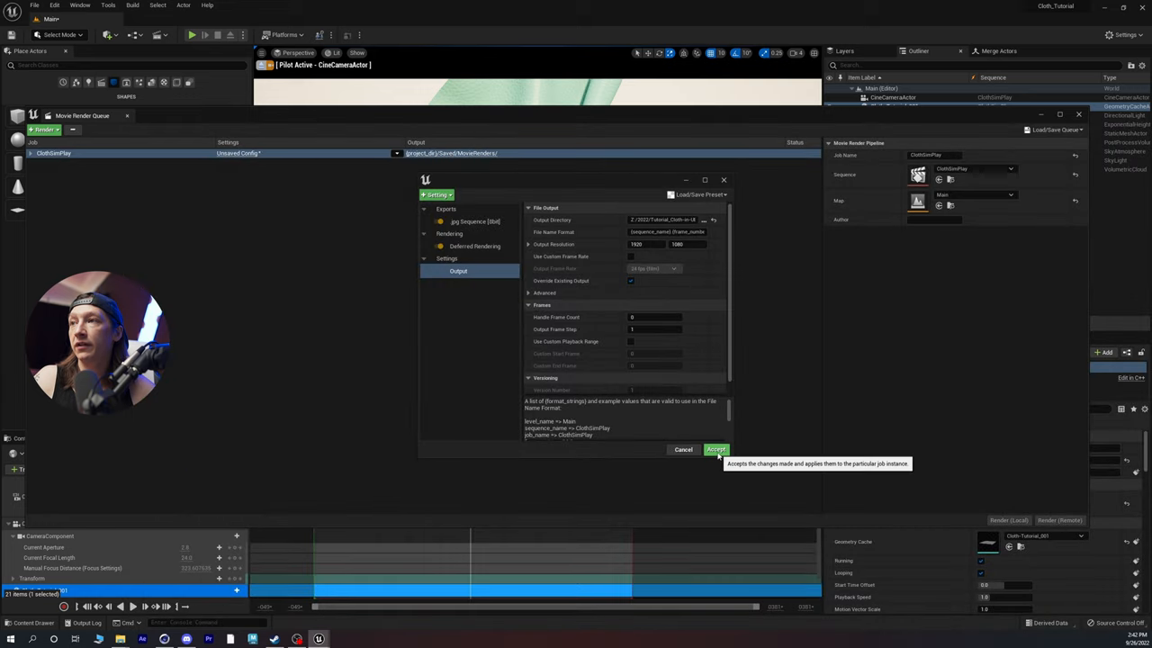
Accept the ClothSimPlay output settings and start a local render into ClothPlay001
click(715, 449)
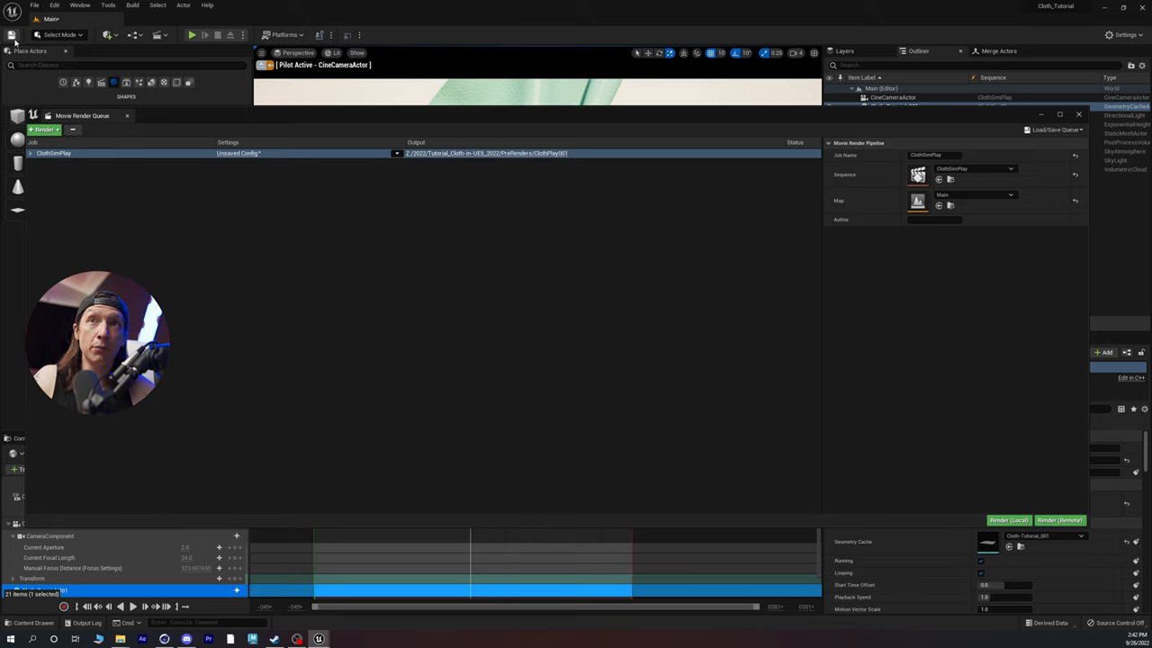
mouse_move(434, 125)
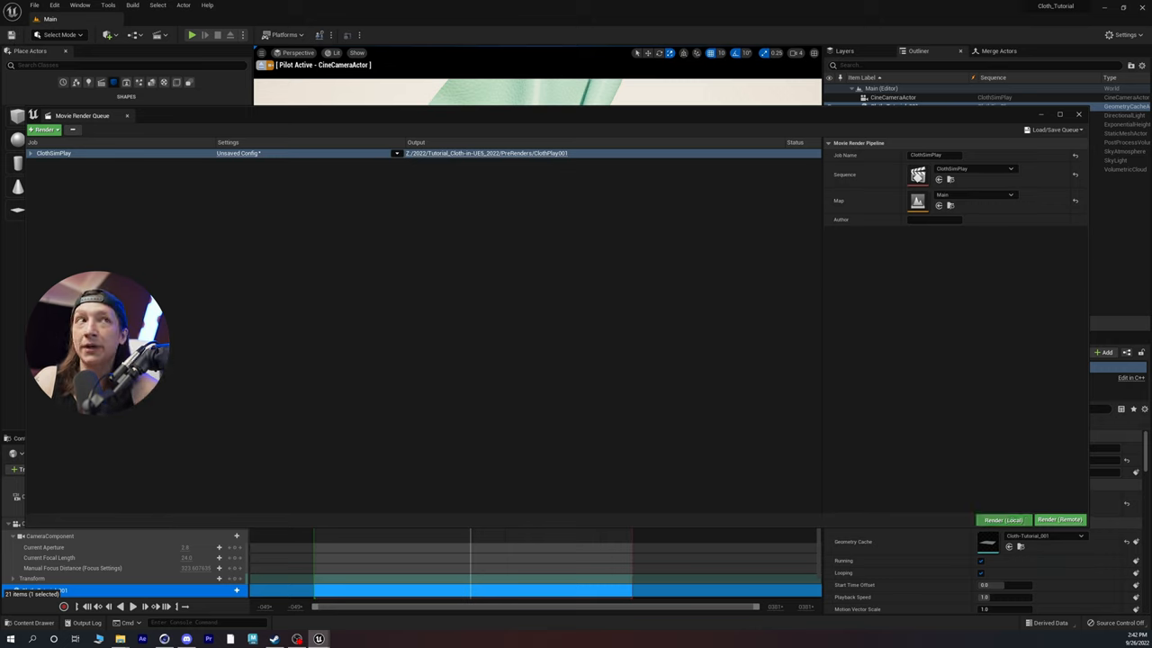
click(191, 34)
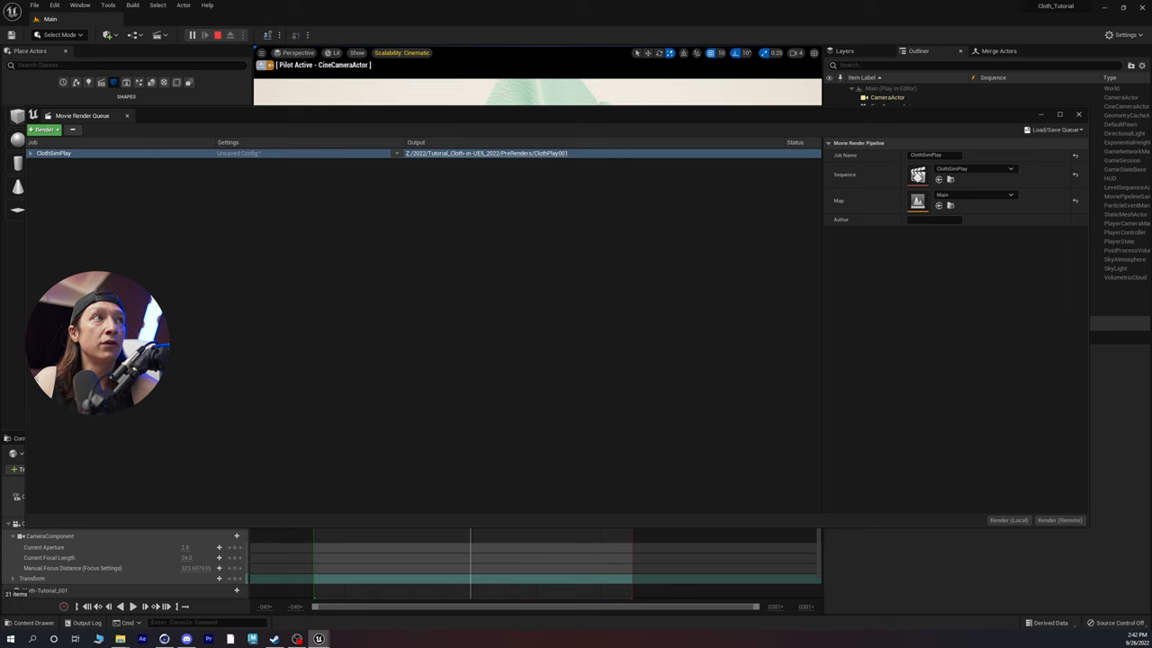
click(44, 130)
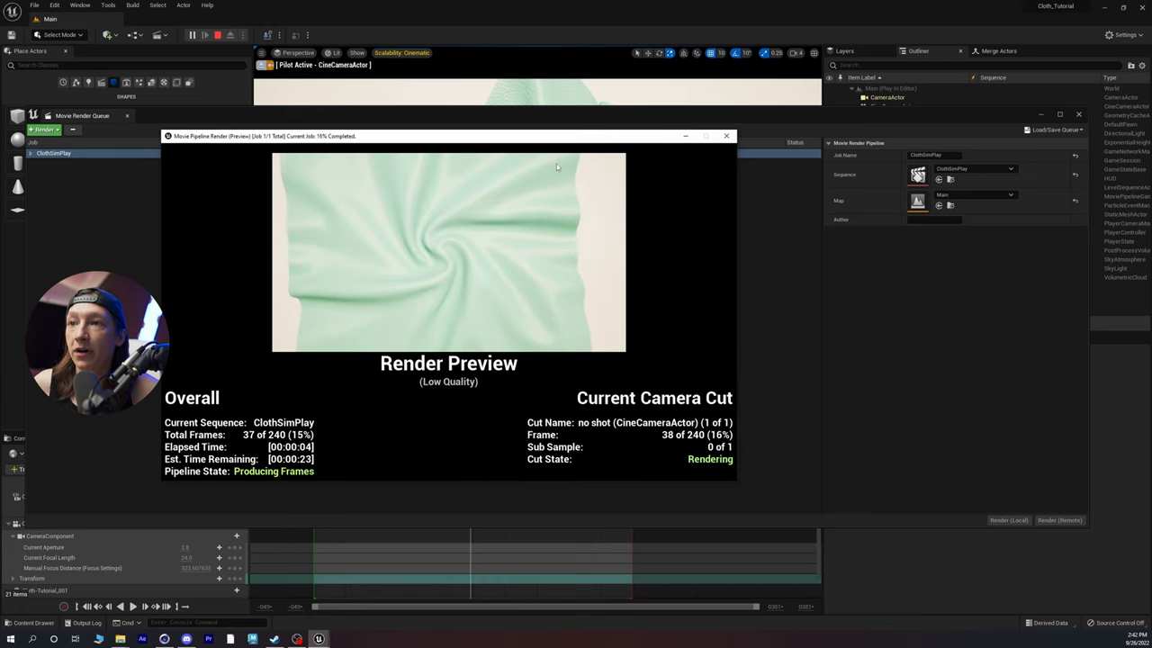